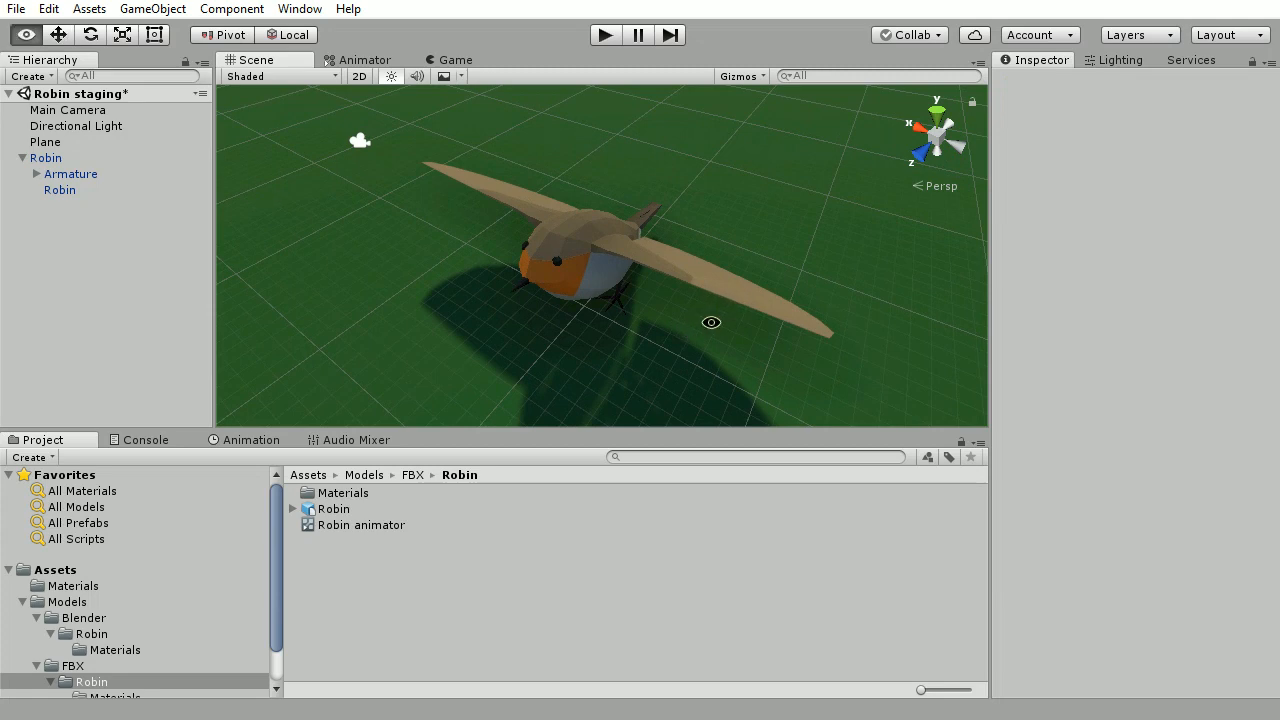
- Orbit around the flapping robin to inspect the wings from several sides
drag(712, 322, 362, 264)
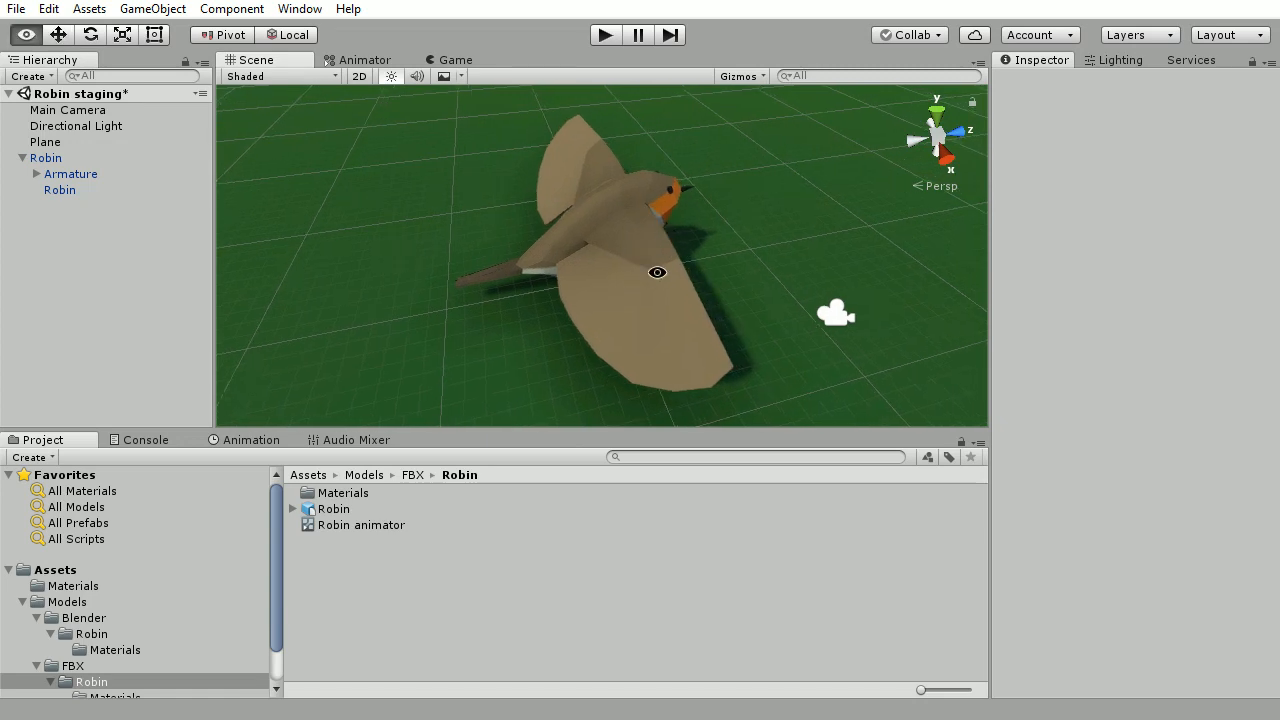
drag(656, 272, 760, 212)
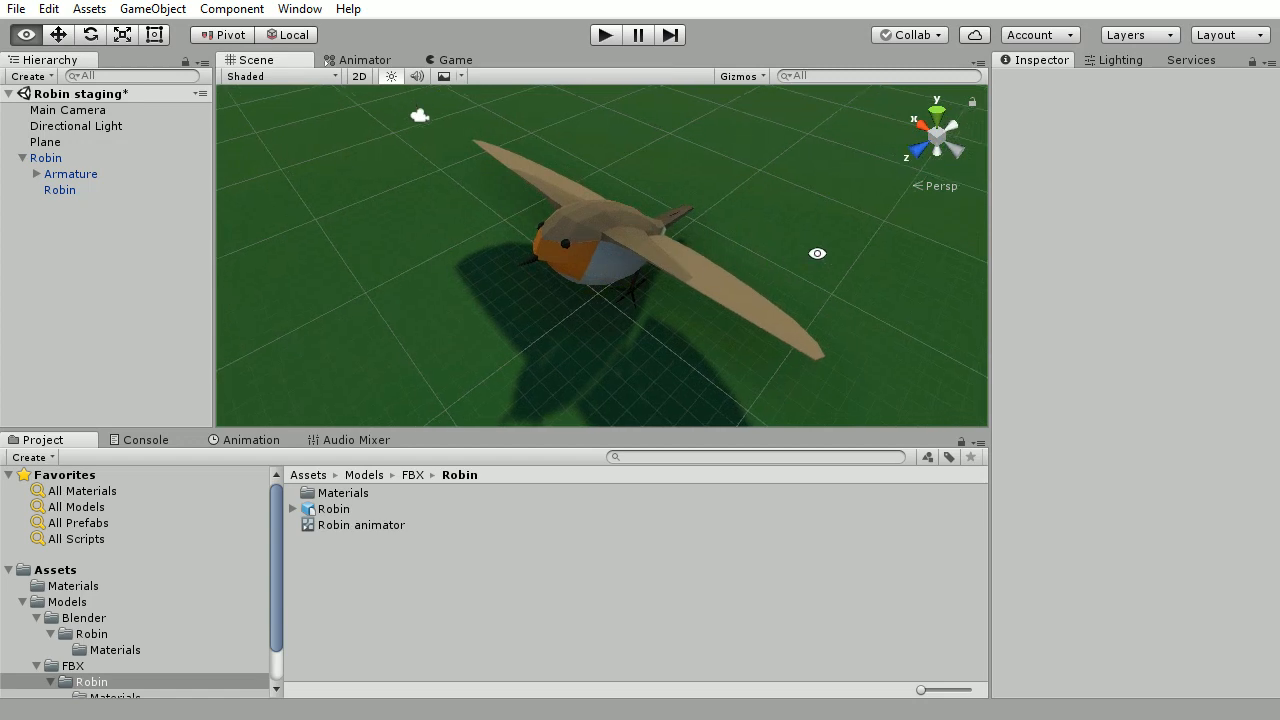
drag(816, 252, 364, 132)
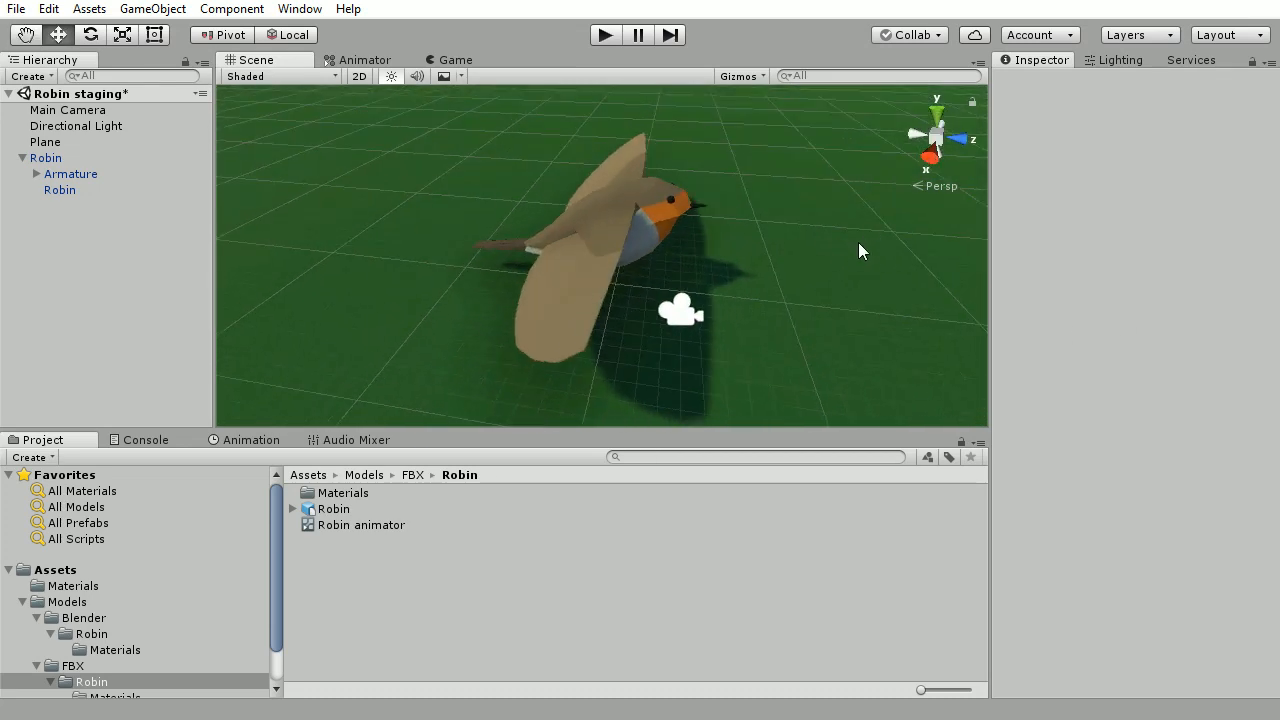
mouse_move(656, 262)
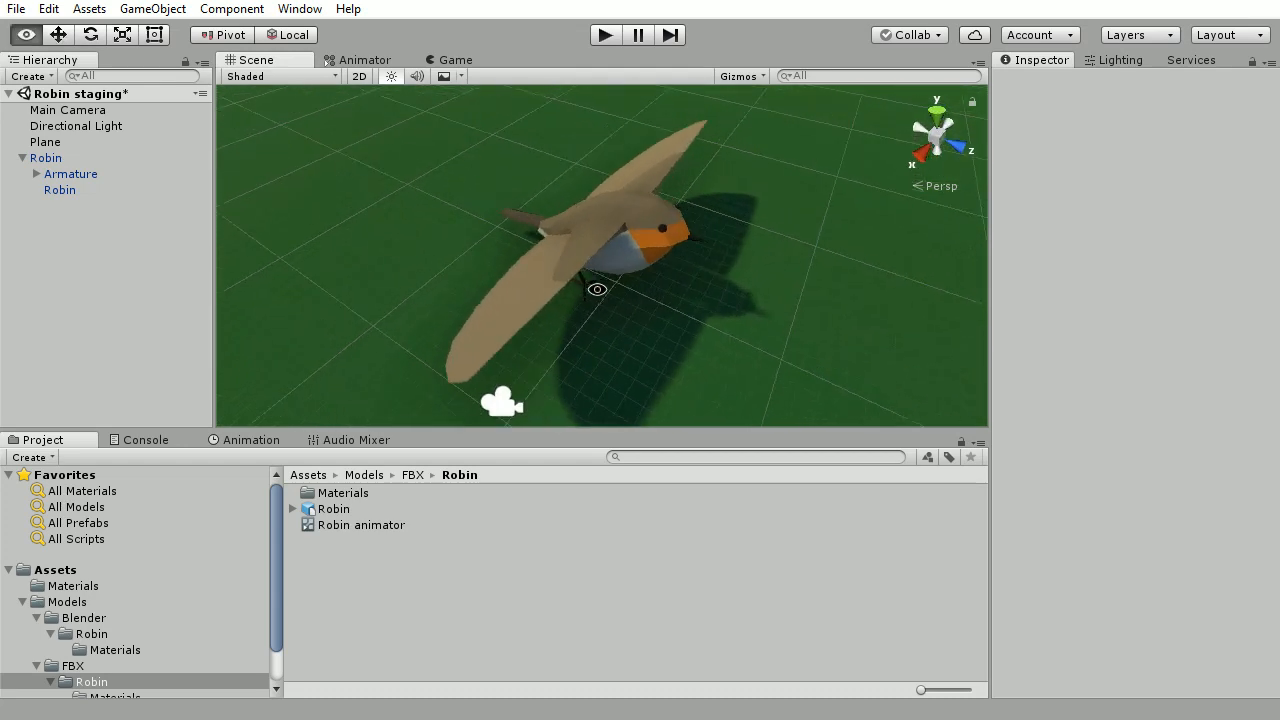
drag(596, 290, 646, 322)
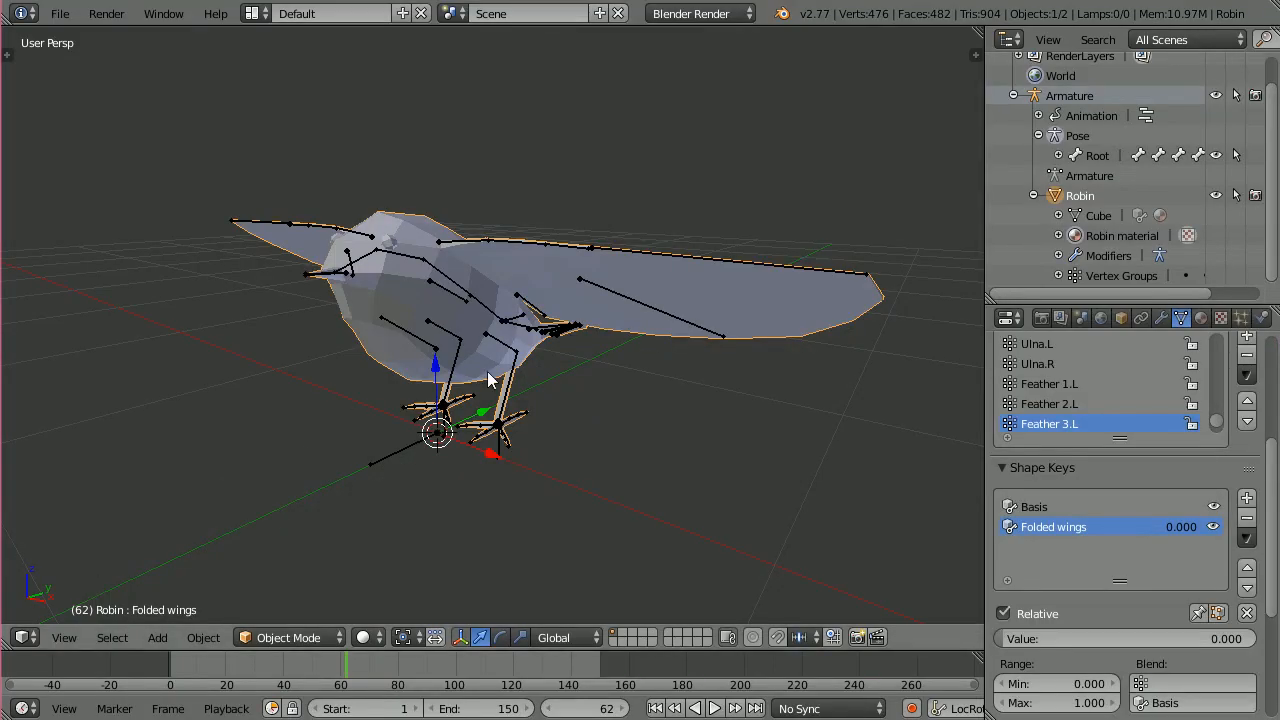
mouse_move(632, 354)
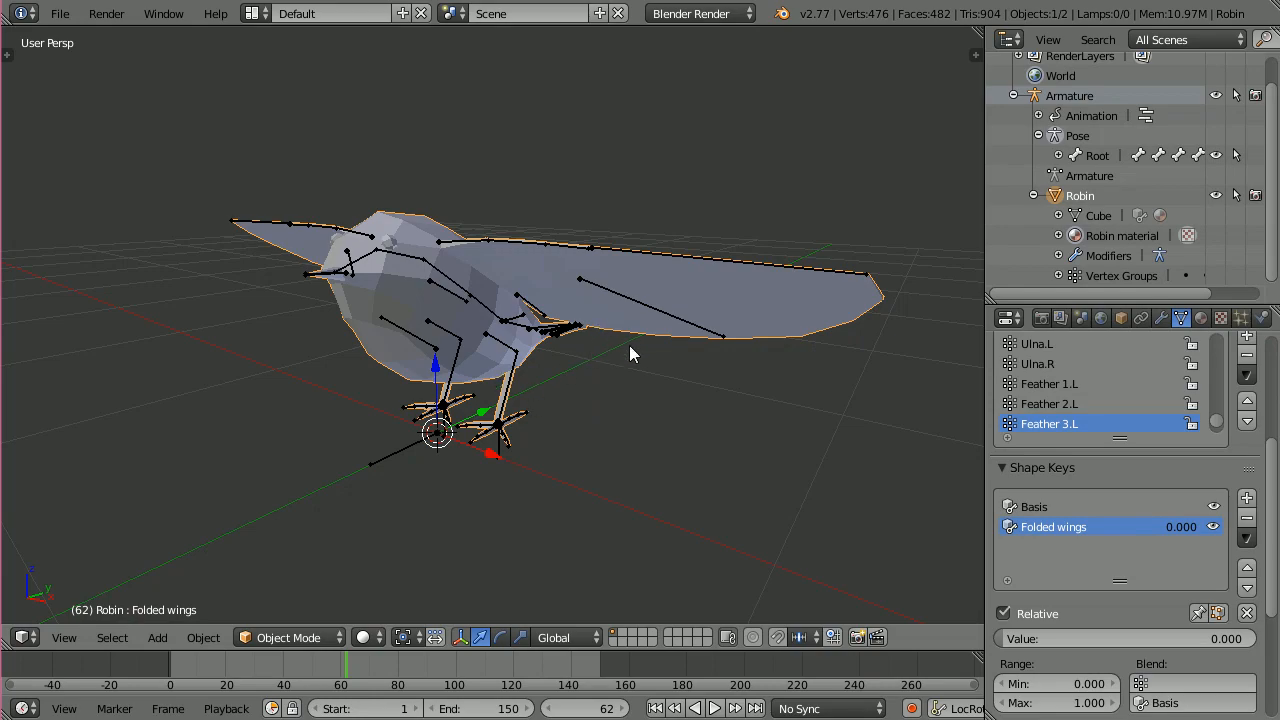
drag(630, 354, 424, 378)
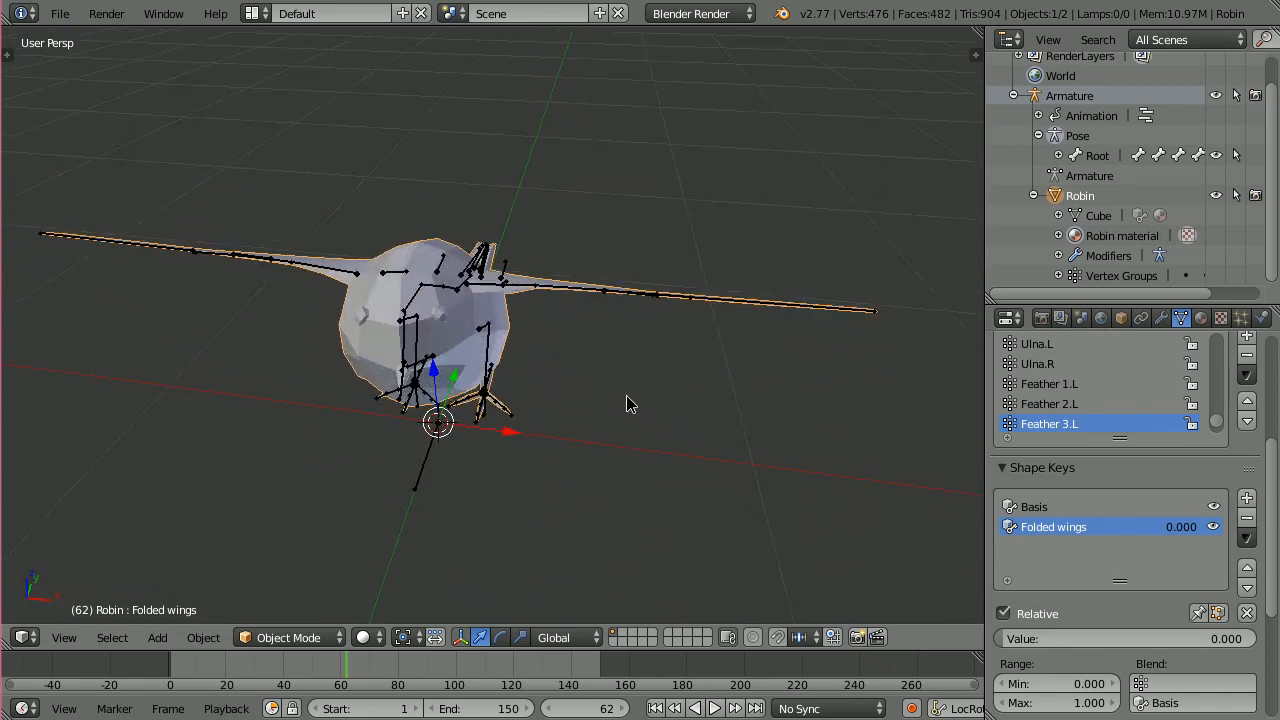
drag(630, 404, 528, 442)
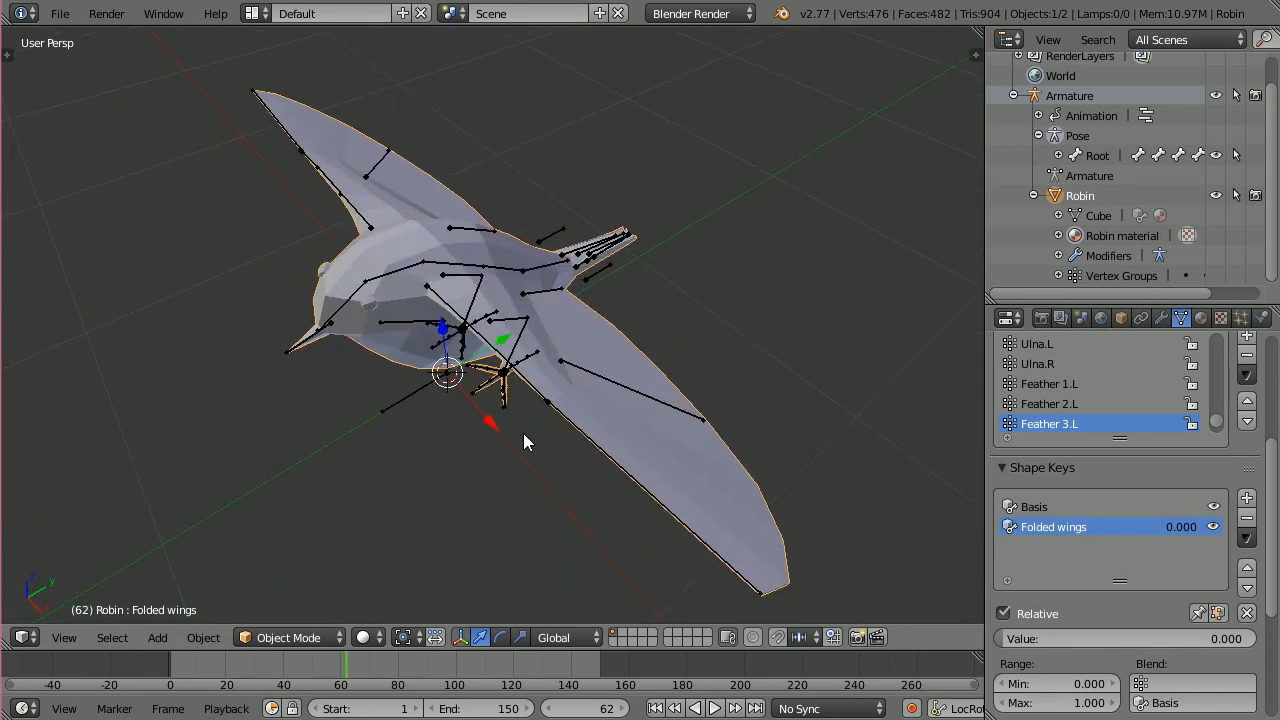
mouse_move(542, 424)
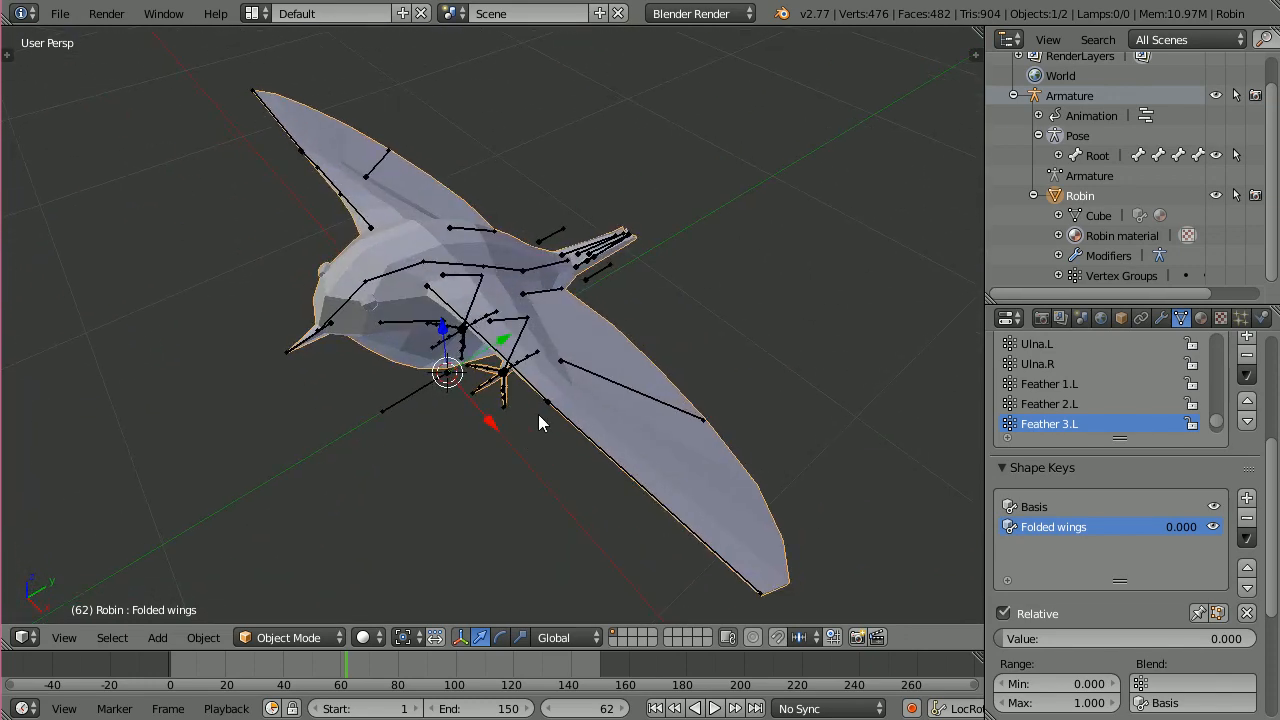
drag(540, 420, 576, 380)
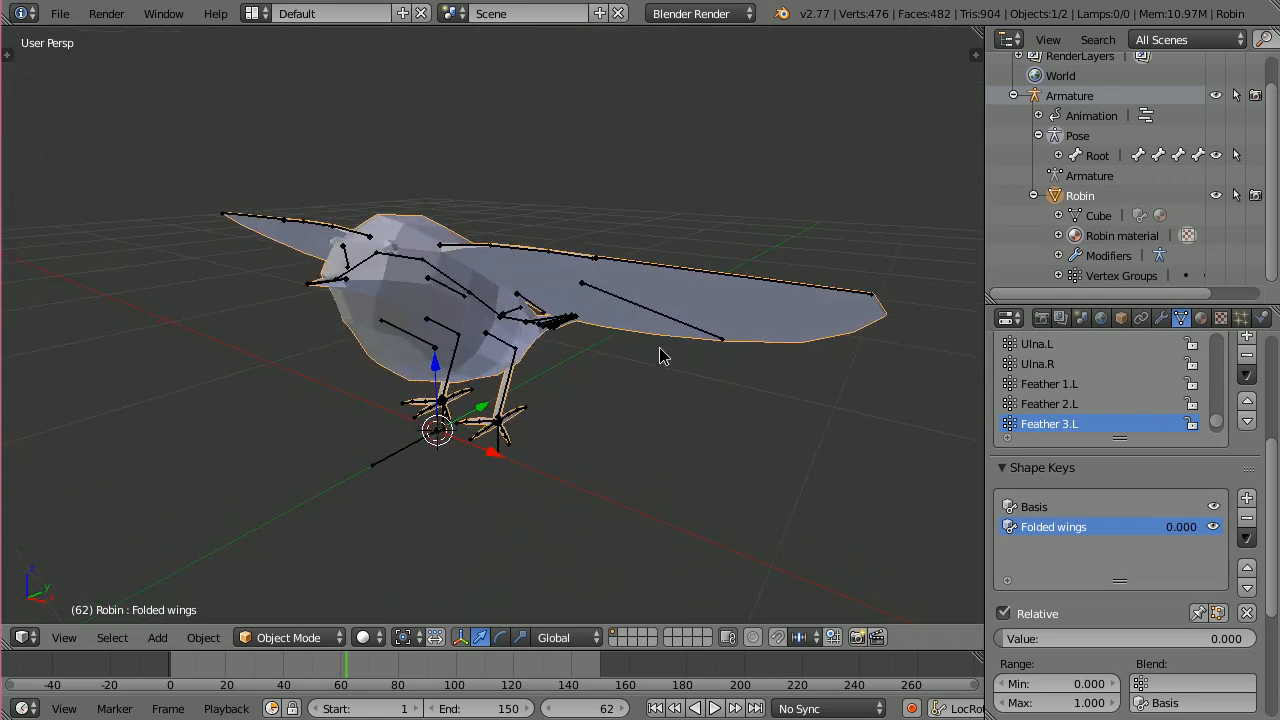
mouse_move(1052, 508)
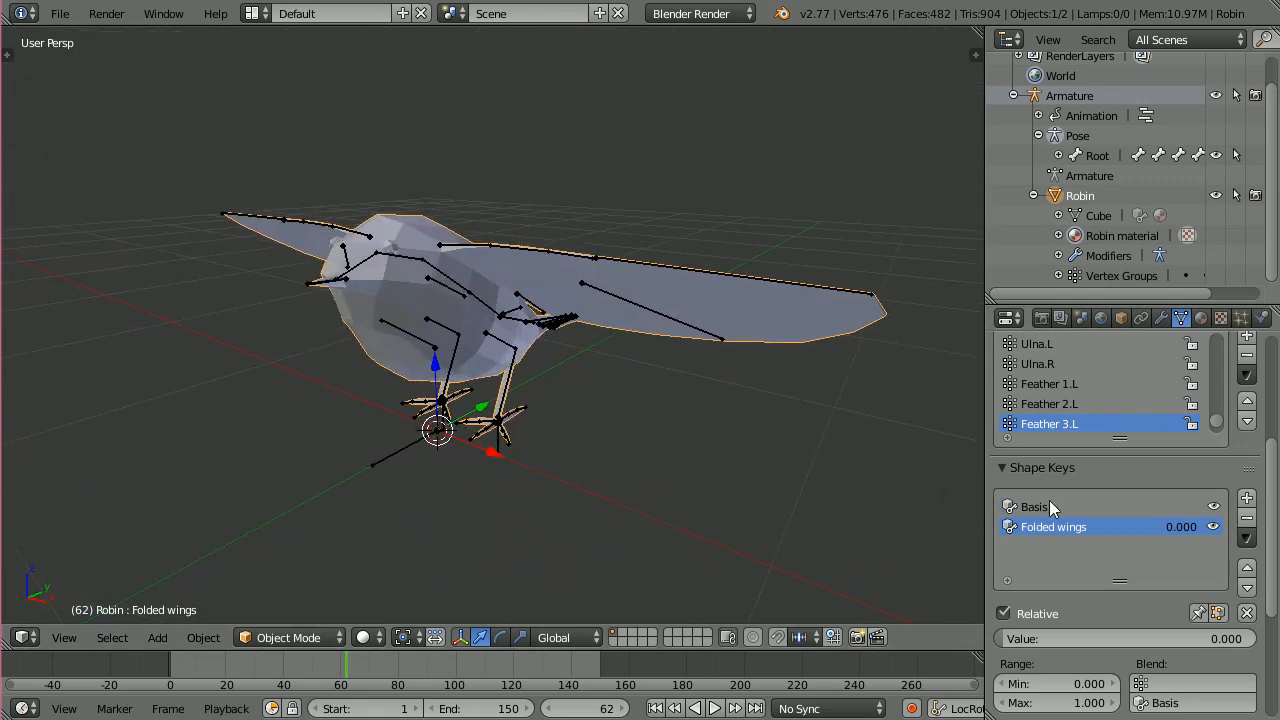
- Enter Edit Mode on the robin and compare the Basis and Folded wings shape keys
click(292, 636)
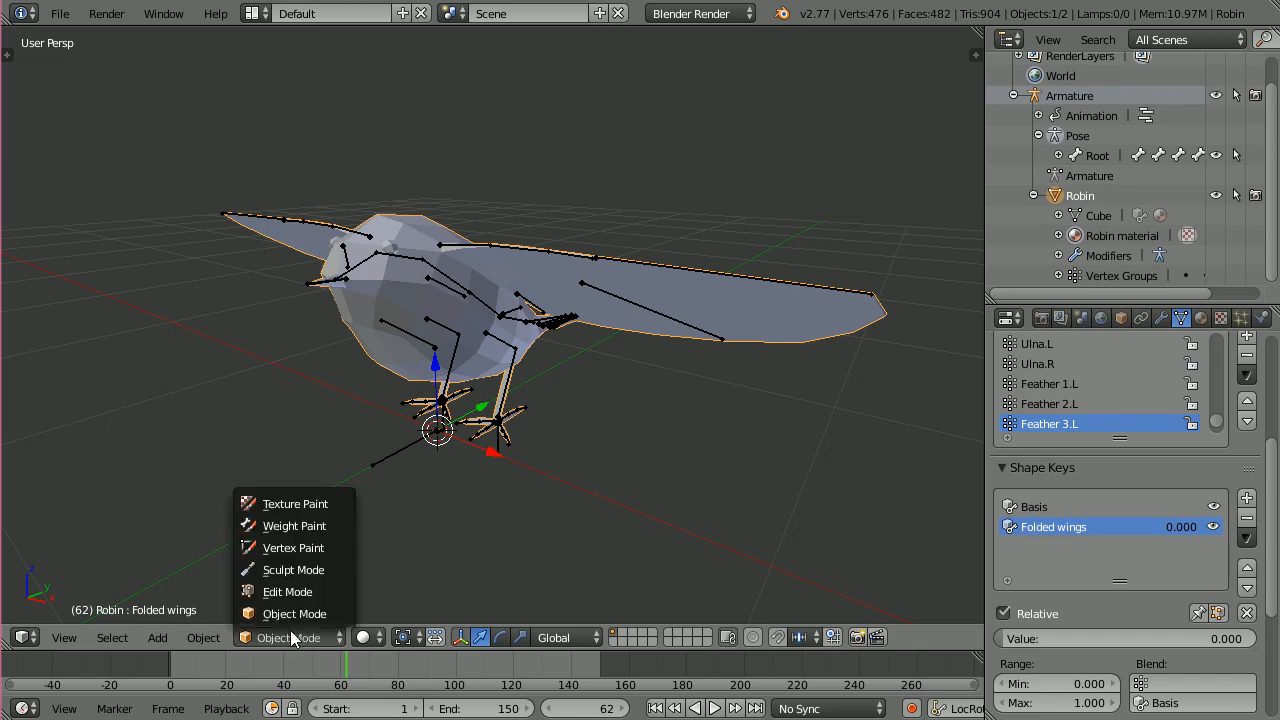
click(288, 592)
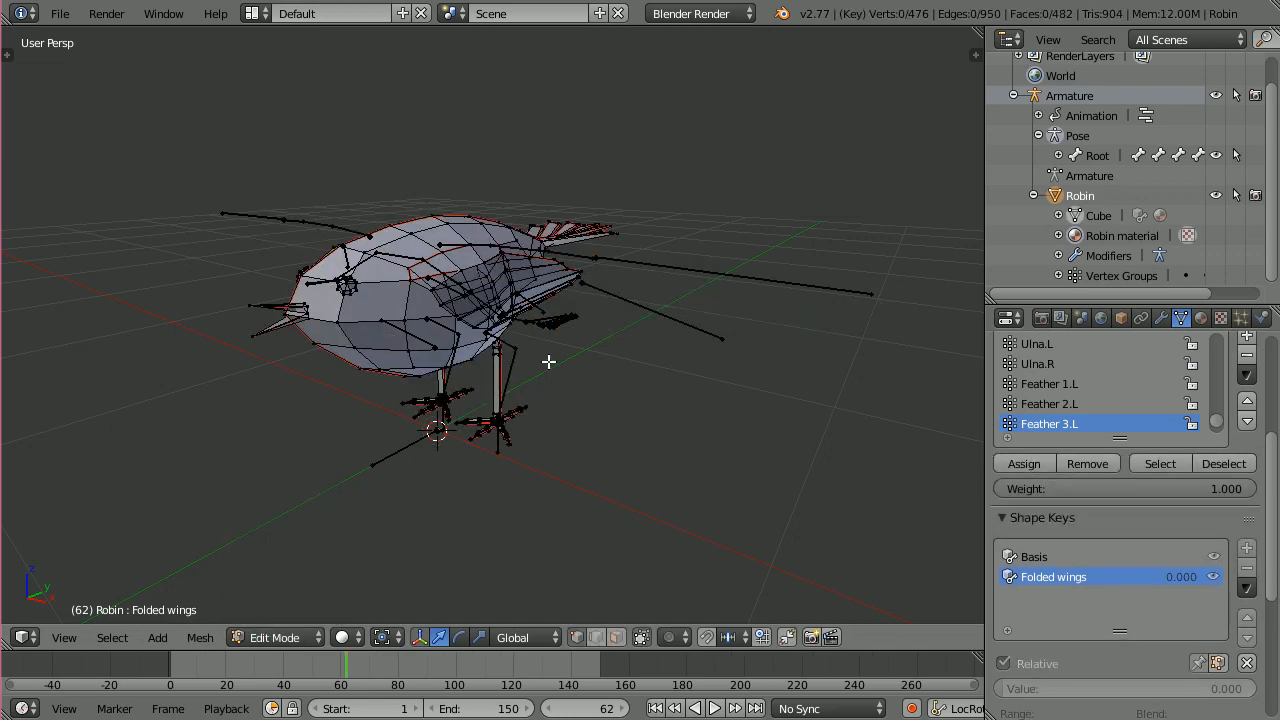
click(1034, 556)
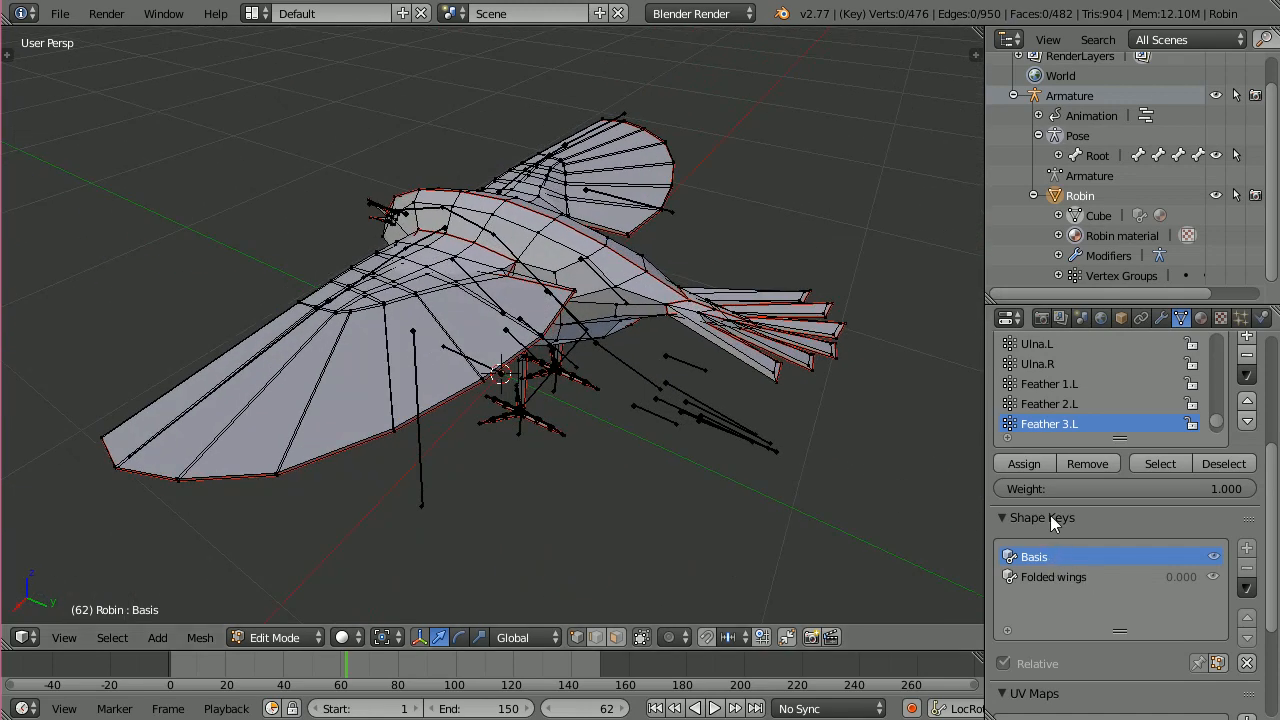
mouse_move(1182, 318)
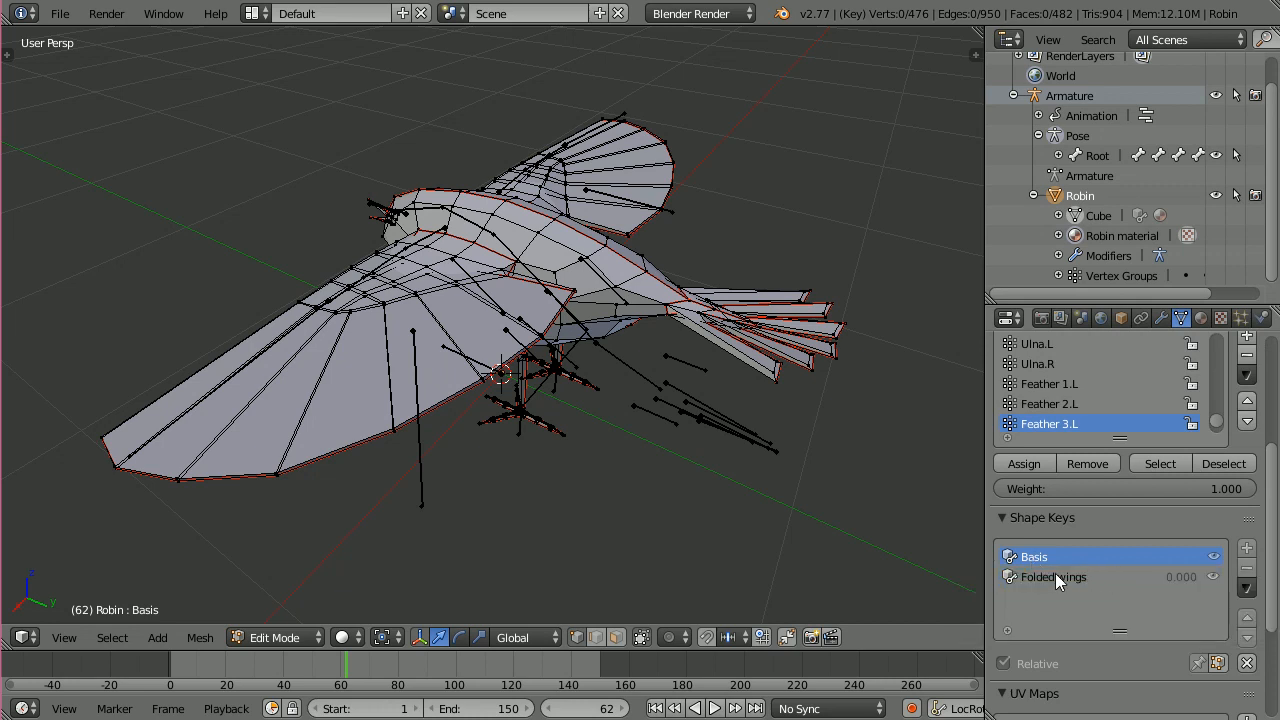
mouse_move(1052, 580)
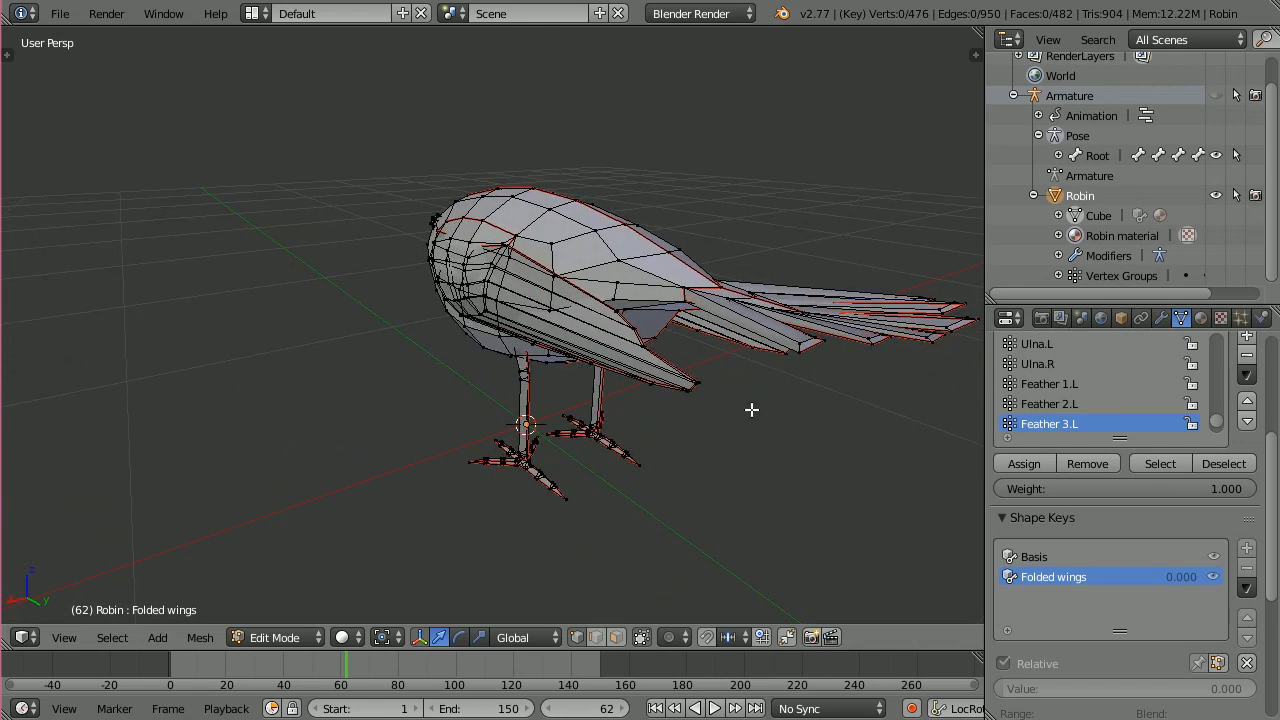
click(1034, 556)
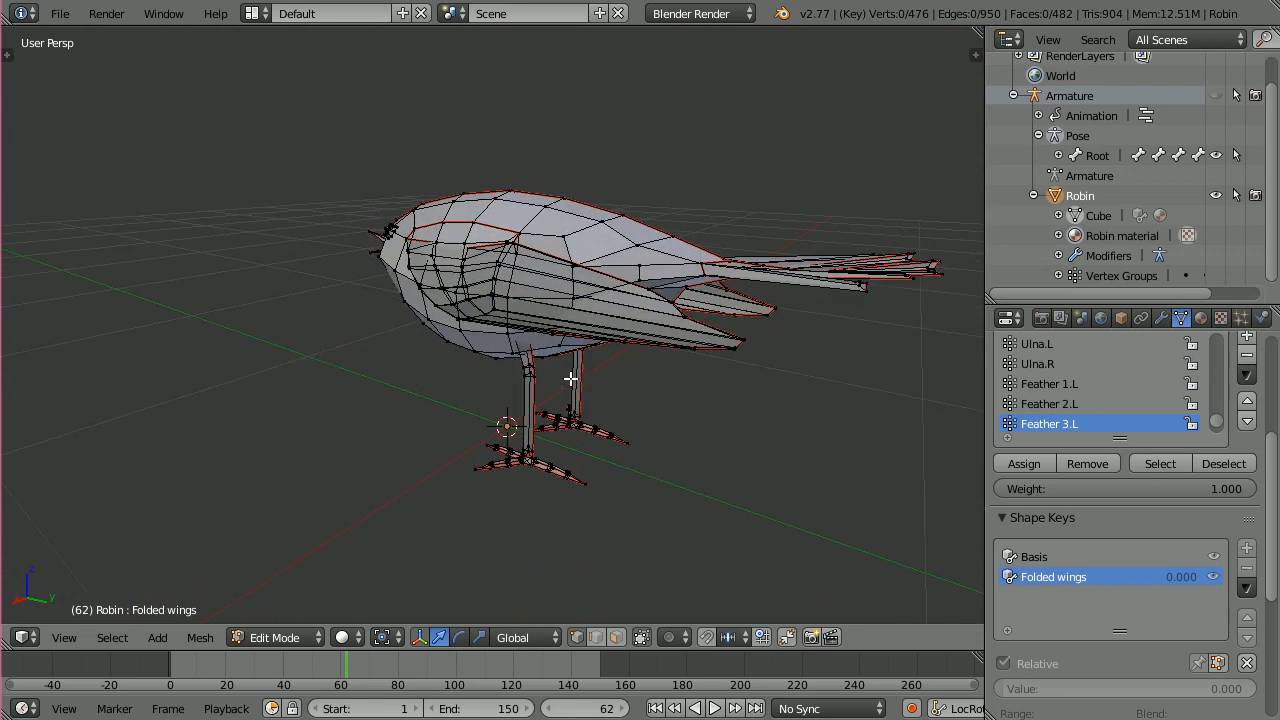
- Return the robin to Object Mode and switch to the Animation screen layout
click(276, 636)
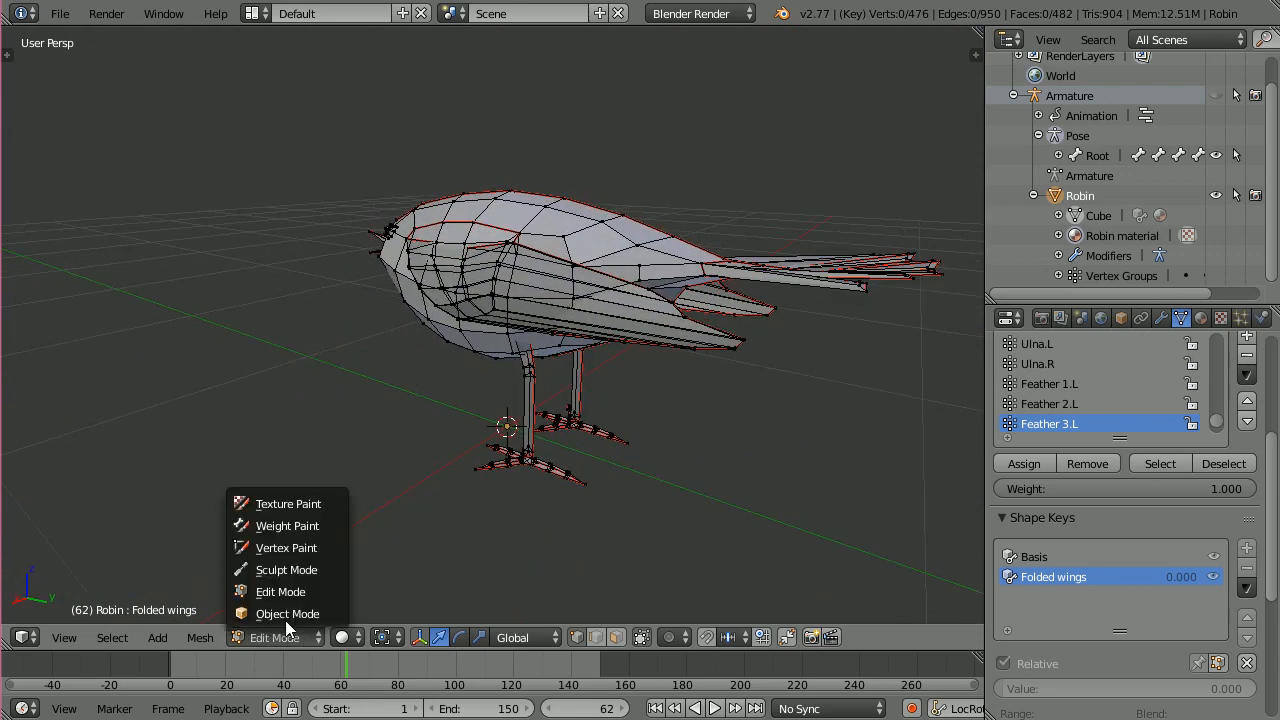
click(288, 614)
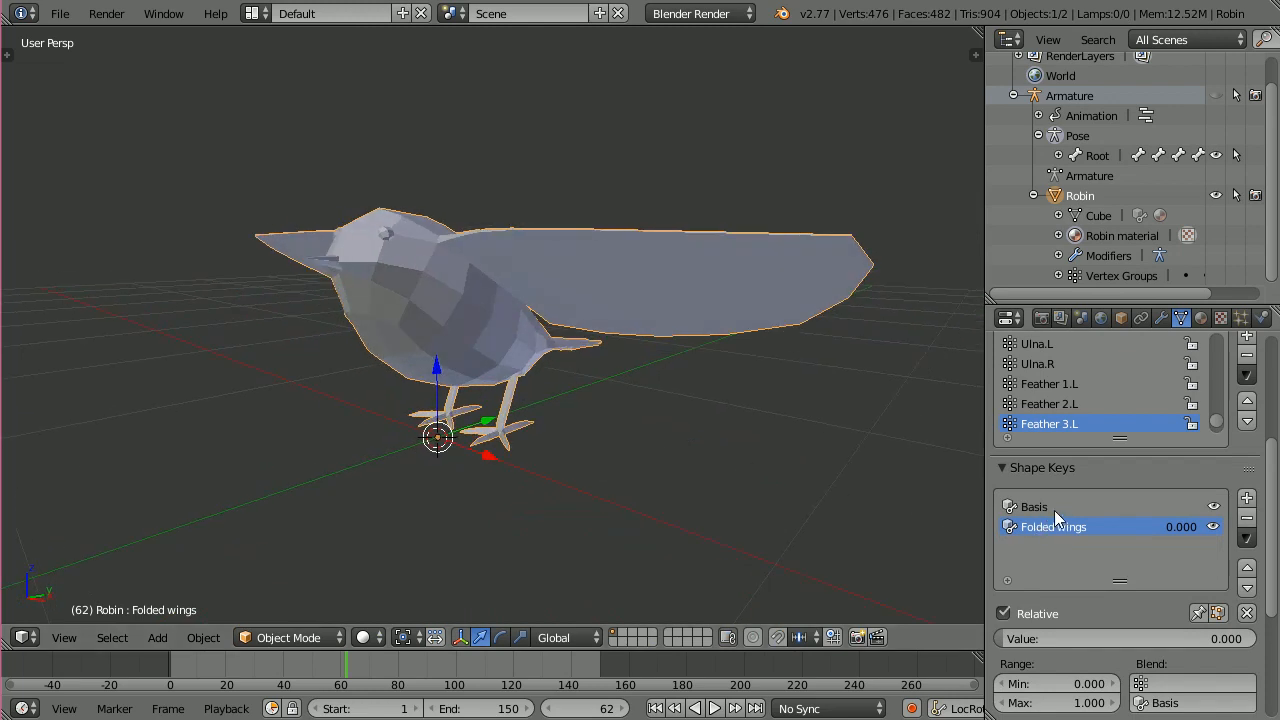
mouse_move(1036, 536)
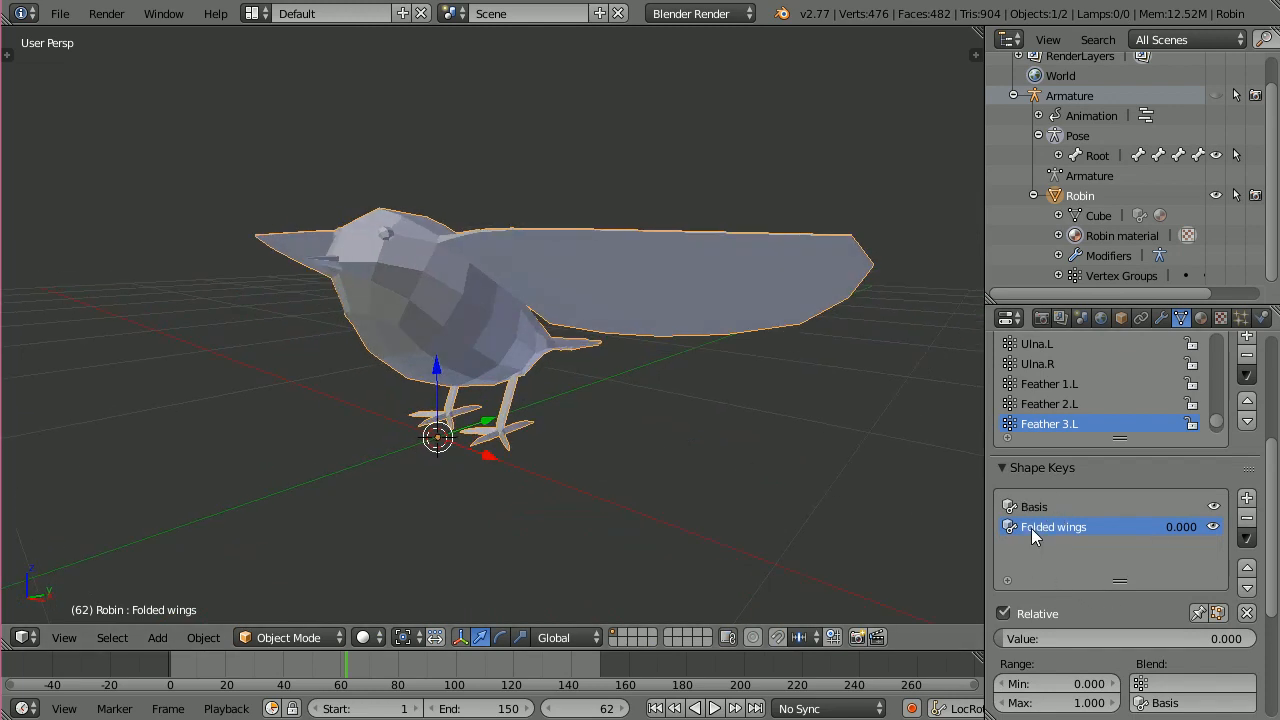
mouse_move(1024, 642)
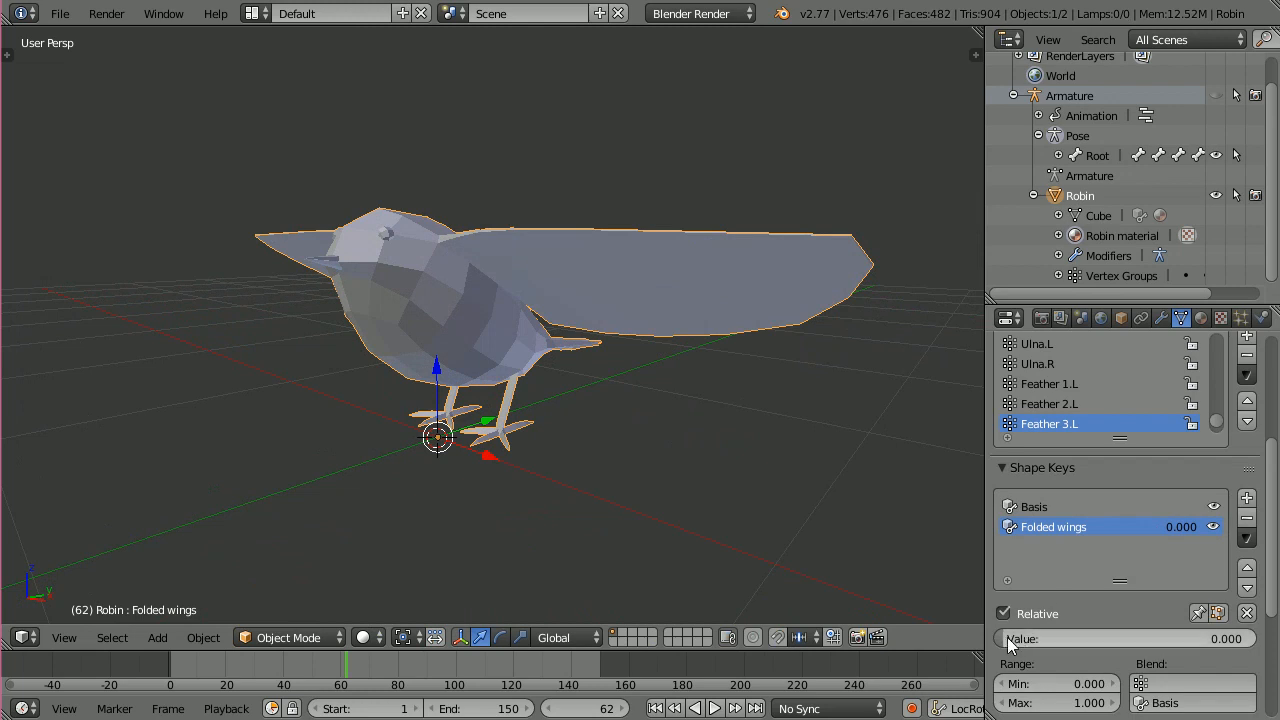
drag(1100, 640, 1104, 640)
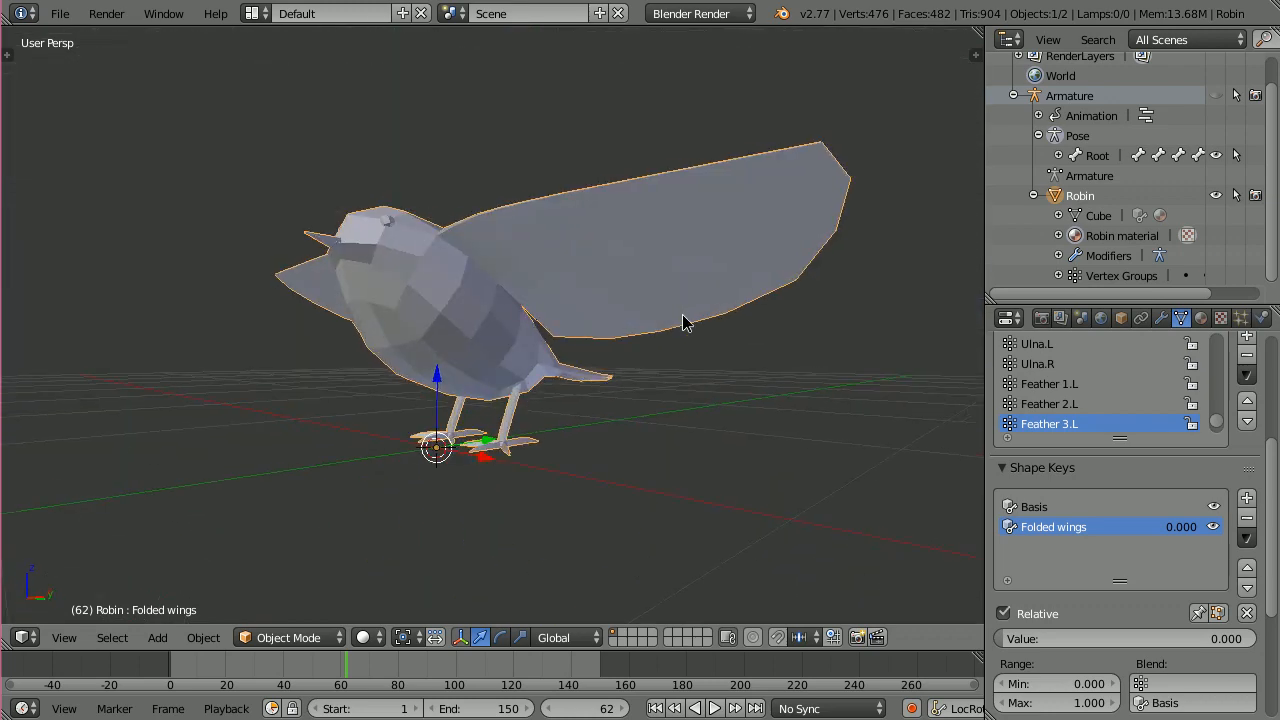
drag(684, 324, 700, 404)
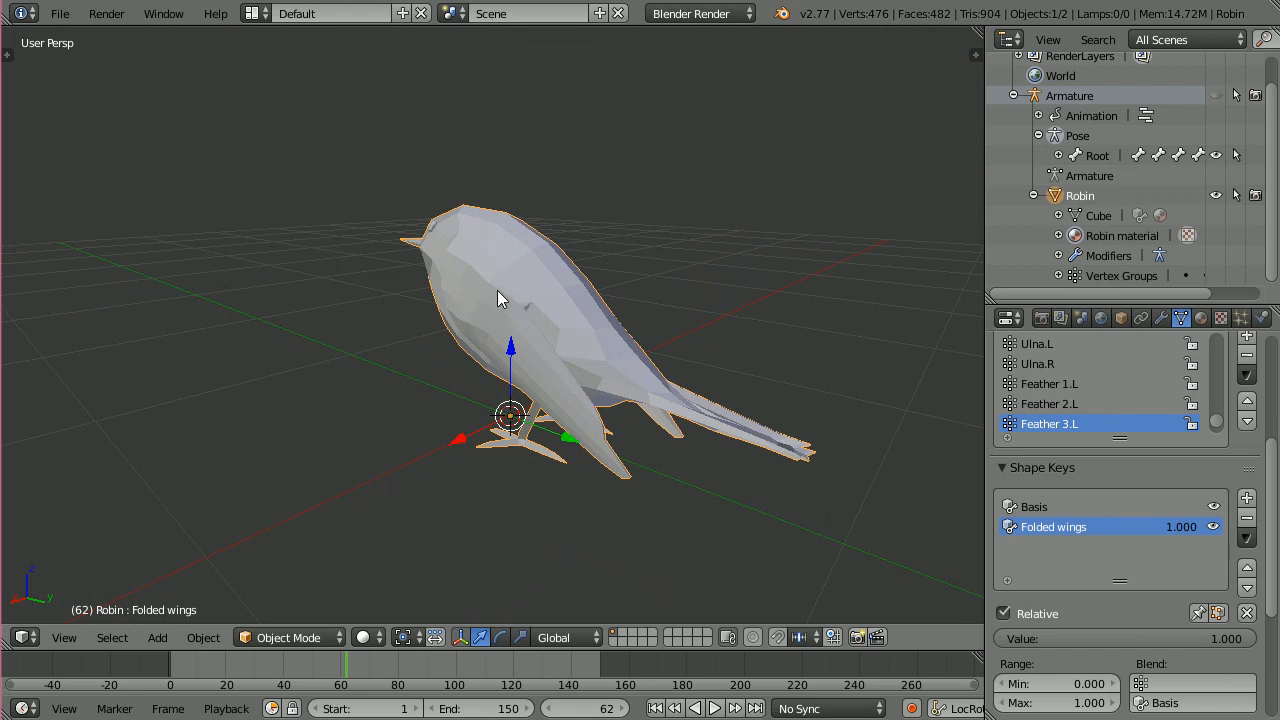
drag(500, 300, 510, 370)
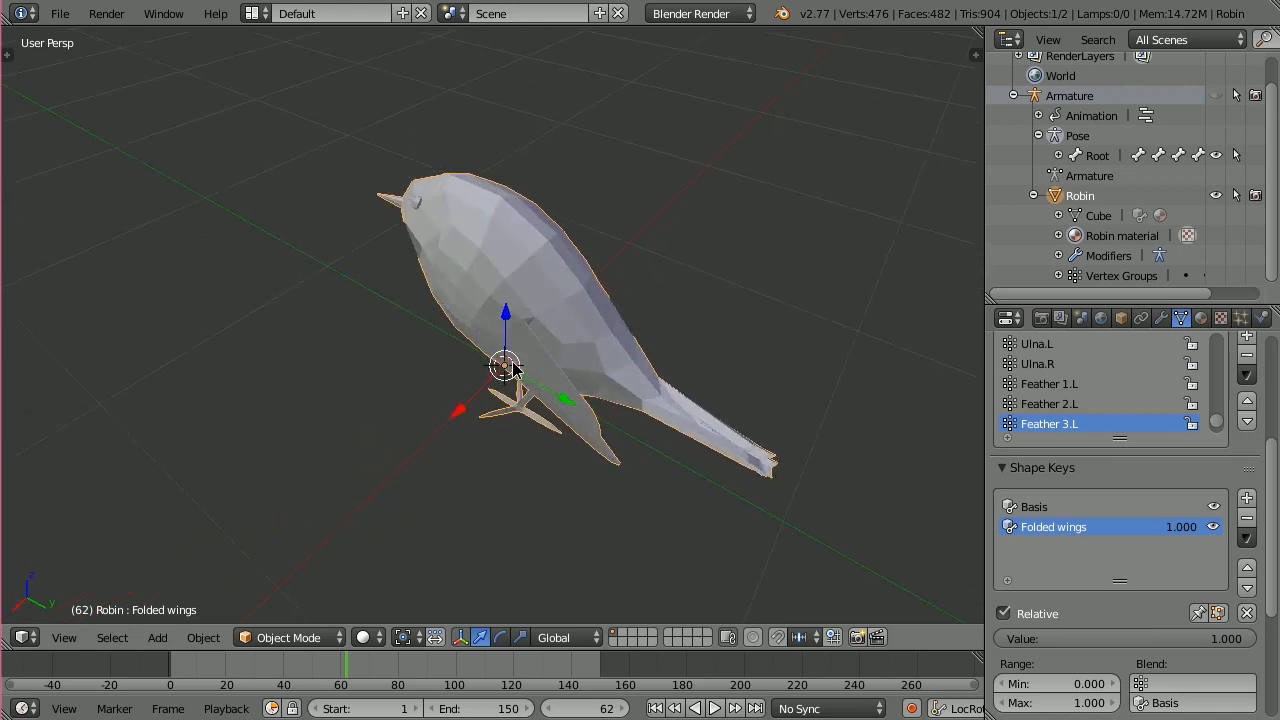
drag(510, 370, 450, 324)
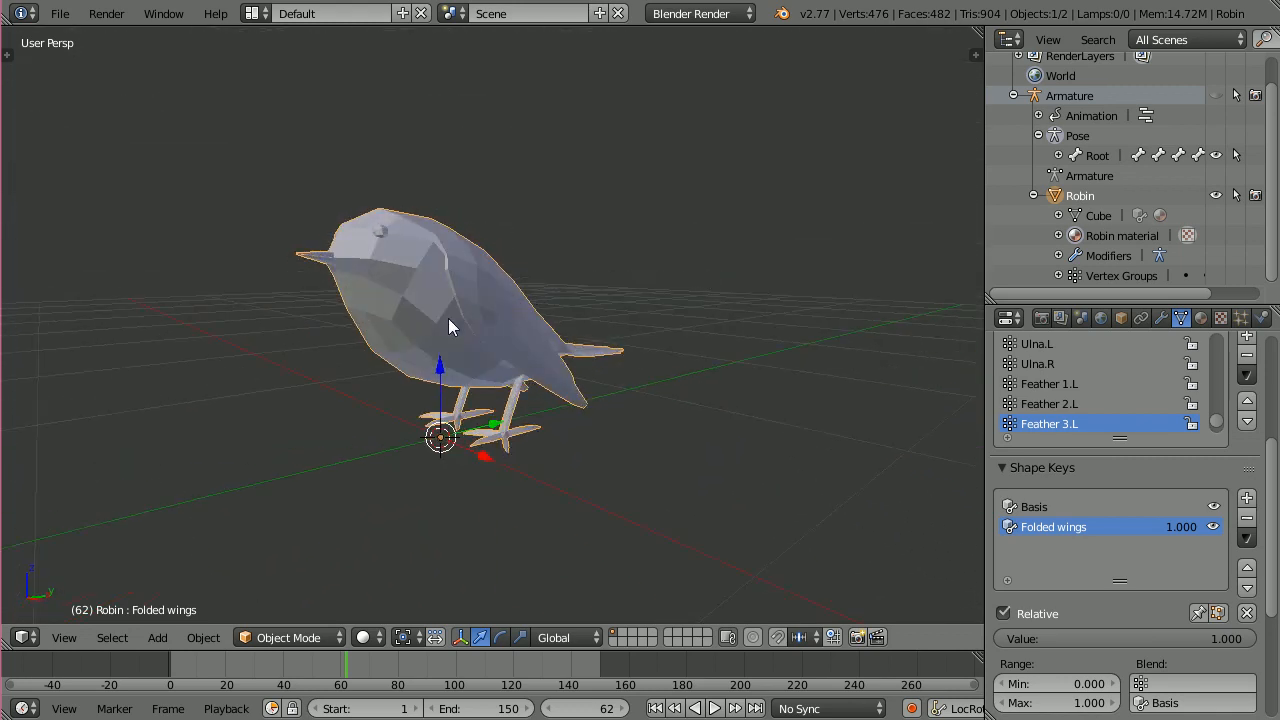
mouse_move(428, 322)
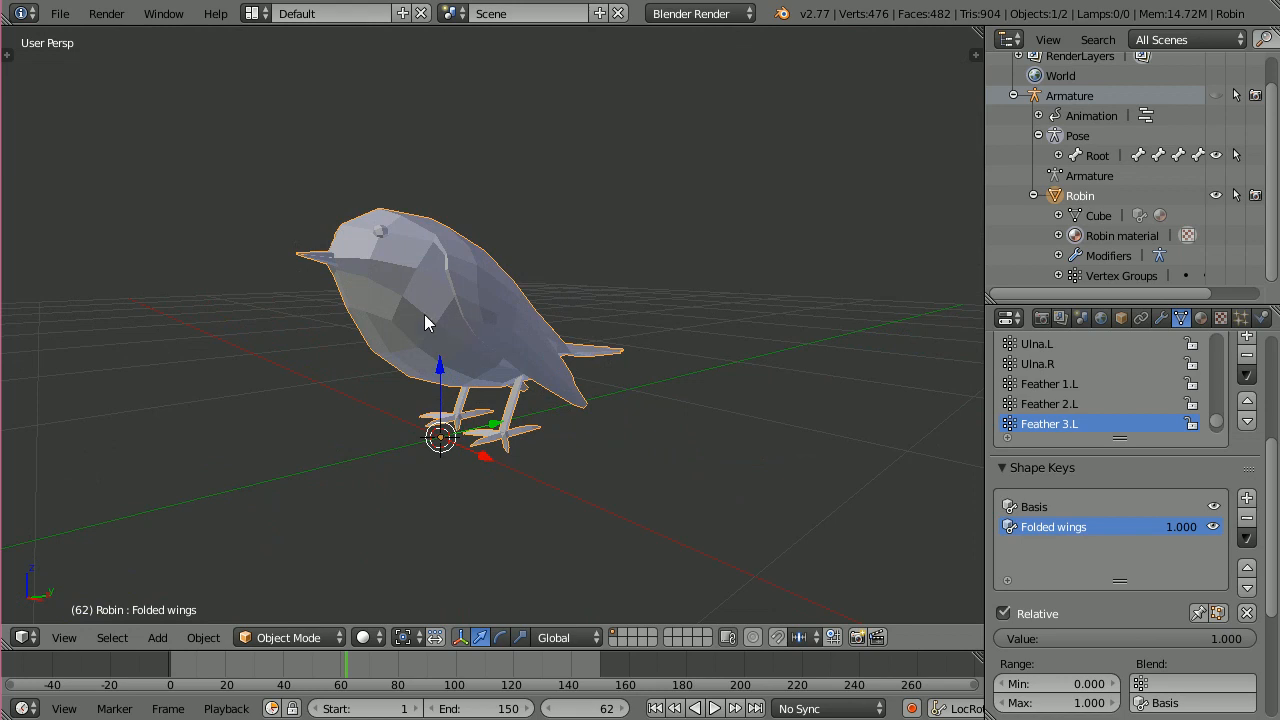
mouse_move(560, 312)
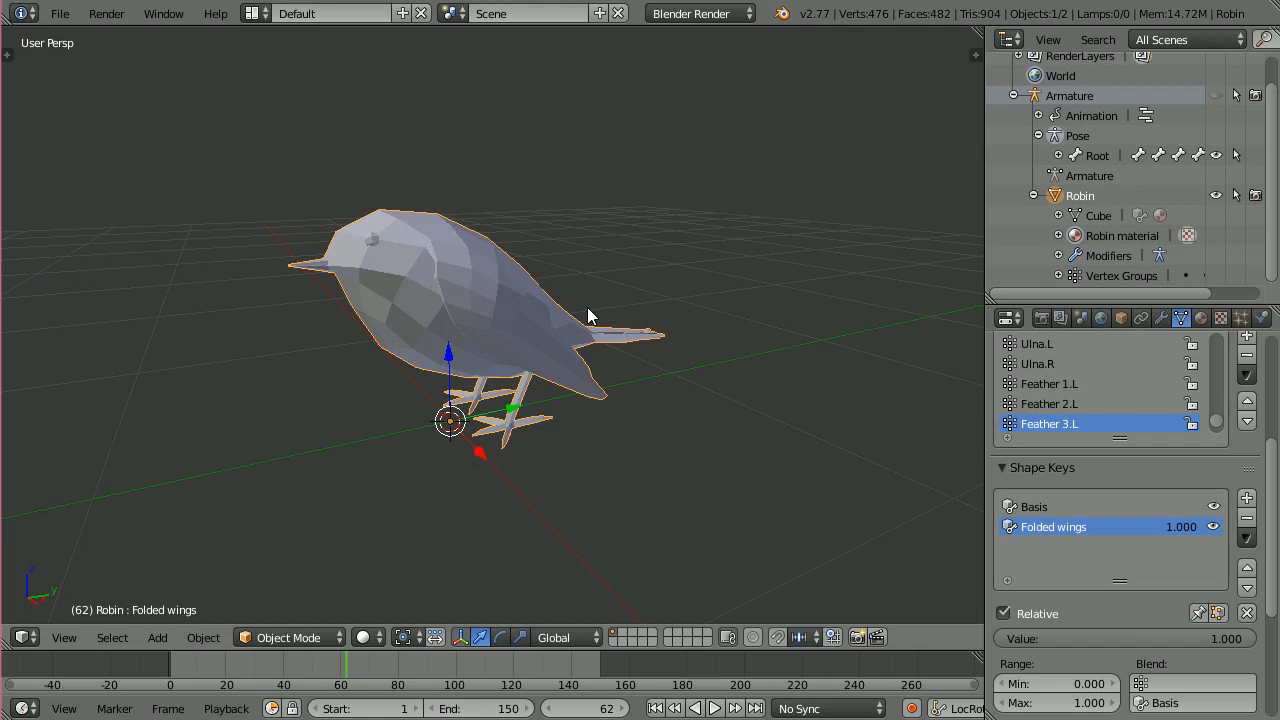
mouse_move(360, 206)
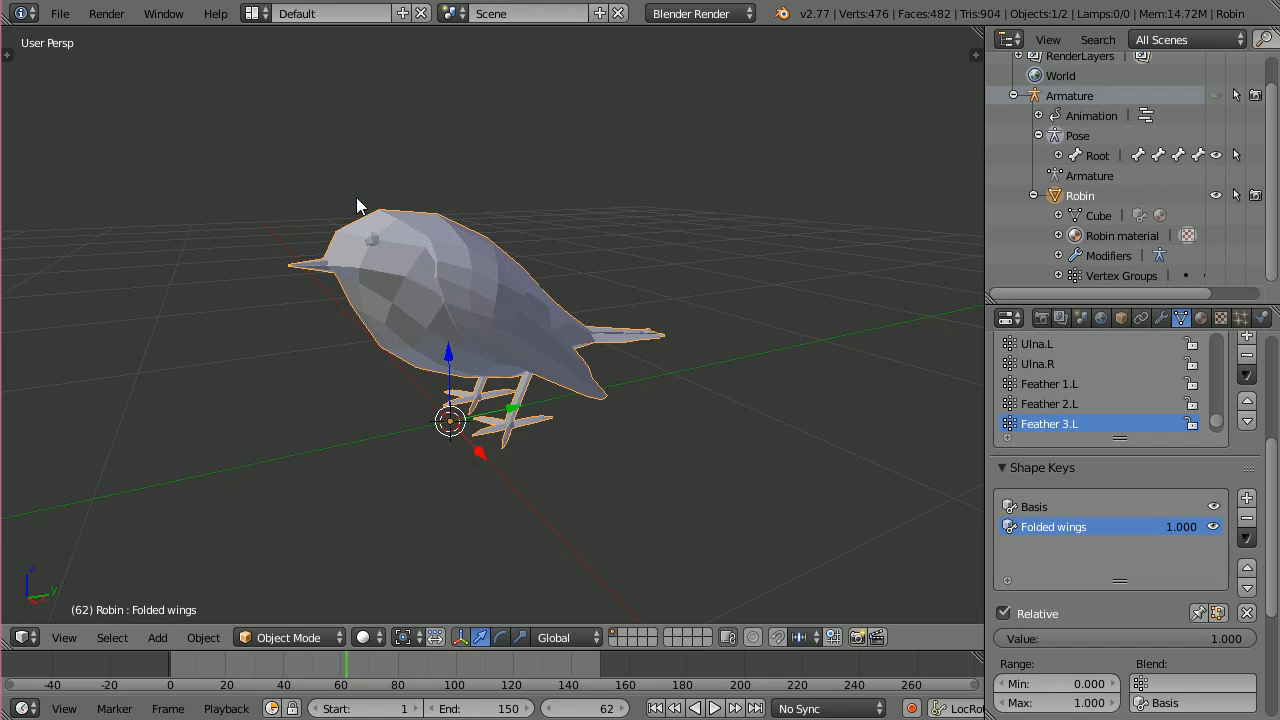
mouse_move(304, 92)
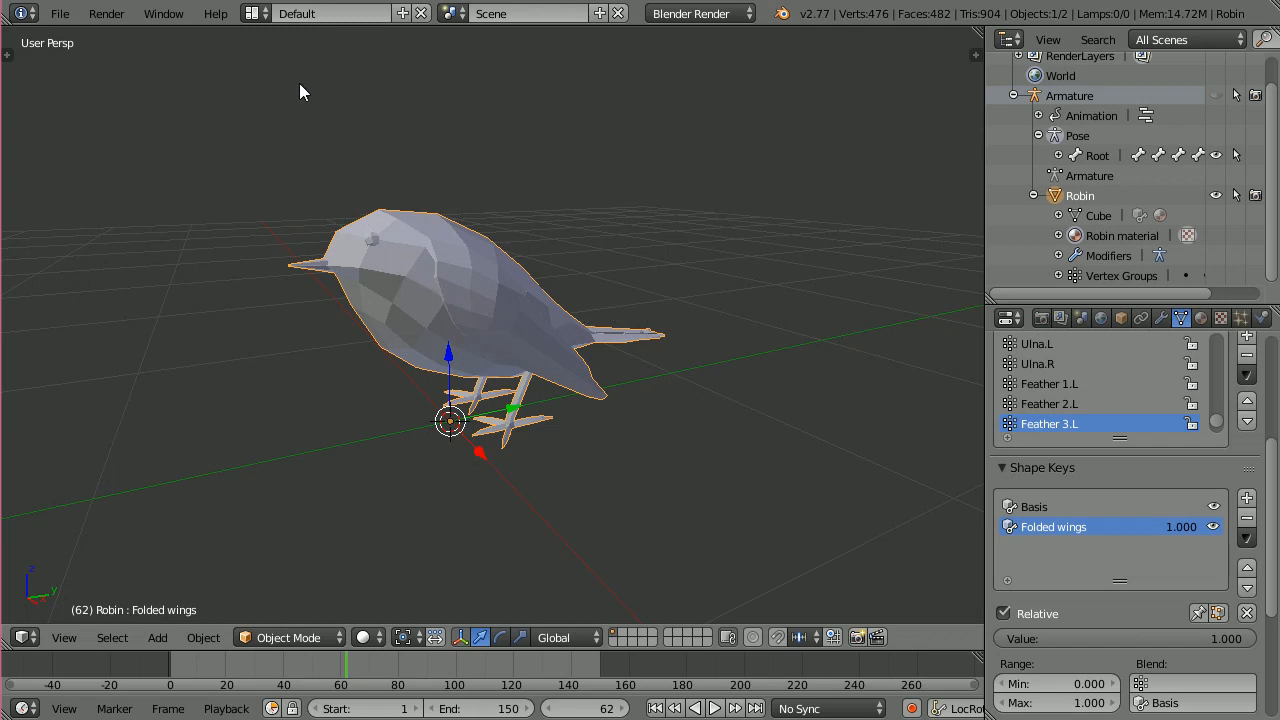
click(258, 12)
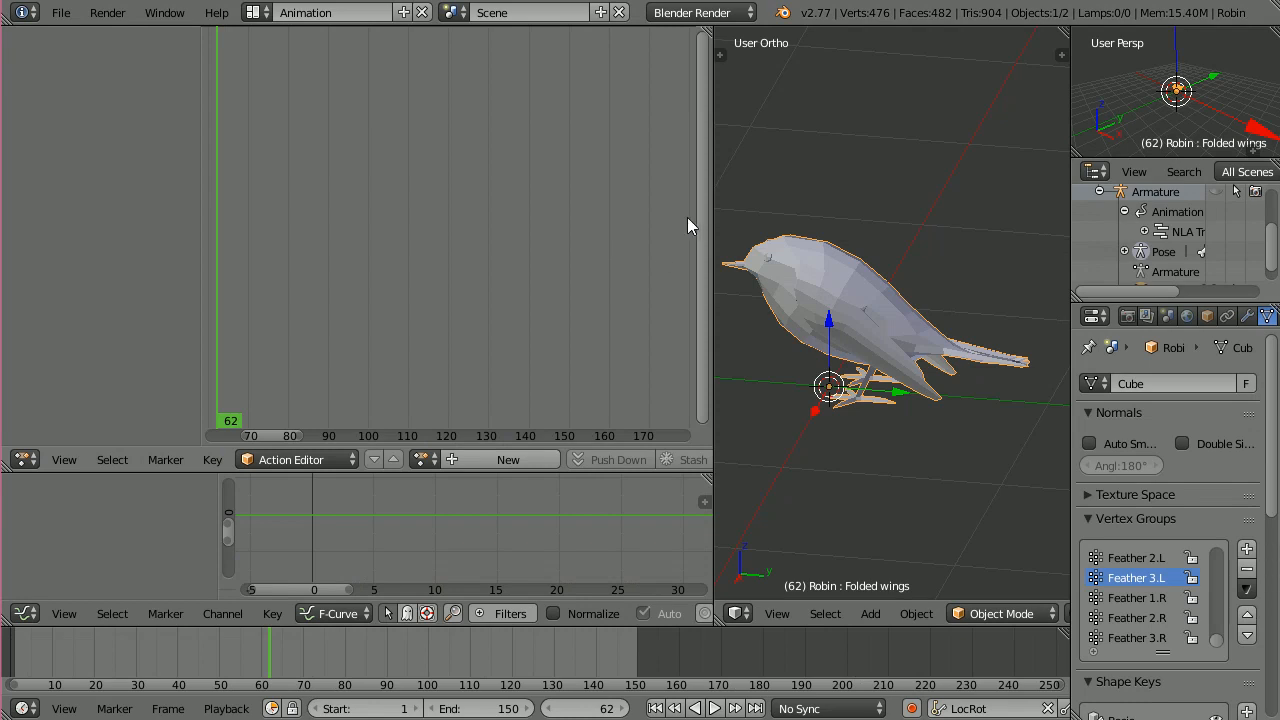
- Set the Dope Sheet to Shape Key Editor and key the spread-wing Folded wings value at frame 62
drag(710, 210, 670, 210)
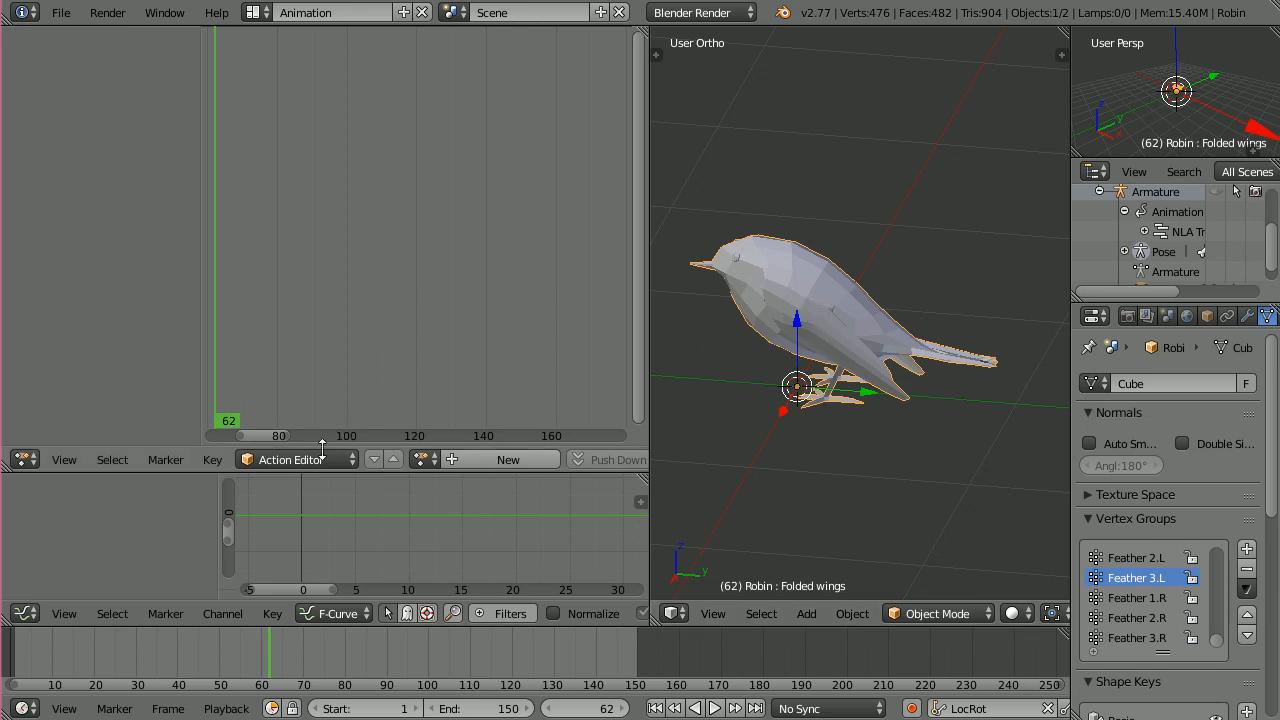
click(296, 458)
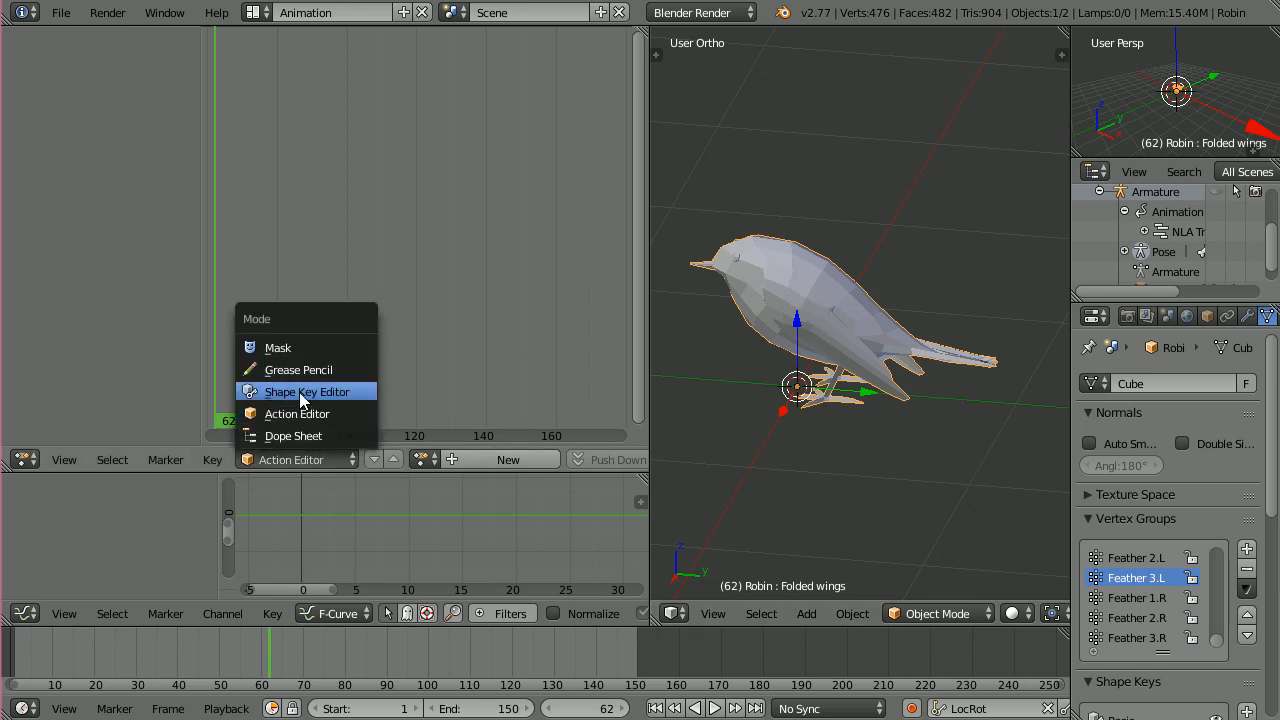
click(306, 390)
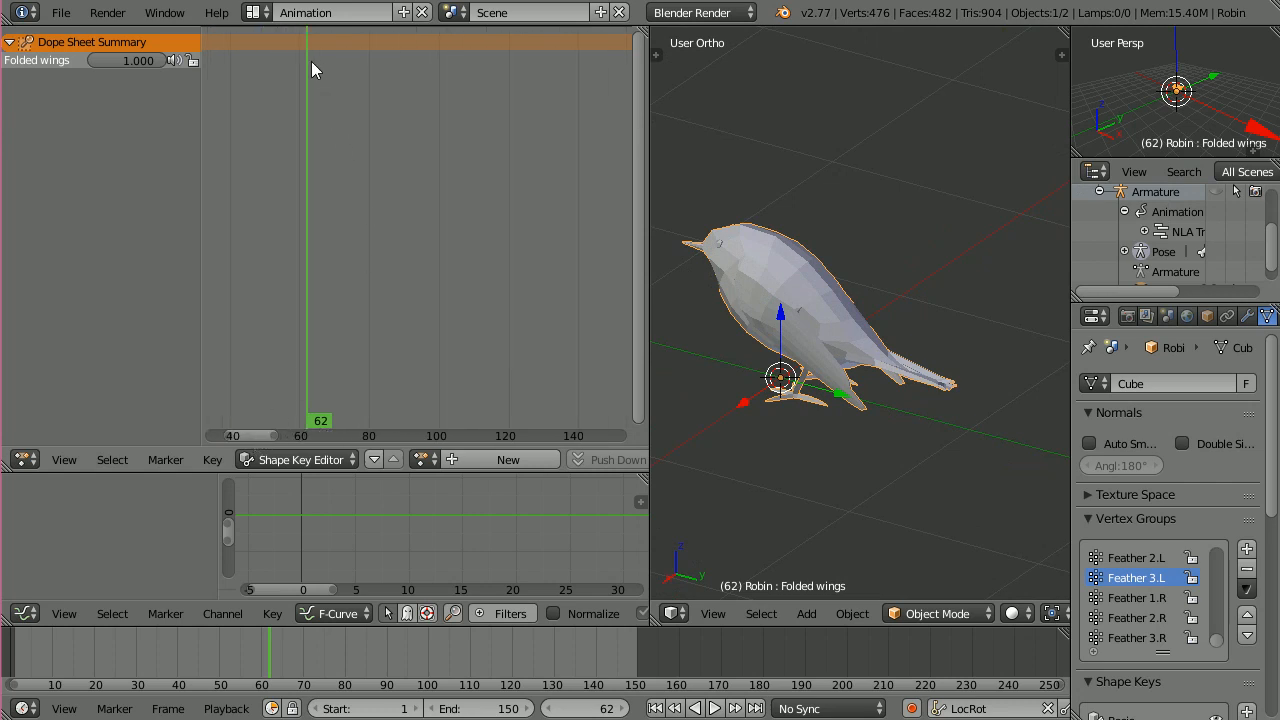
mouse_move(320, 392)
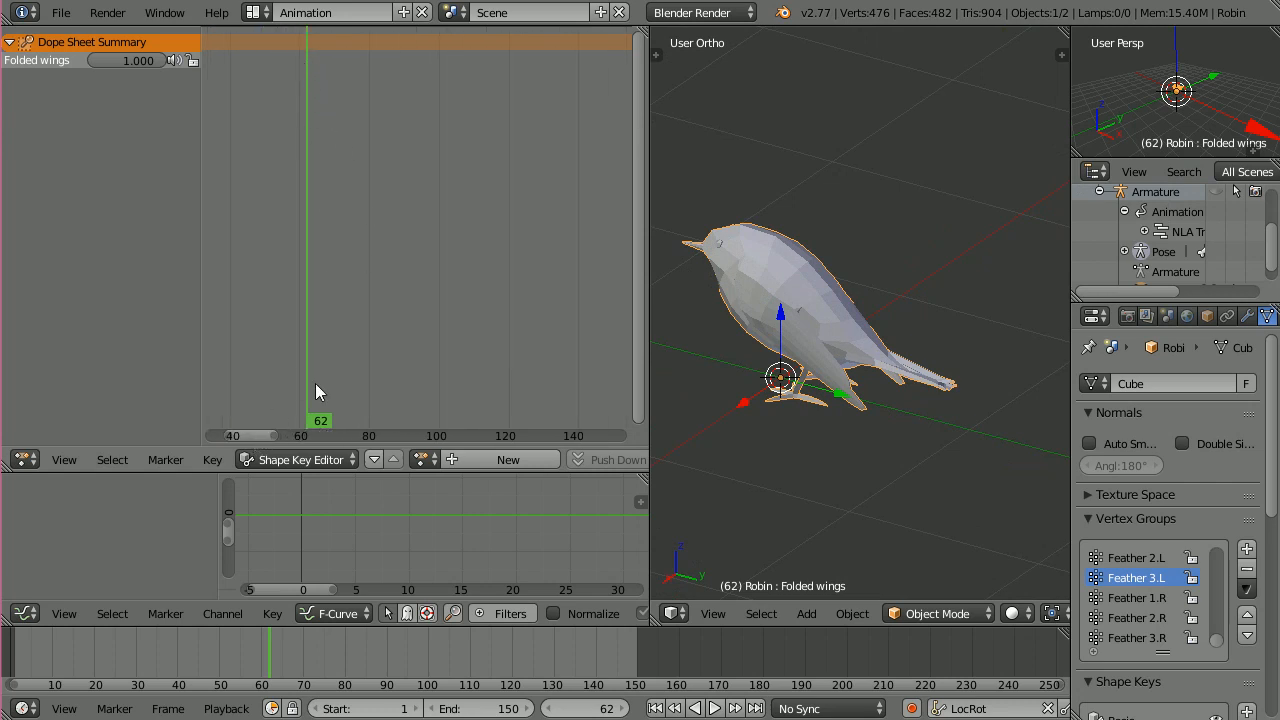
mouse_move(310, 114)
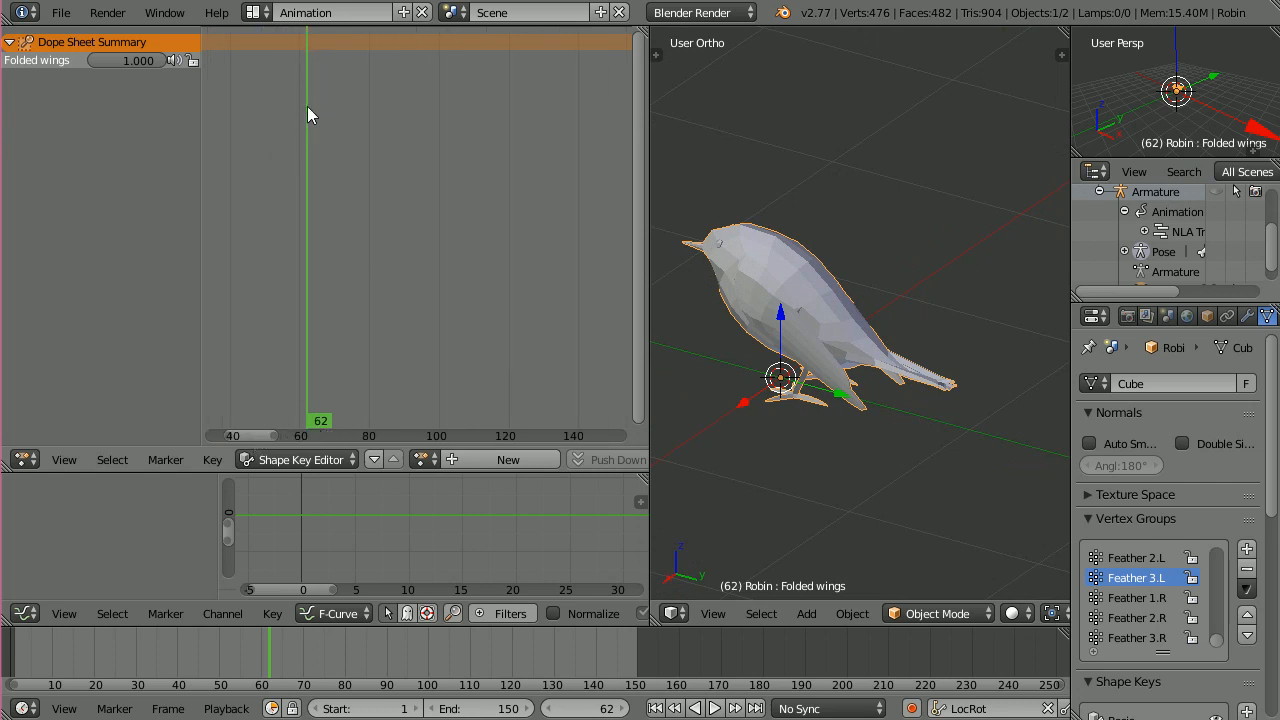
click(128, 76)
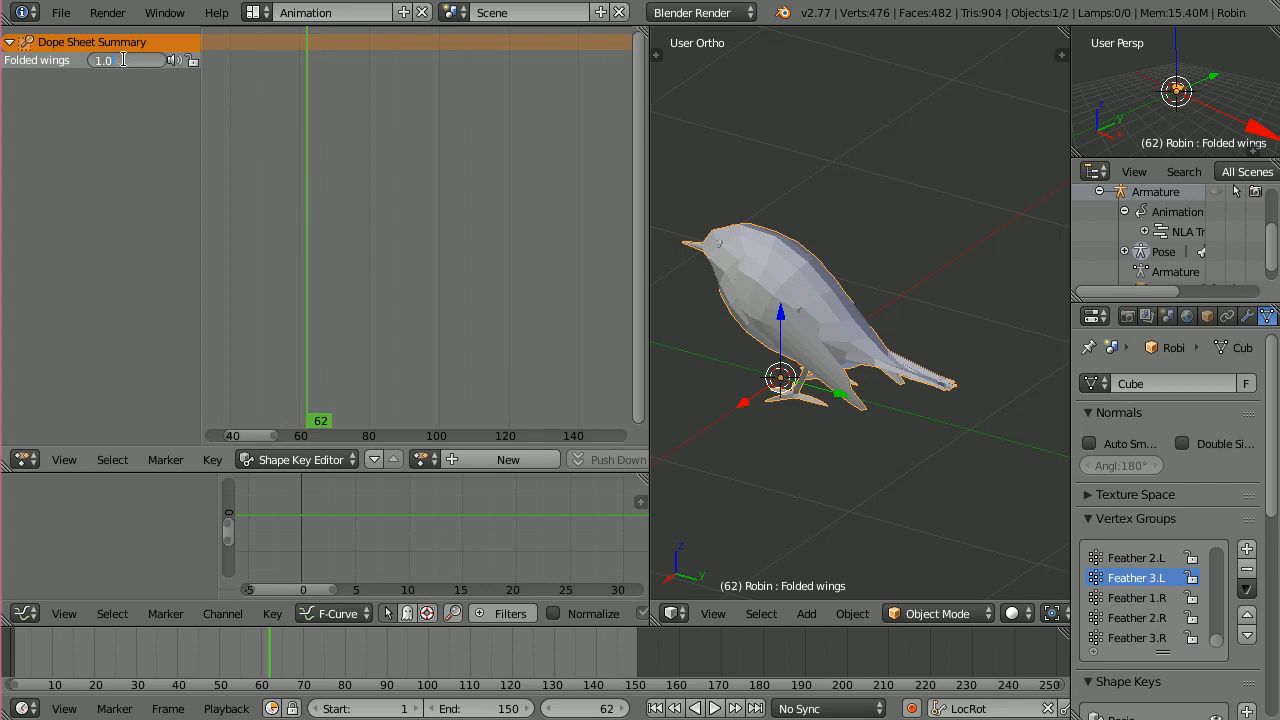
mouse_move(80, 50)
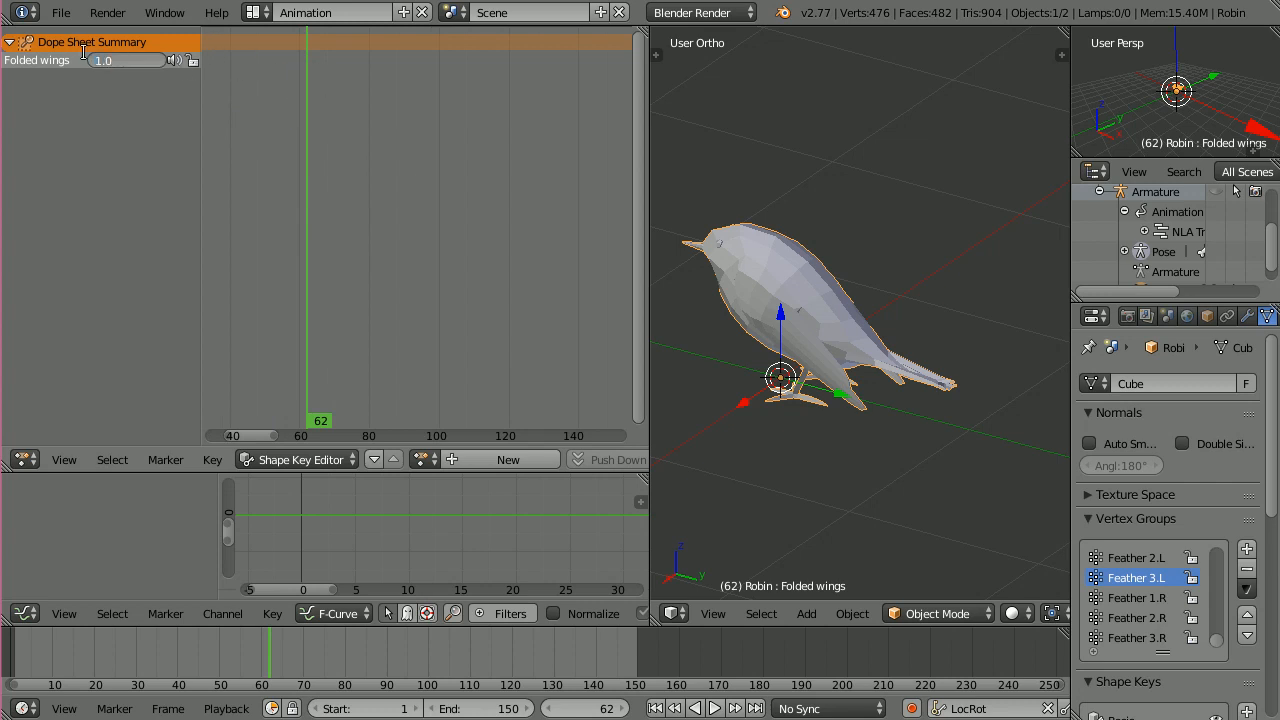
click(122, 62)
text(0.000)
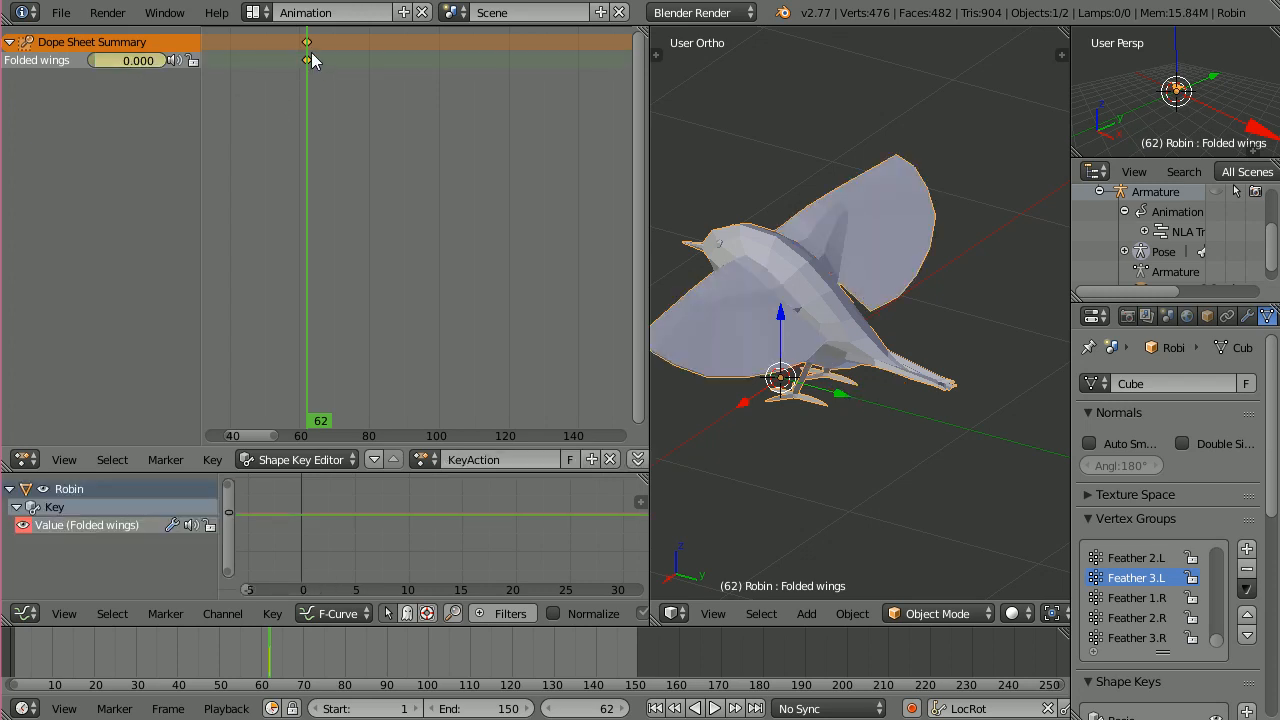
- Key Folded wings alternating folded and spread on later frames to build the flap cycle
click(704, 708)
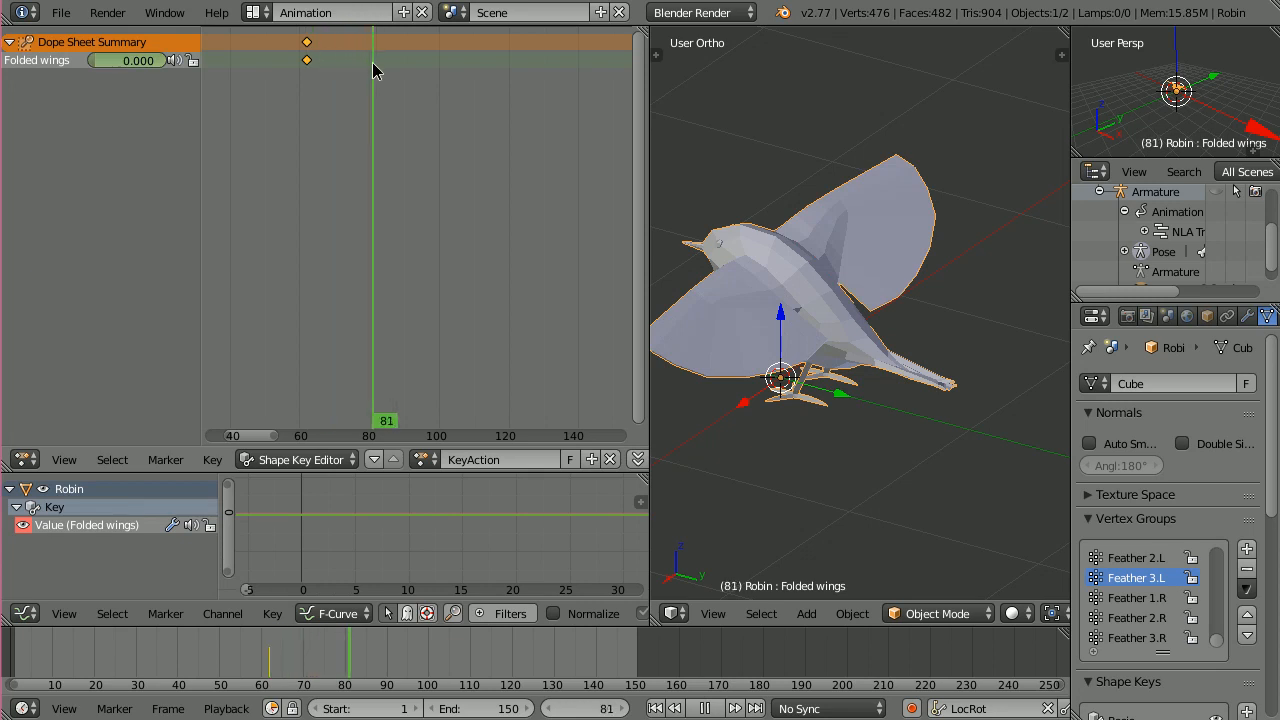
click(676, 708)
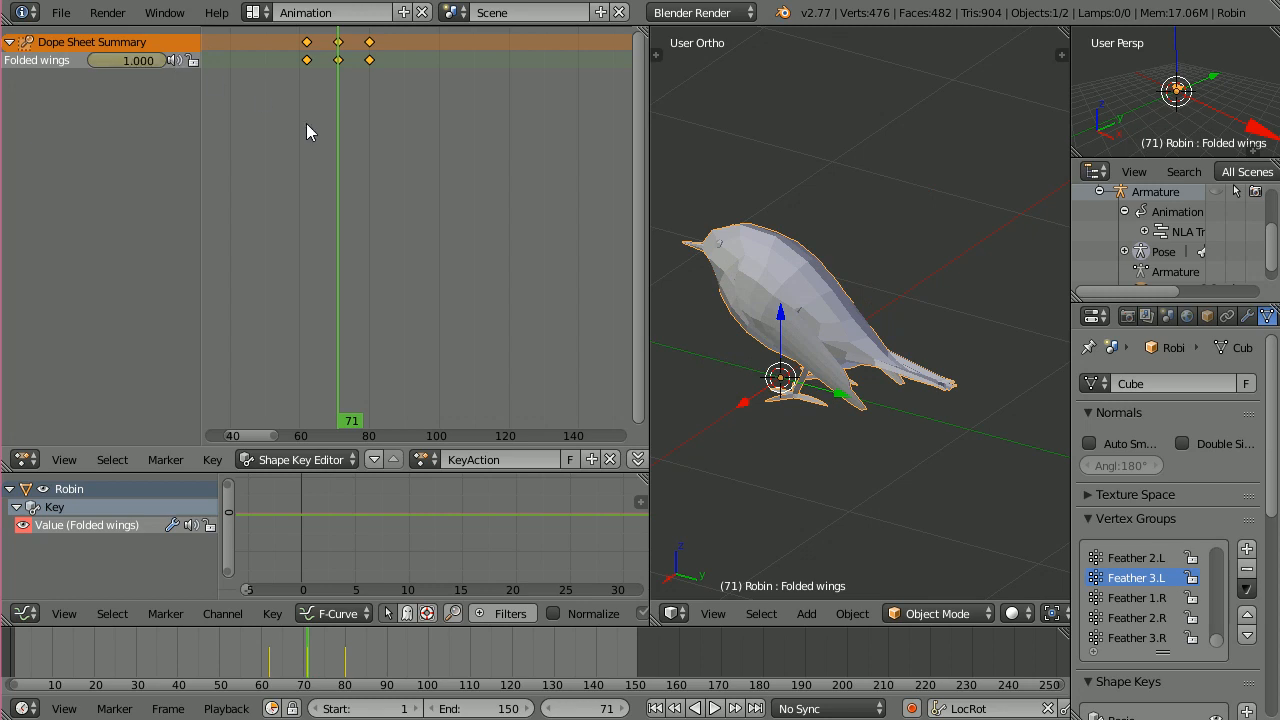
click(714, 708)
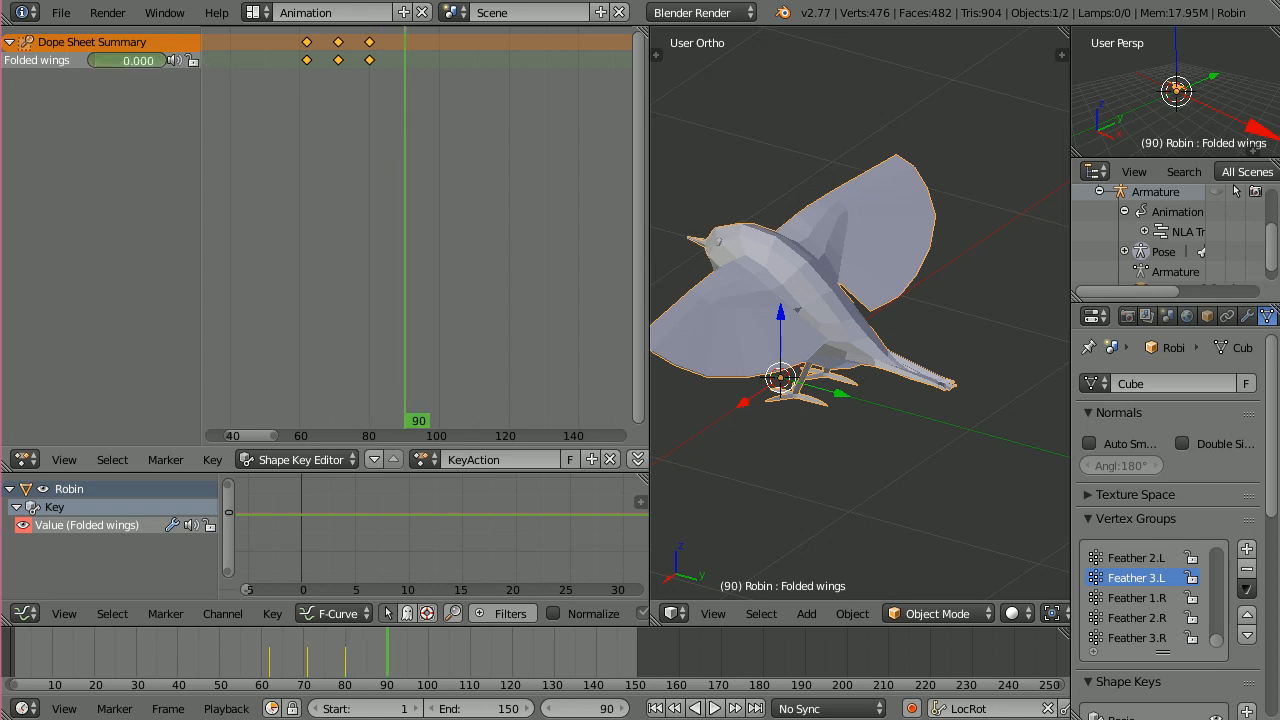
click(714, 708)
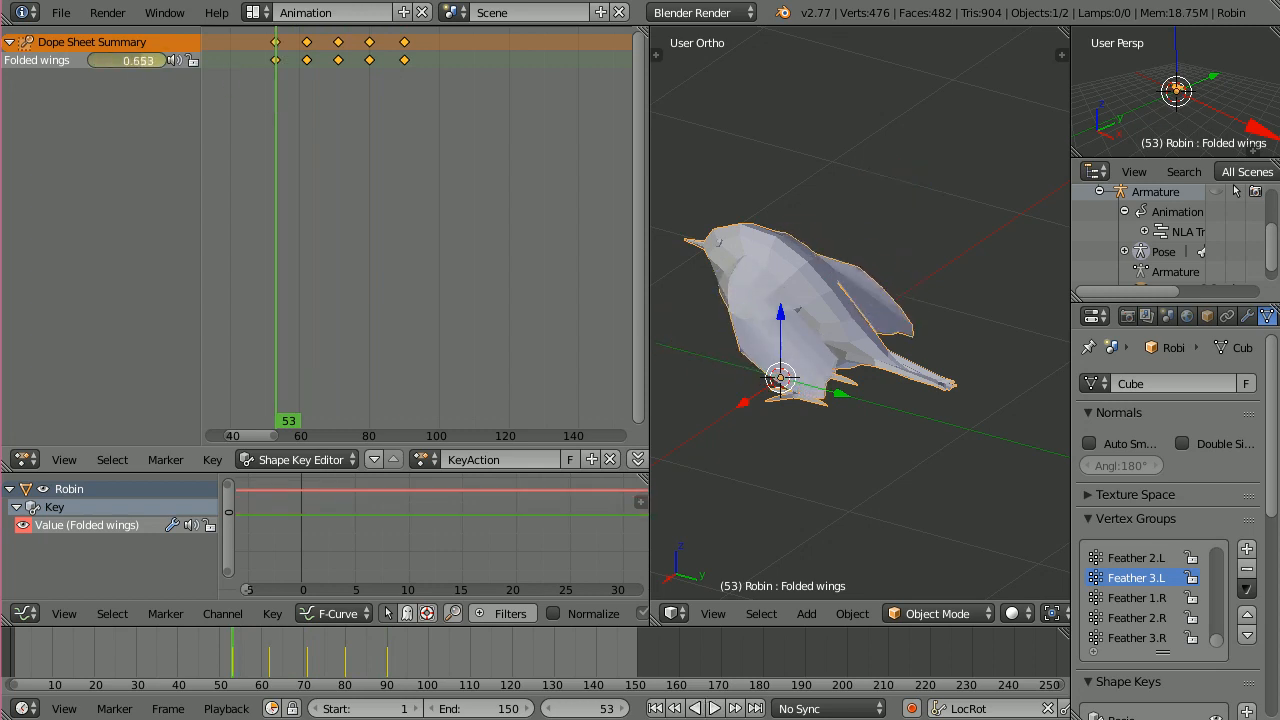
click(714, 708)
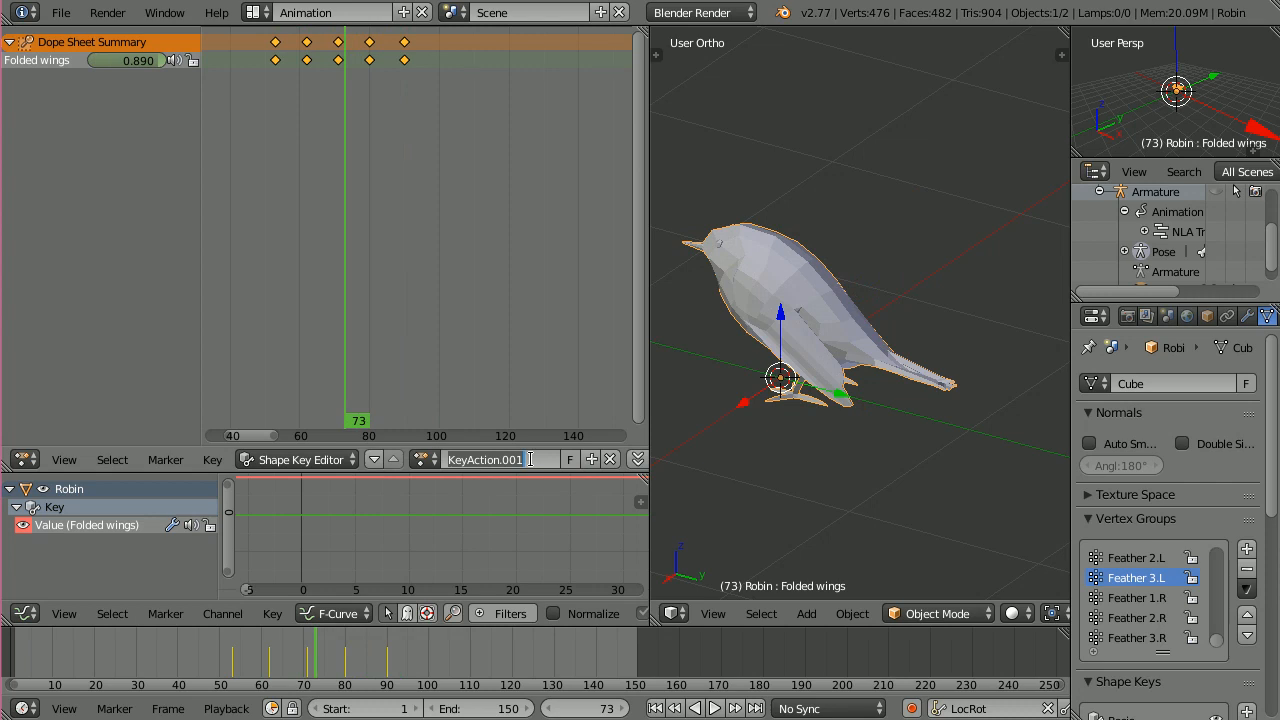
- Name the shape key action 'Wing flapping' and push it down onto the NLA stack
text(Wing flapping)
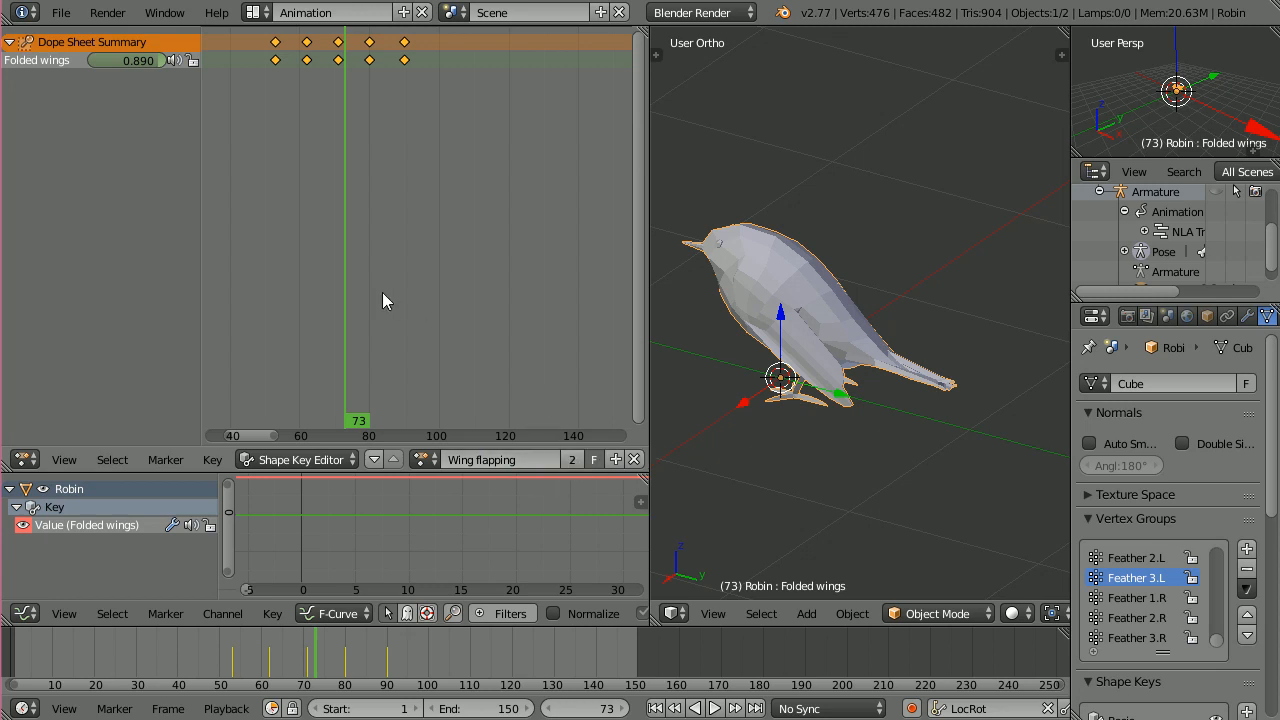
mouse_move(640, 352)
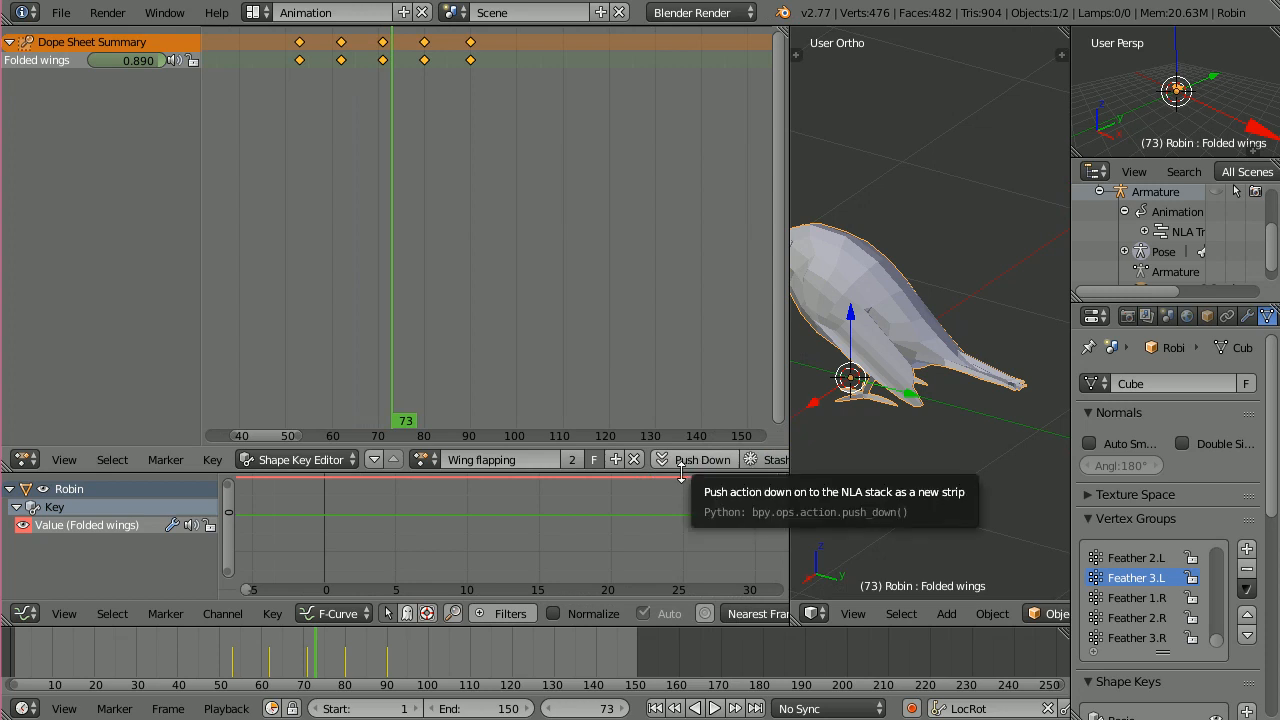
mouse_move(268, 124)
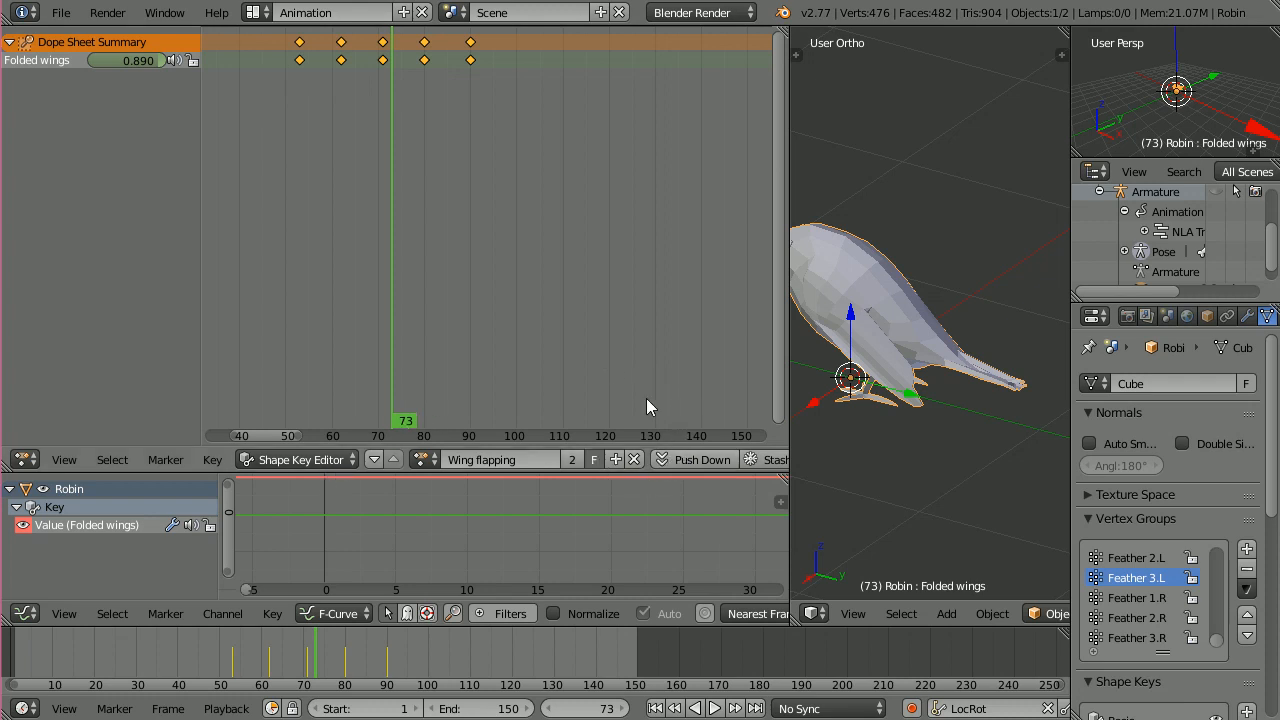
mouse_move(566, 380)
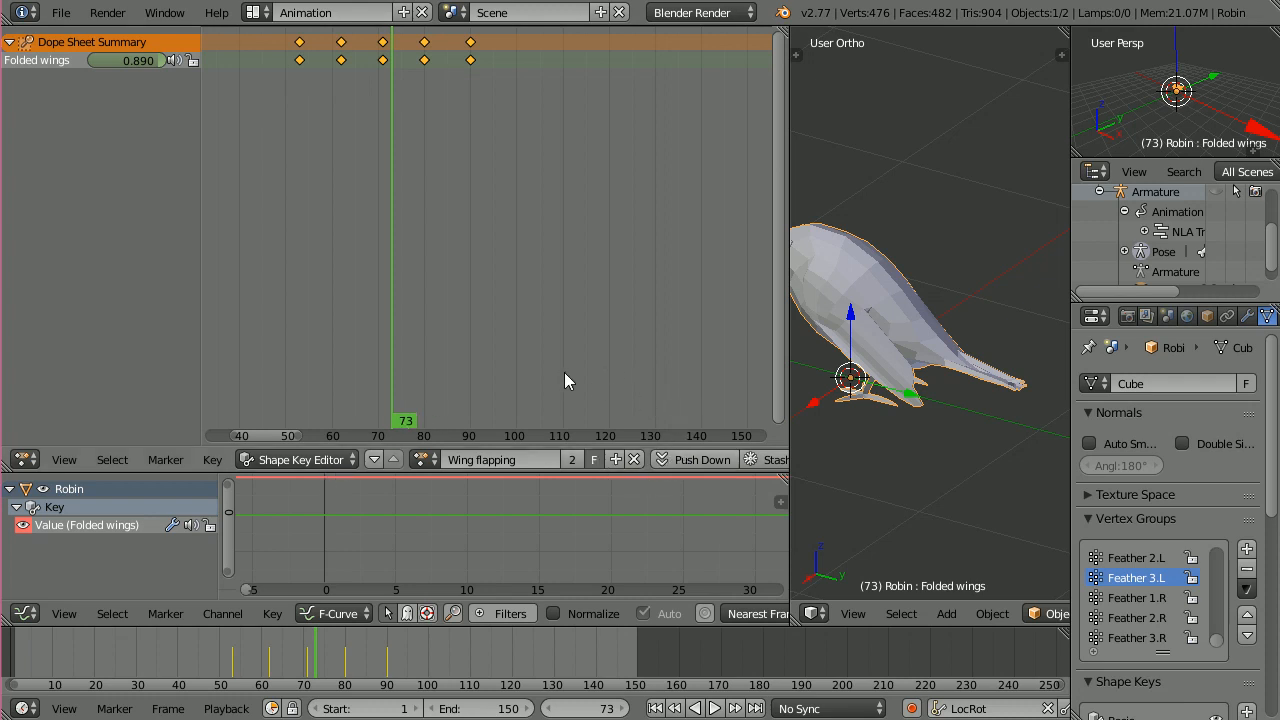
mouse_move(542, 370)
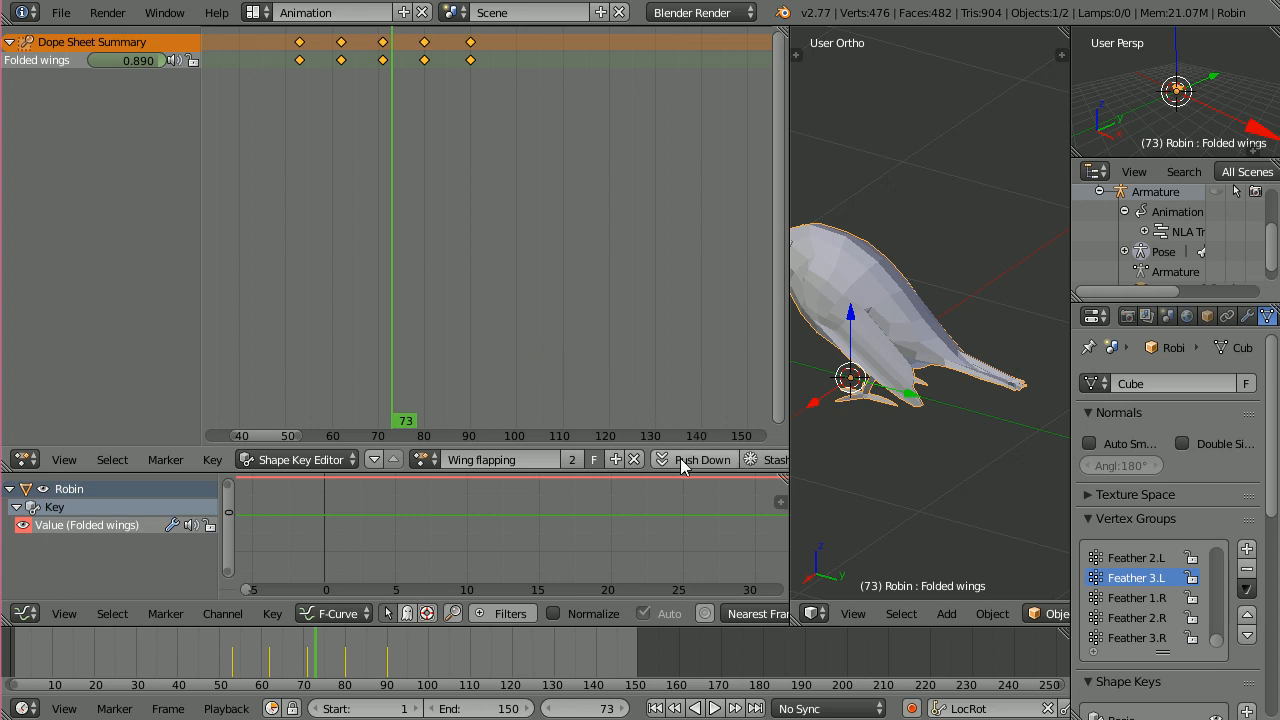
mouse_move(684, 462)
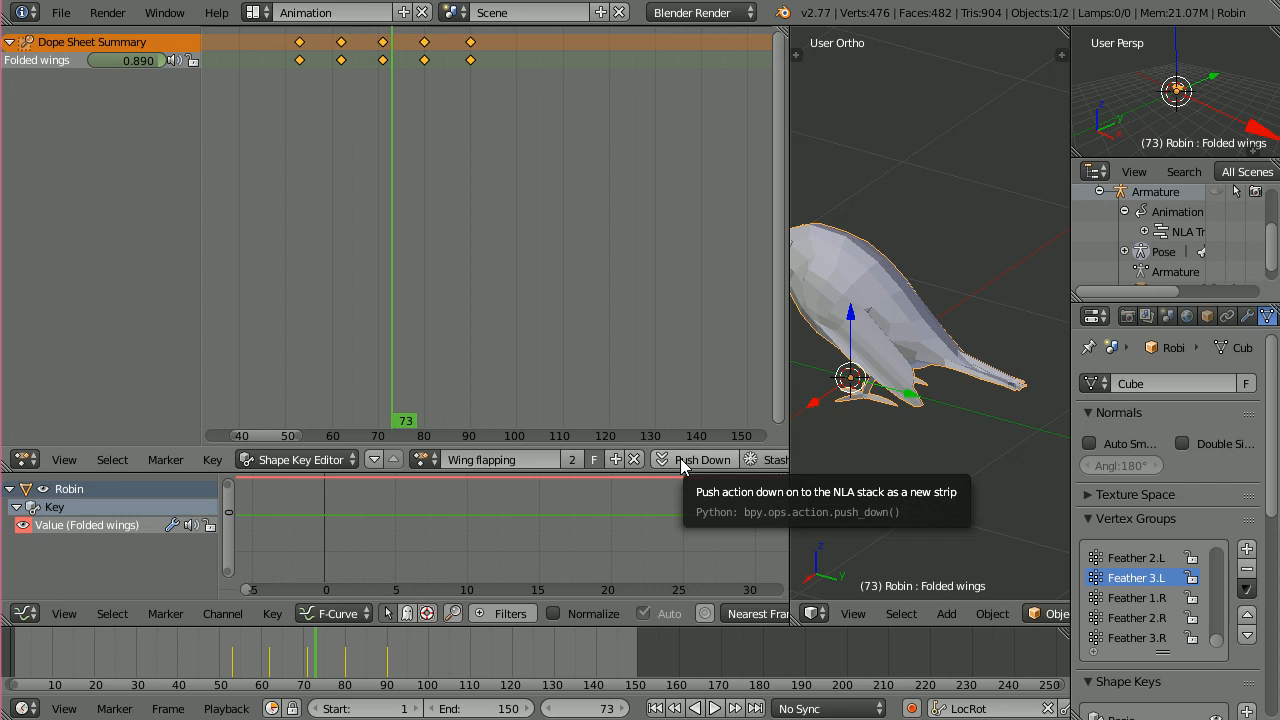
click(704, 458)
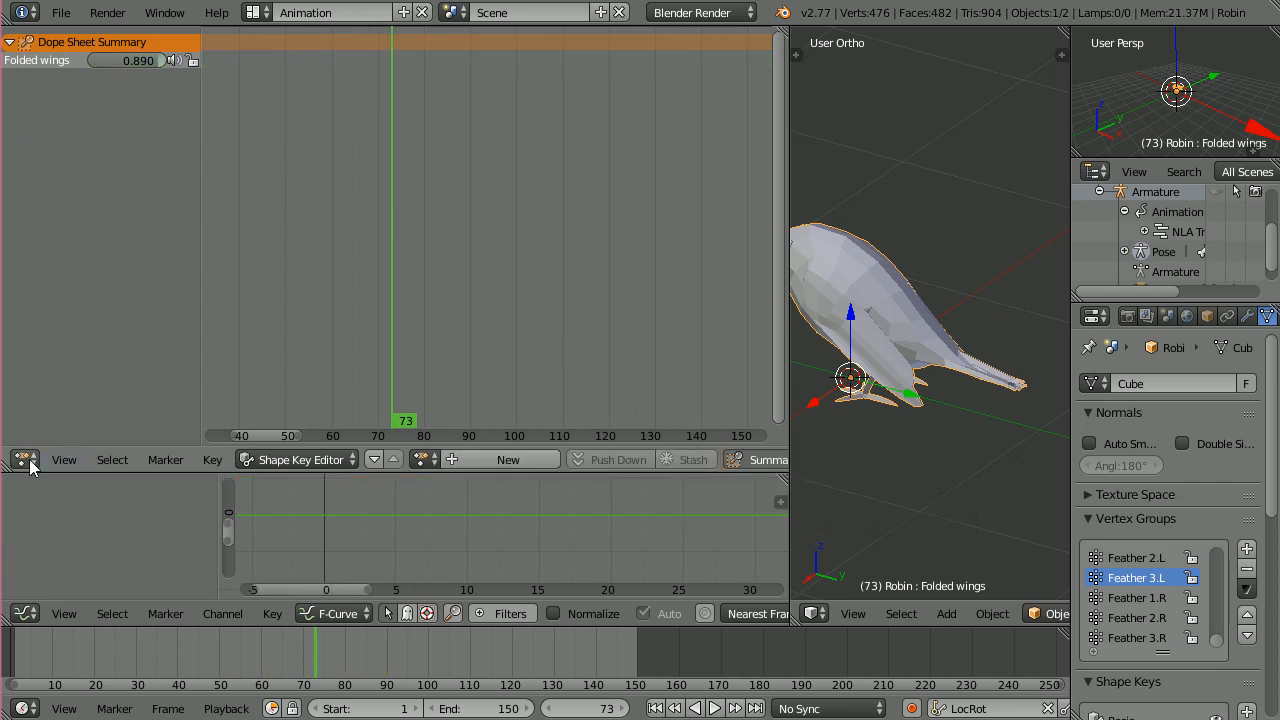
- Switch the editor to the NLA Editor showing the robin's shape-key Wing flapping track
click(16, 458)
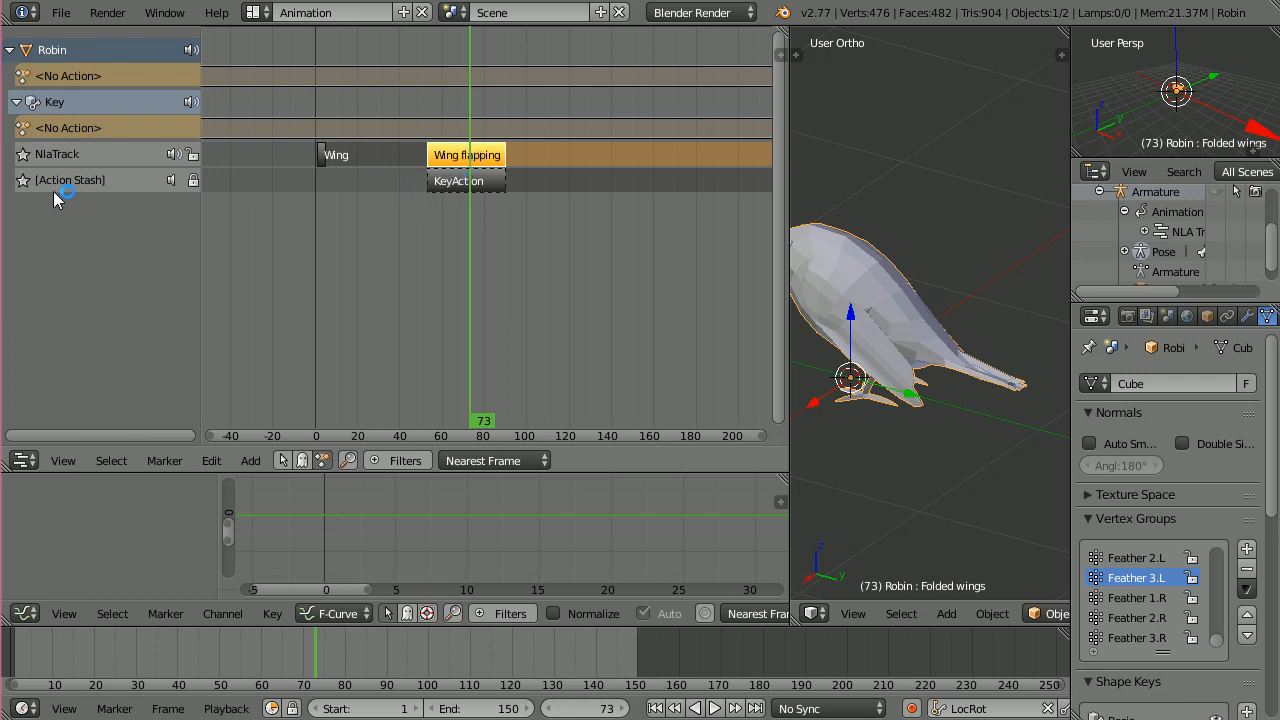
mouse_move(70, 184)
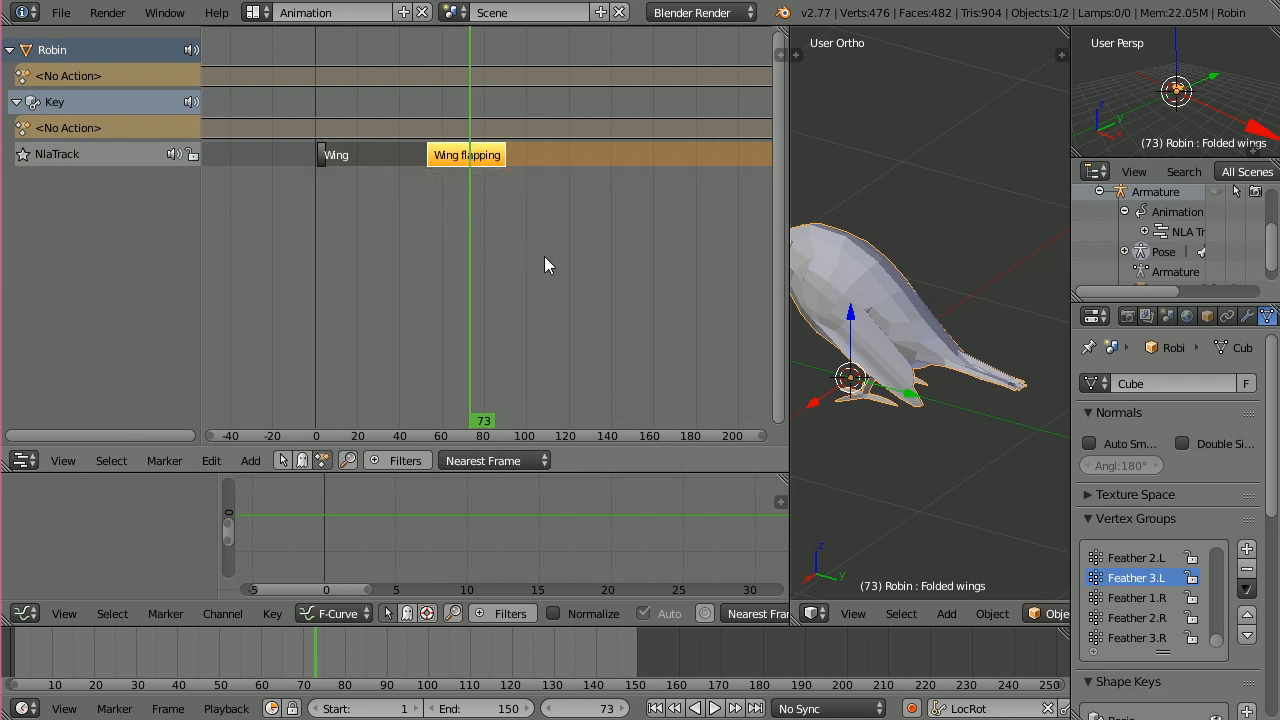
mouse_move(1218, 198)
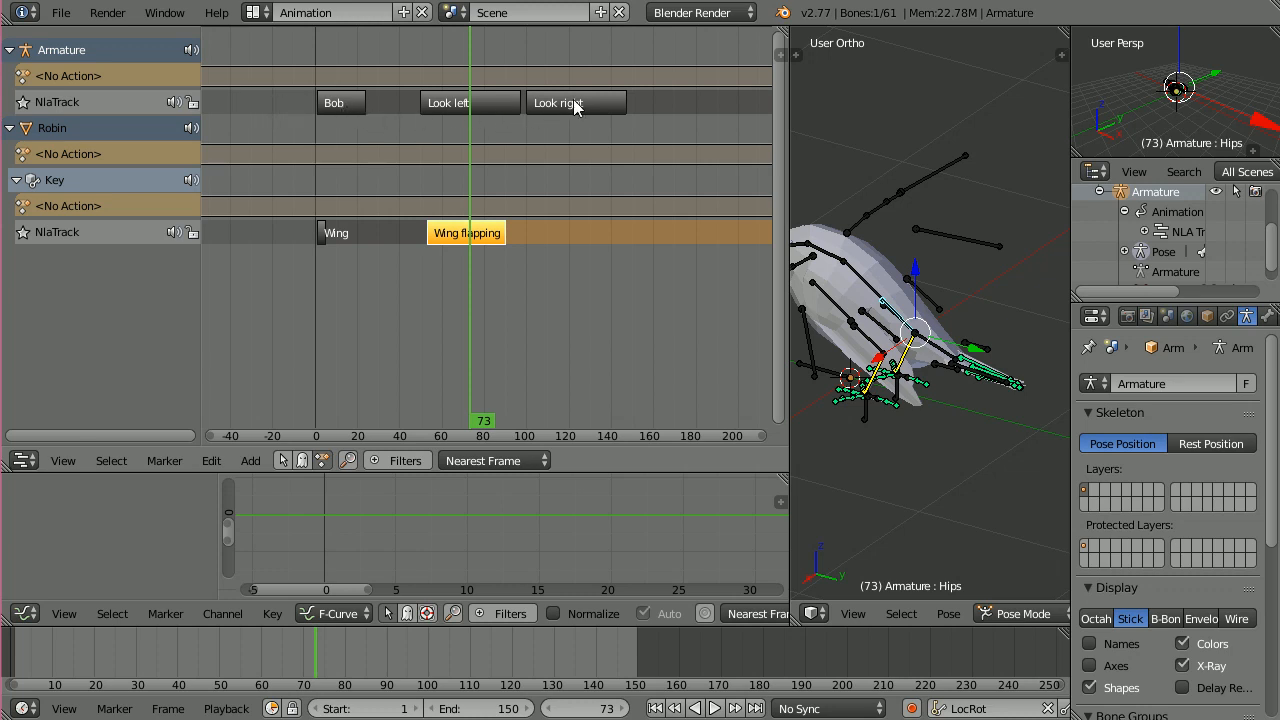
- Select the armature's Look right strip and show its Bob and Look strips in the NLA Editor
click(332, 104)
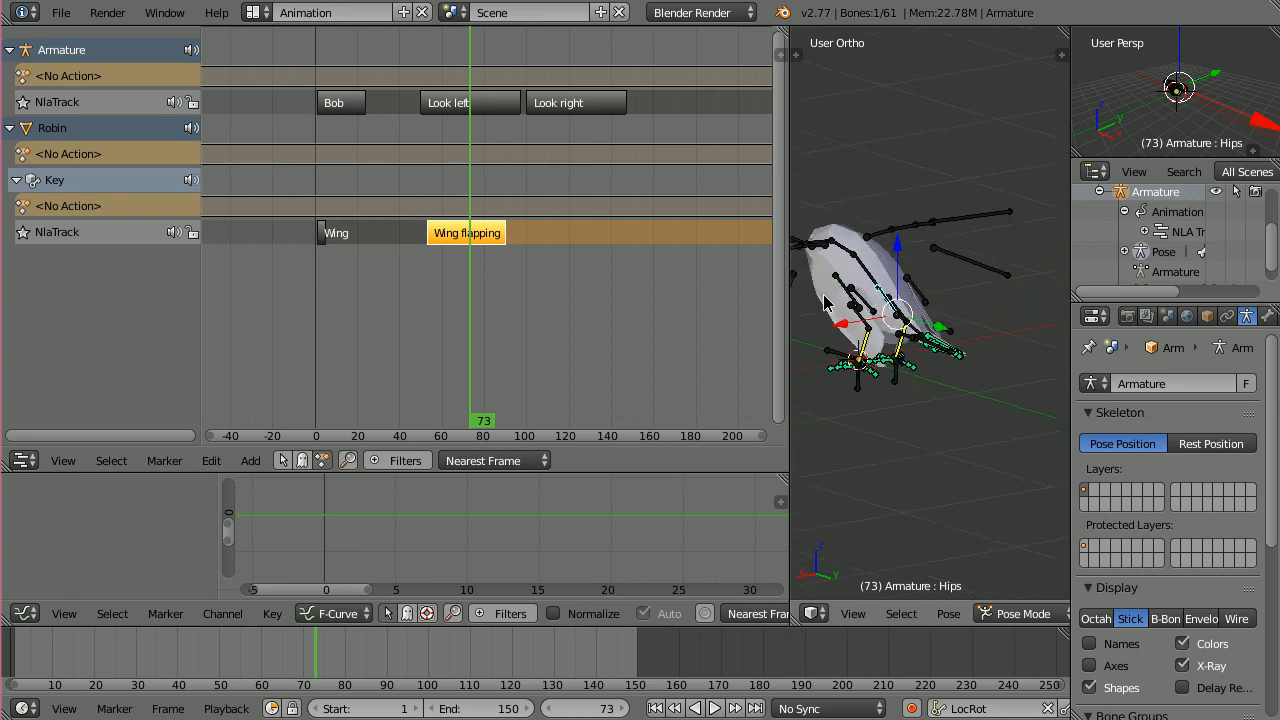
drag(900, 300, 930, 320)
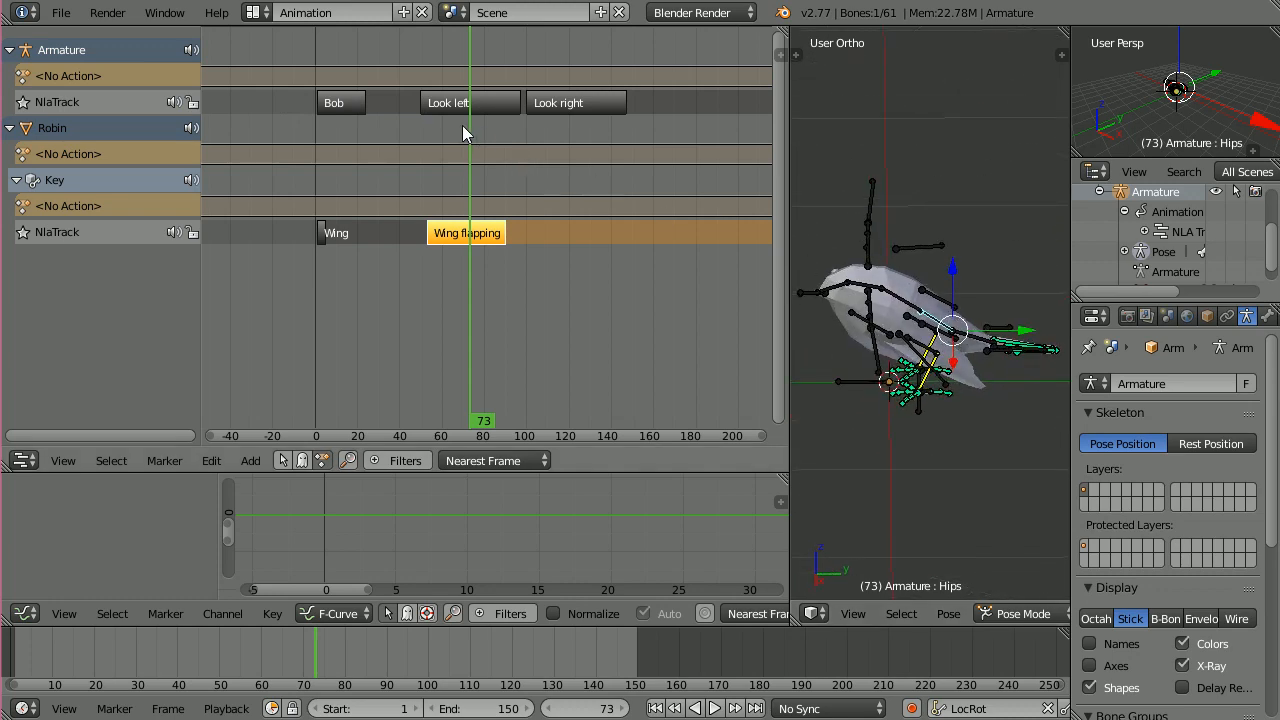
mouse_move(796, 246)
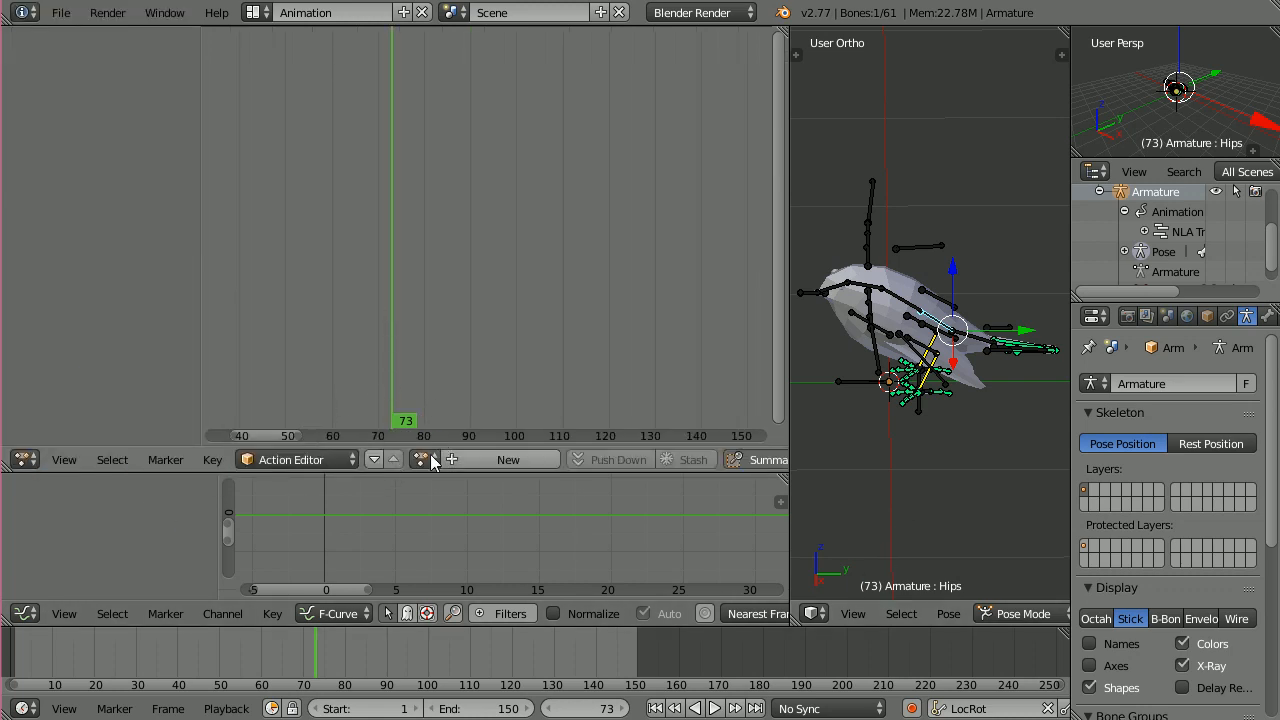
click(420, 458)
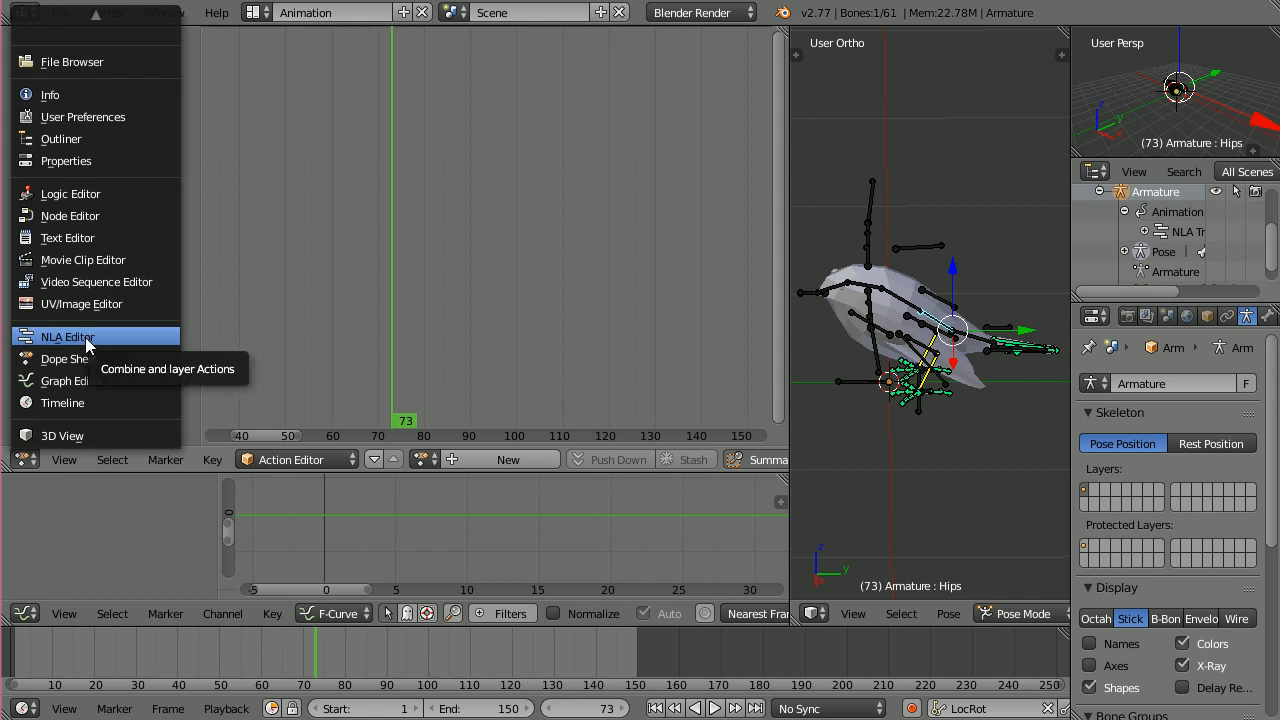
click(68, 336)
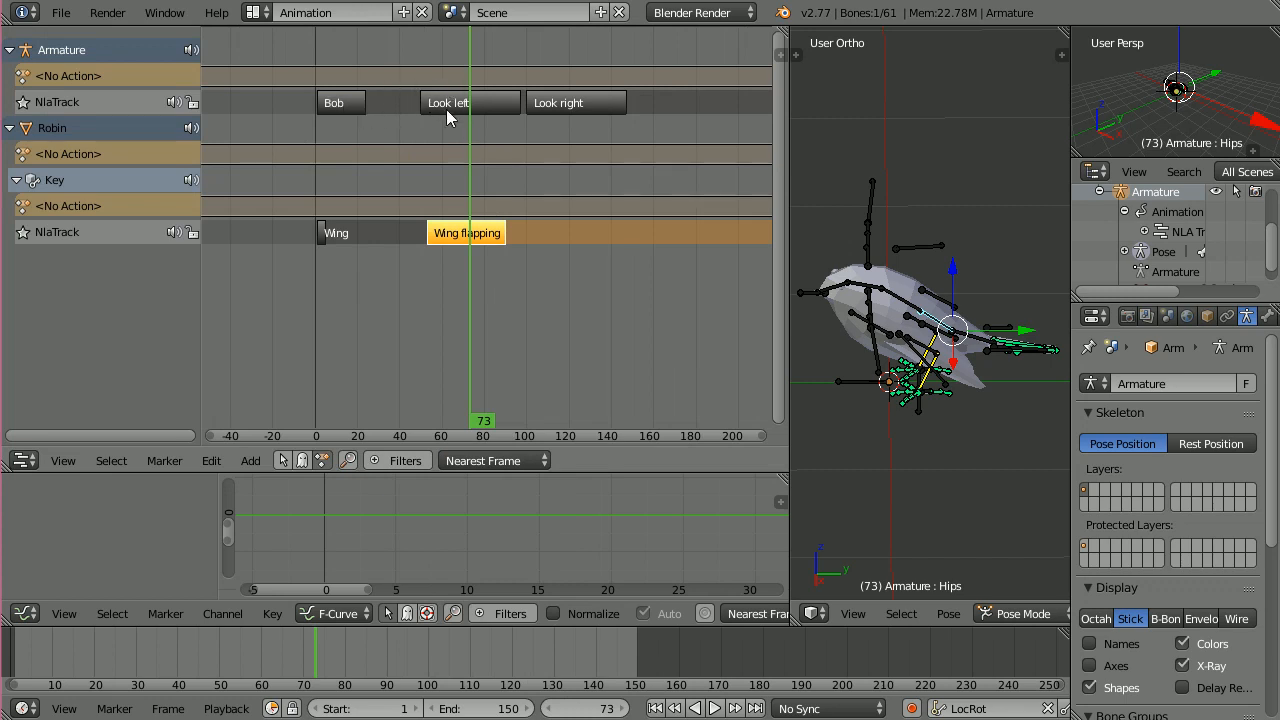
mouse_move(336, 100)
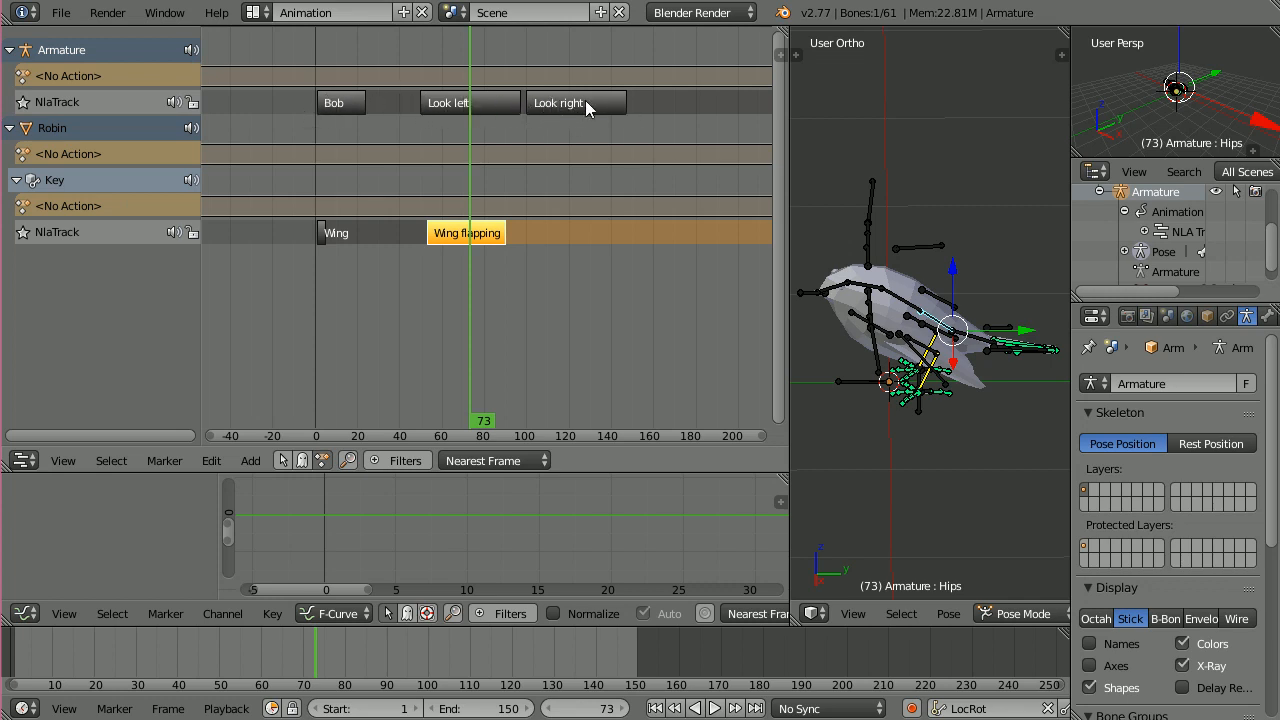
- Rewind to the start frame and play back the combined NLA animation
click(340, 102)
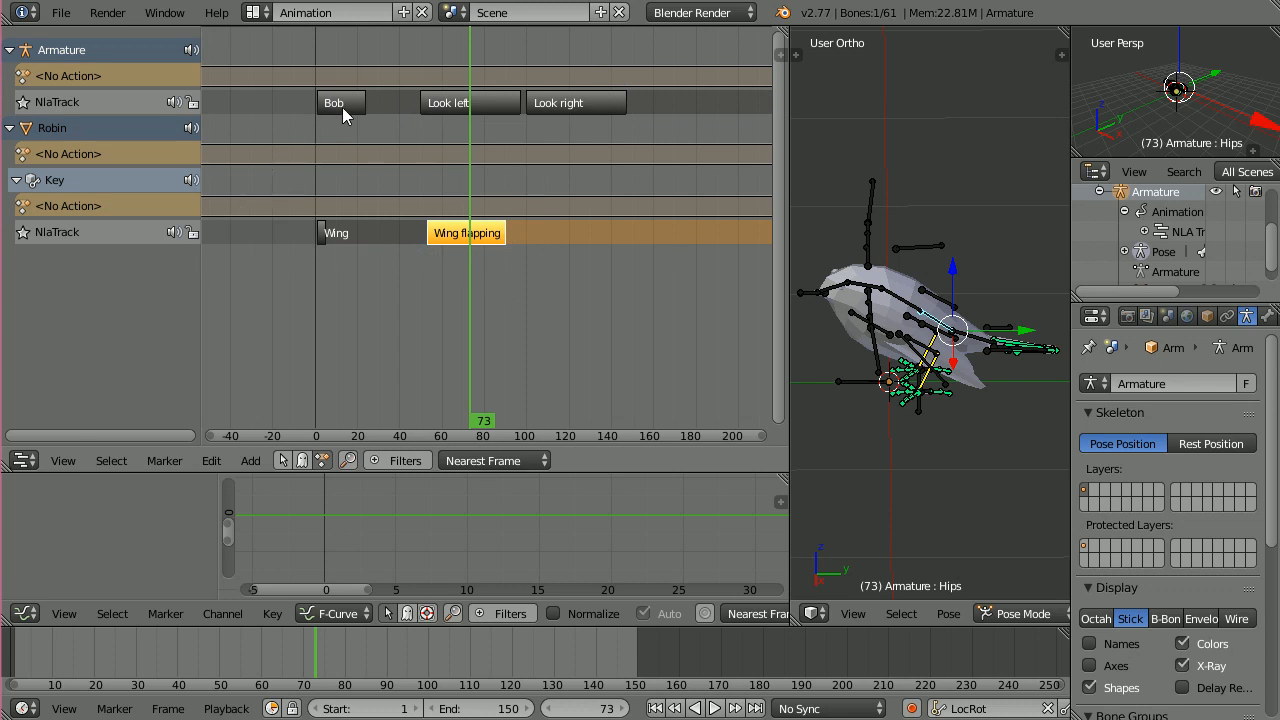
mouse_move(56, 214)
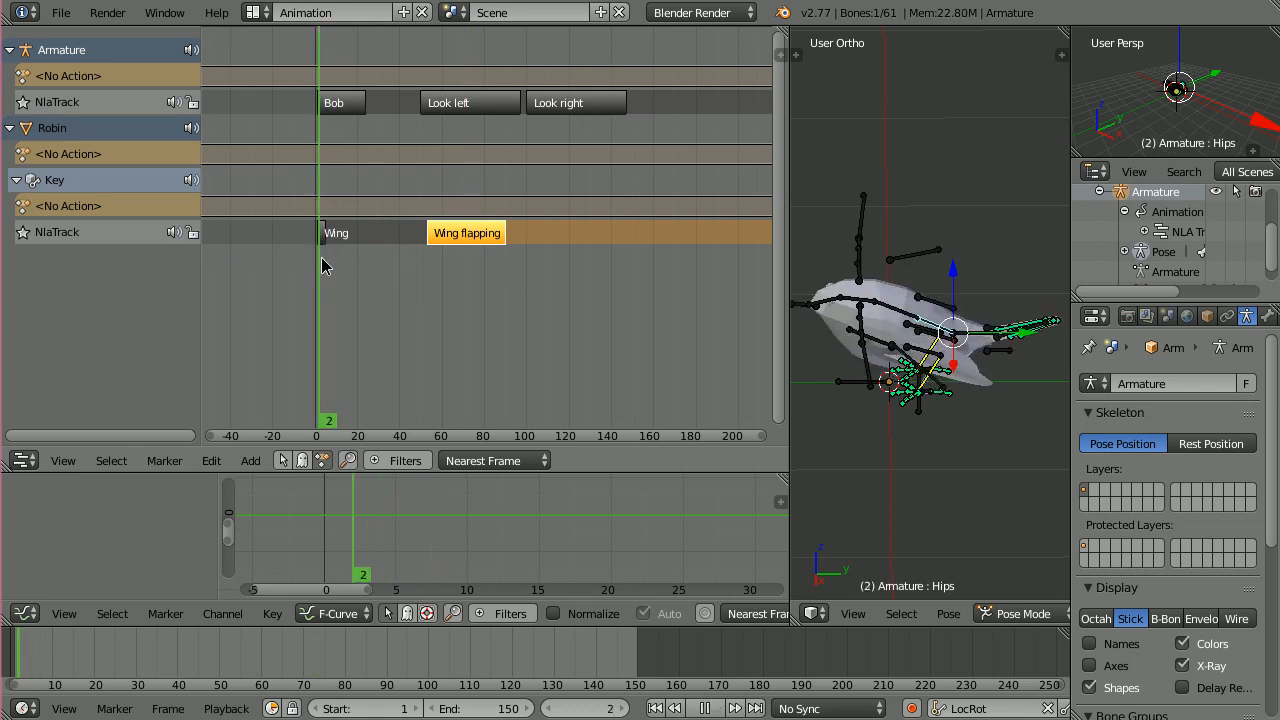
click(728, 708)
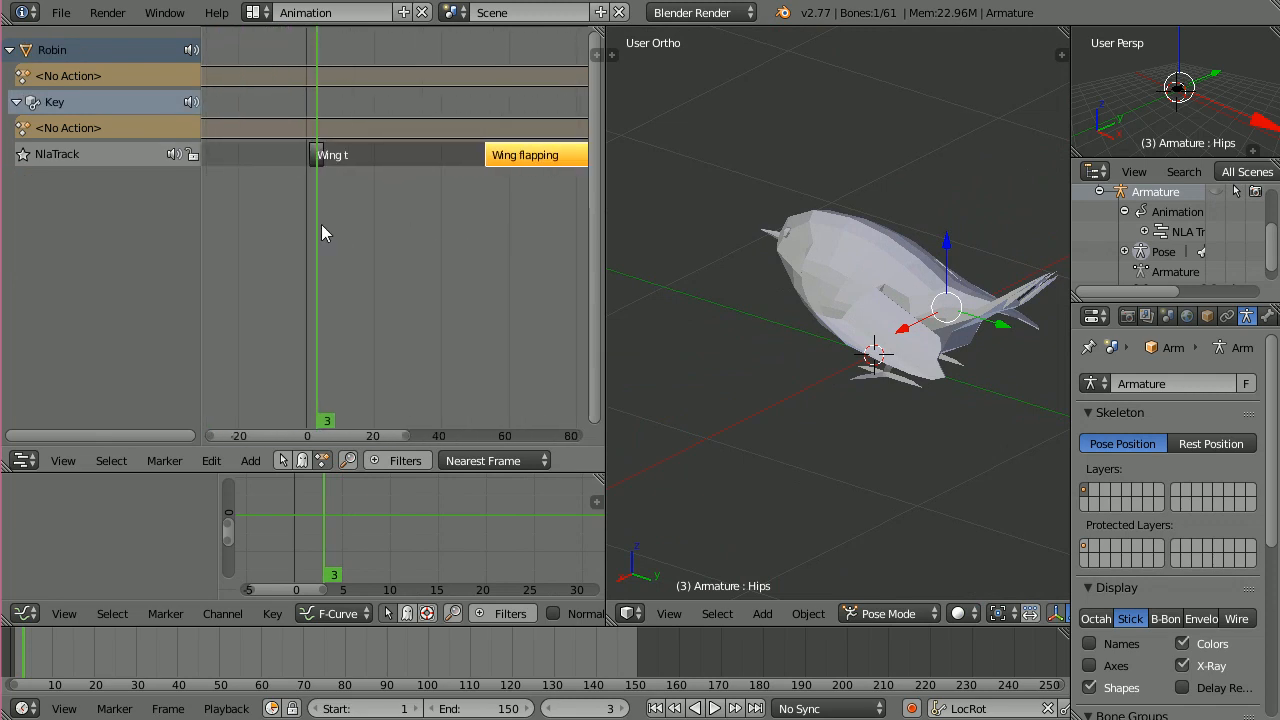
click(714, 708)
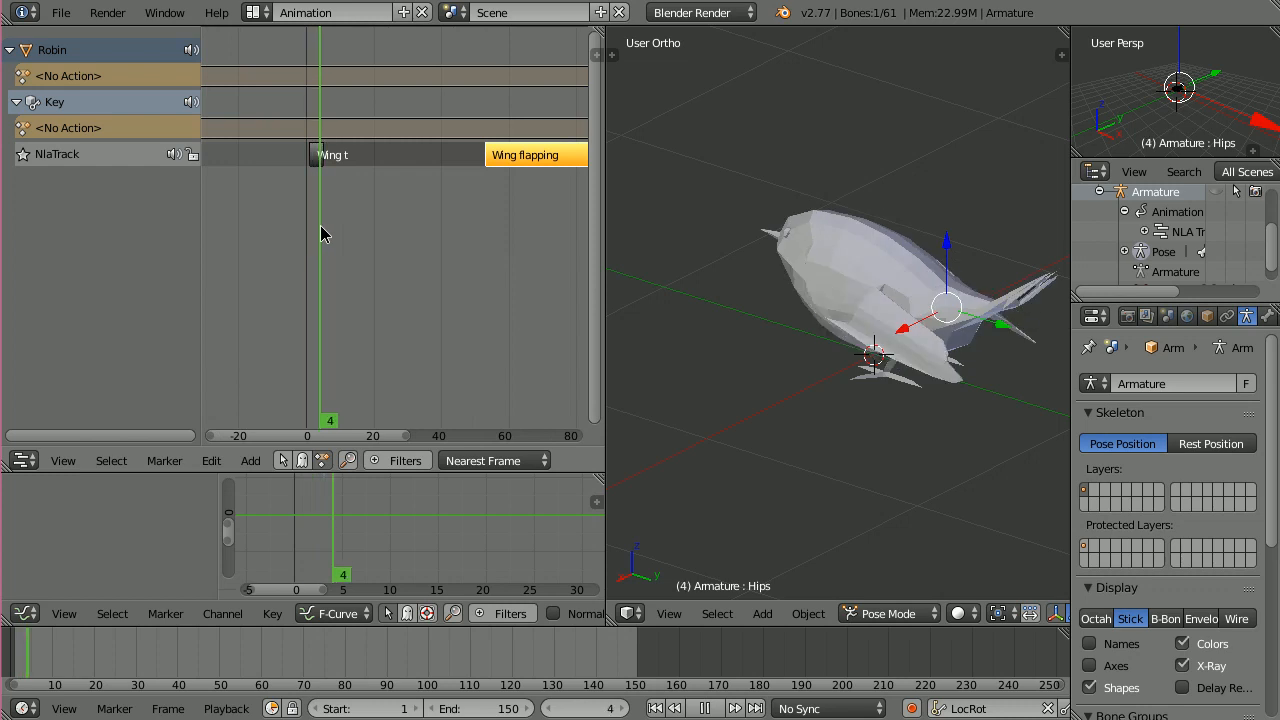
key(Right)
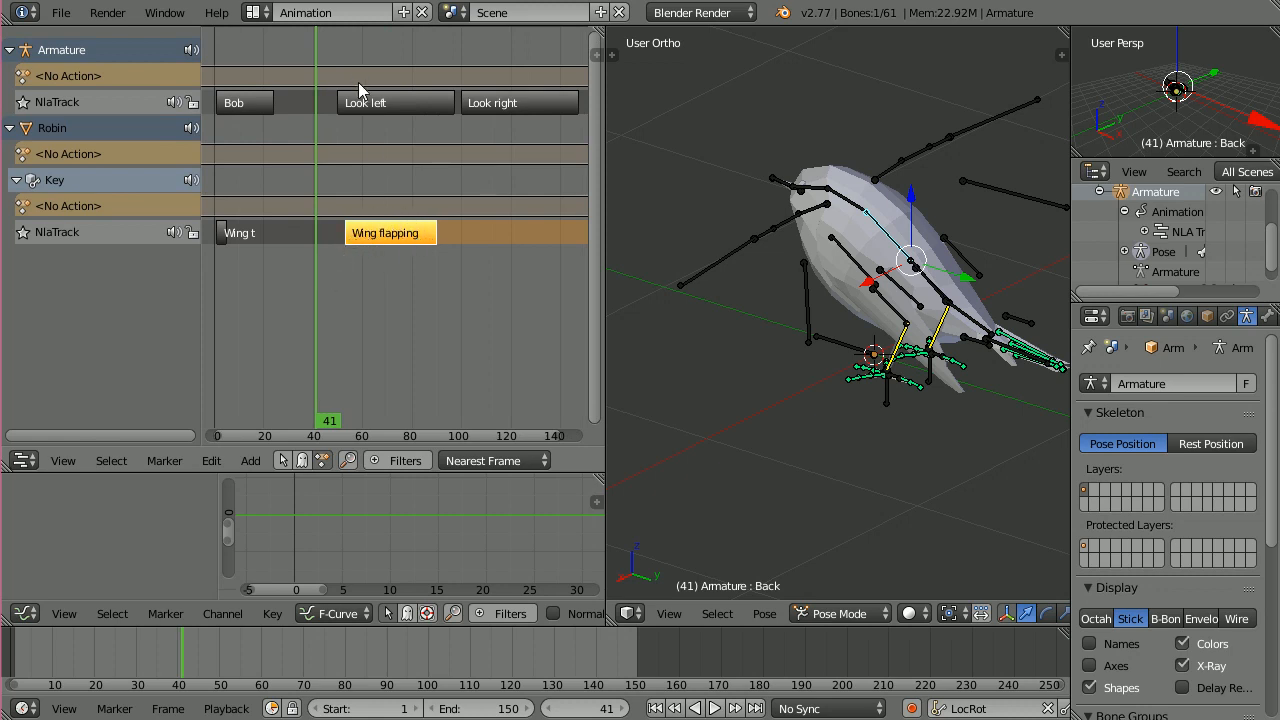
mouse_move(408, 136)
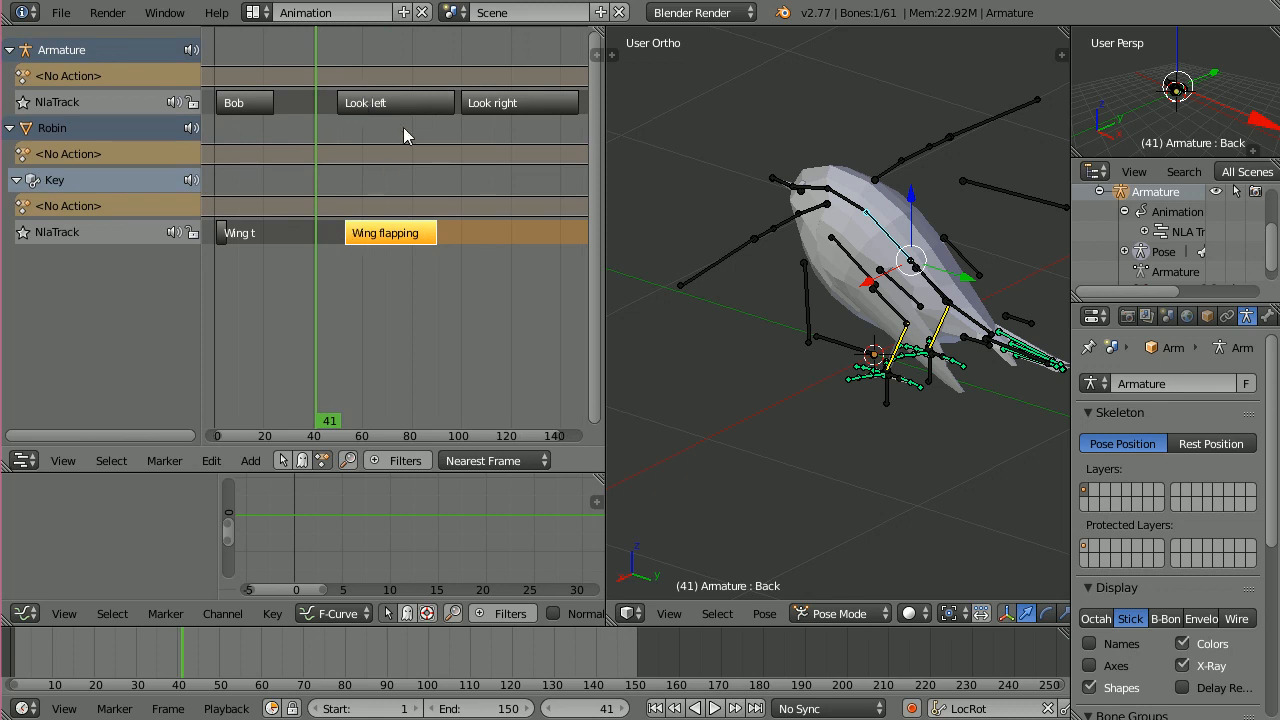
- Select the Look left strip while the layered animation keeps playing
click(714, 708)
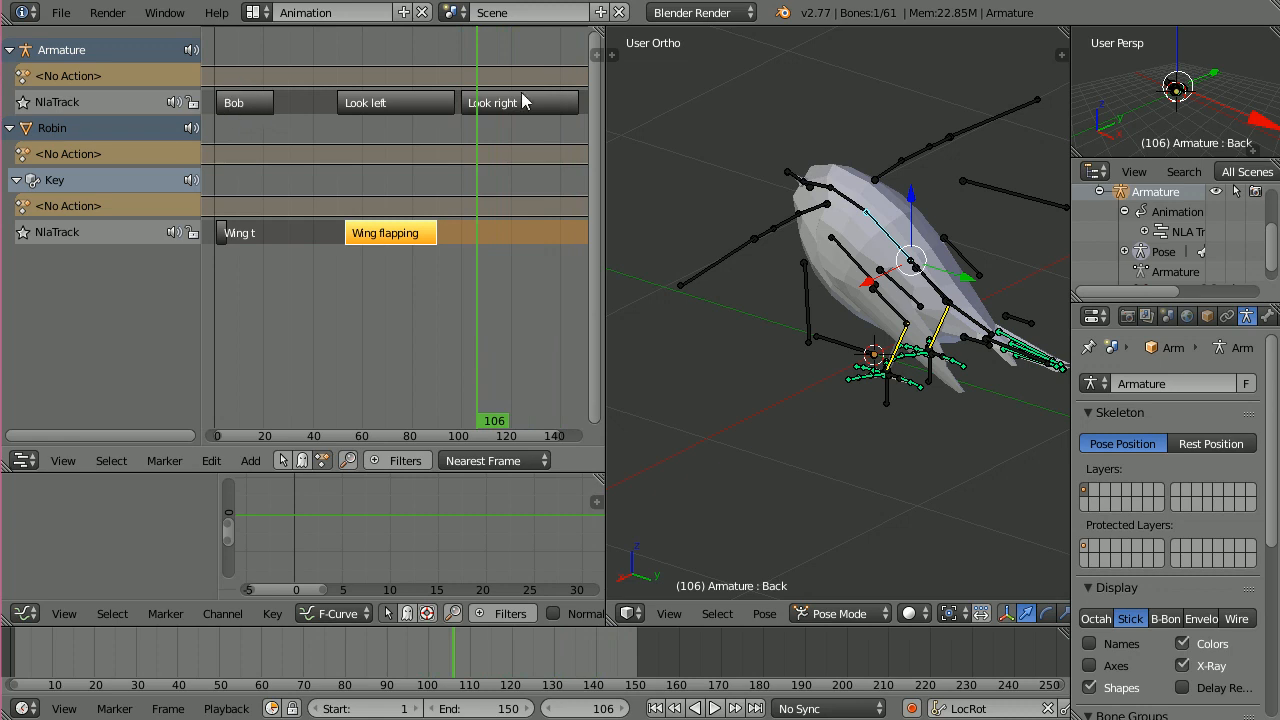
mouse_move(238, 244)
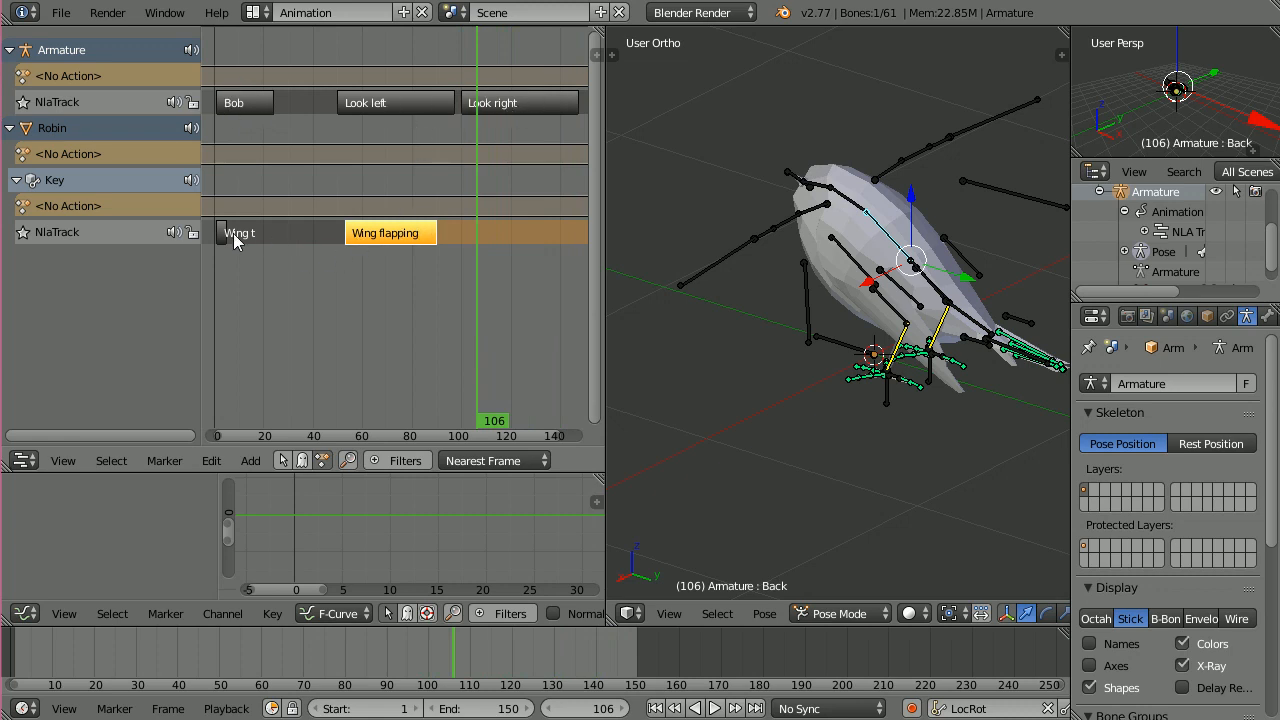
mouse_move(226, 244)
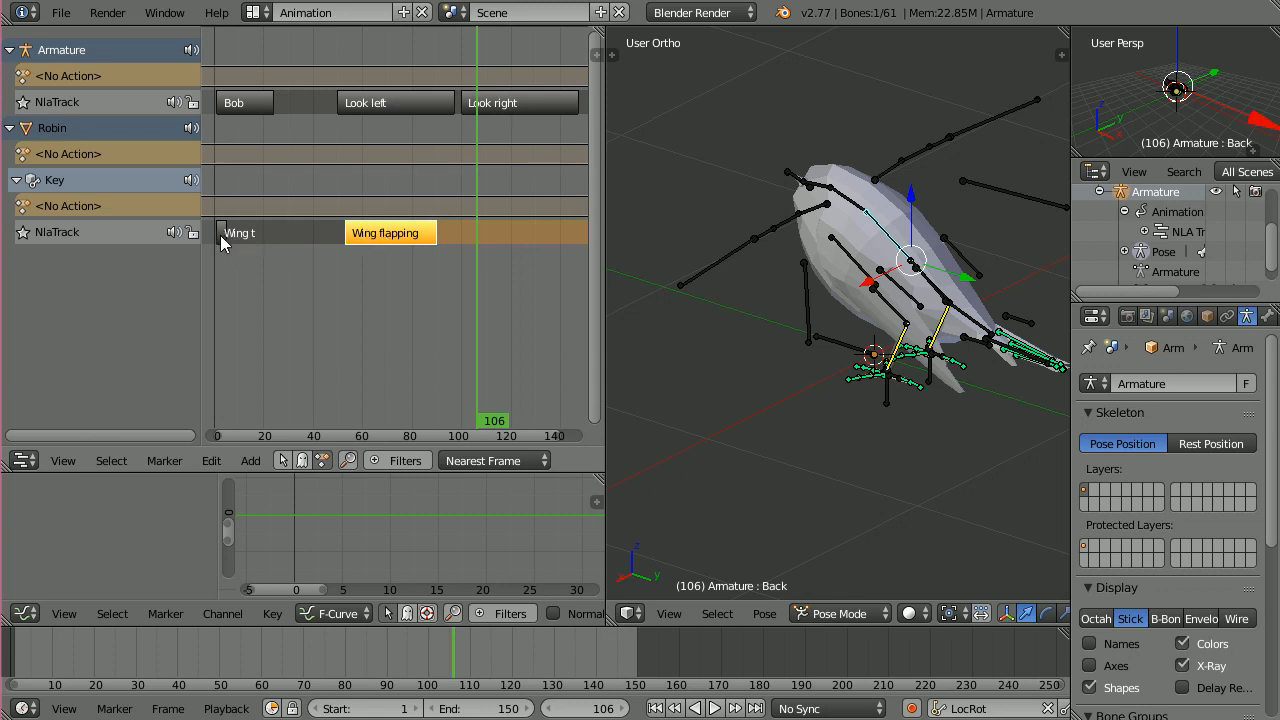
mouse_move(258, 104)
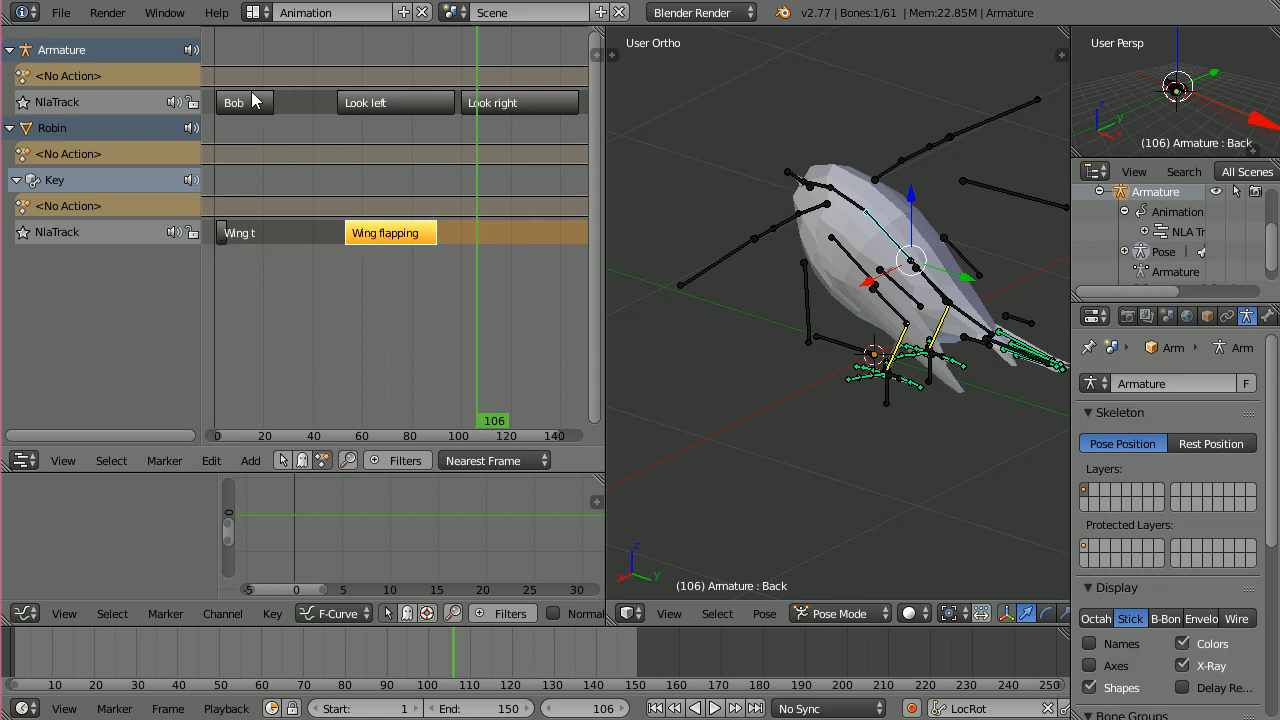
mouse_move(388, 110)
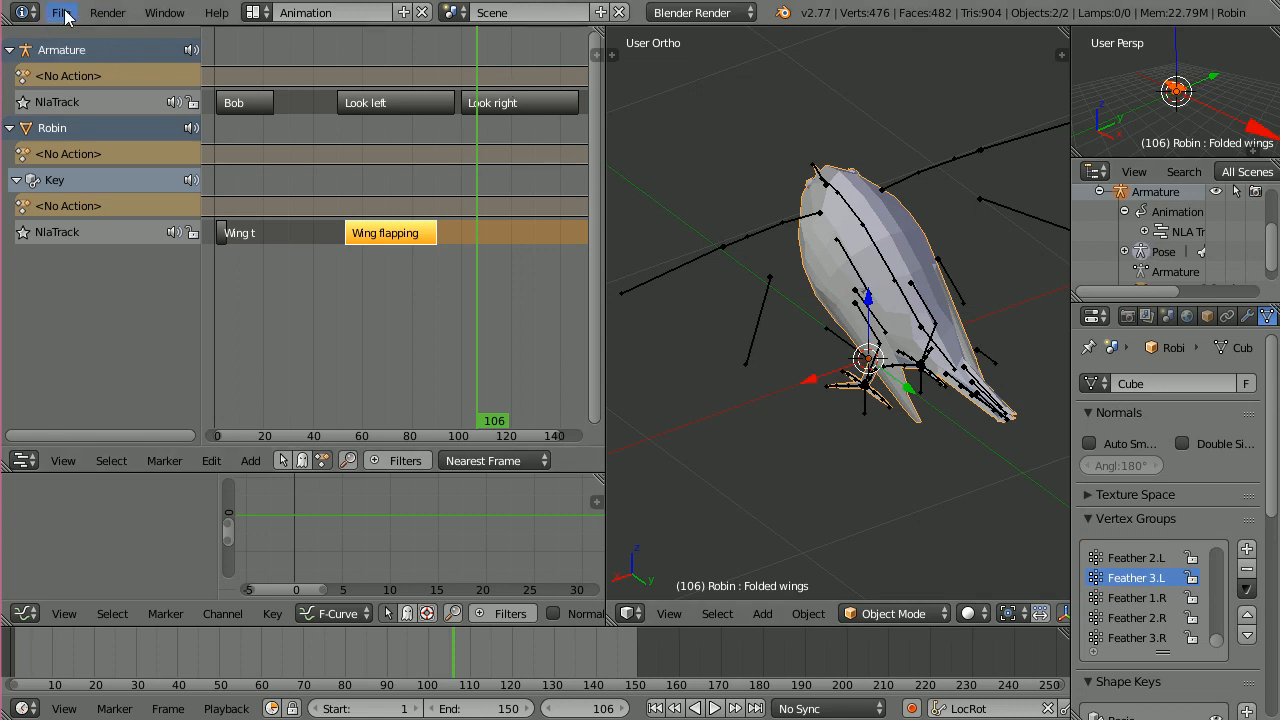
- Export the robin as FBX into the Unity project's Models/FBX folder
click(64, 12)
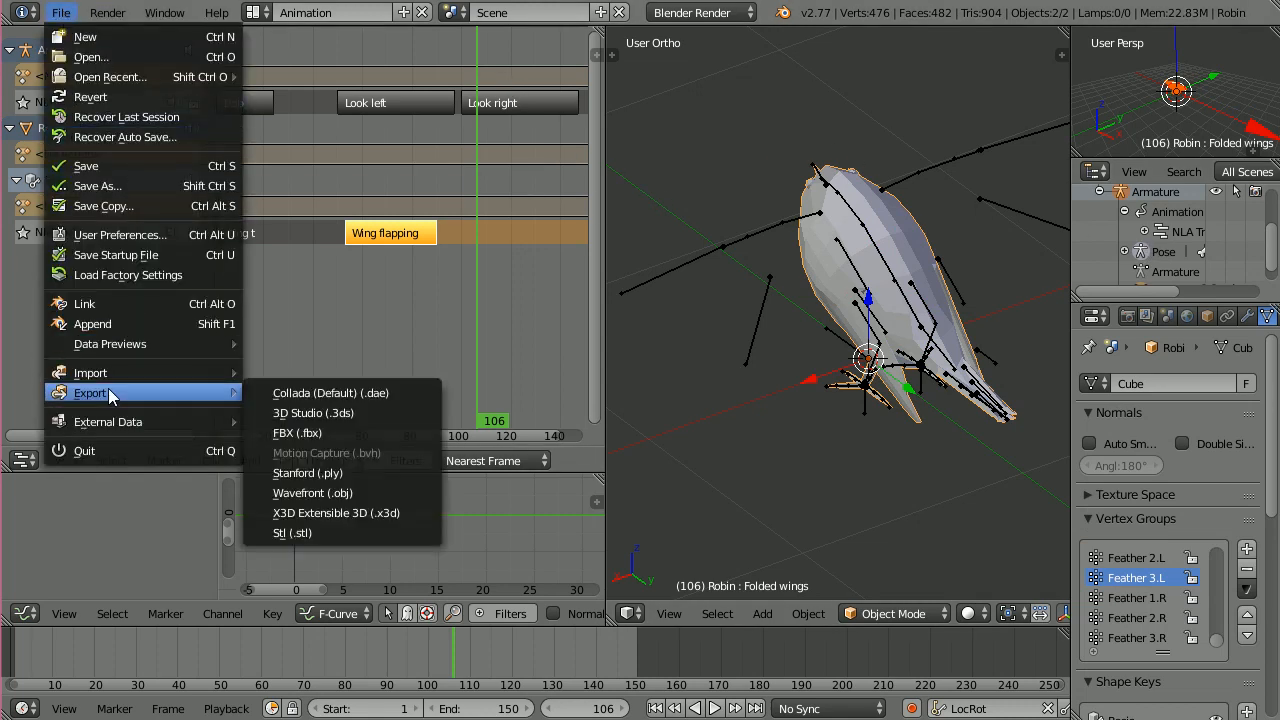
click(296, 432)
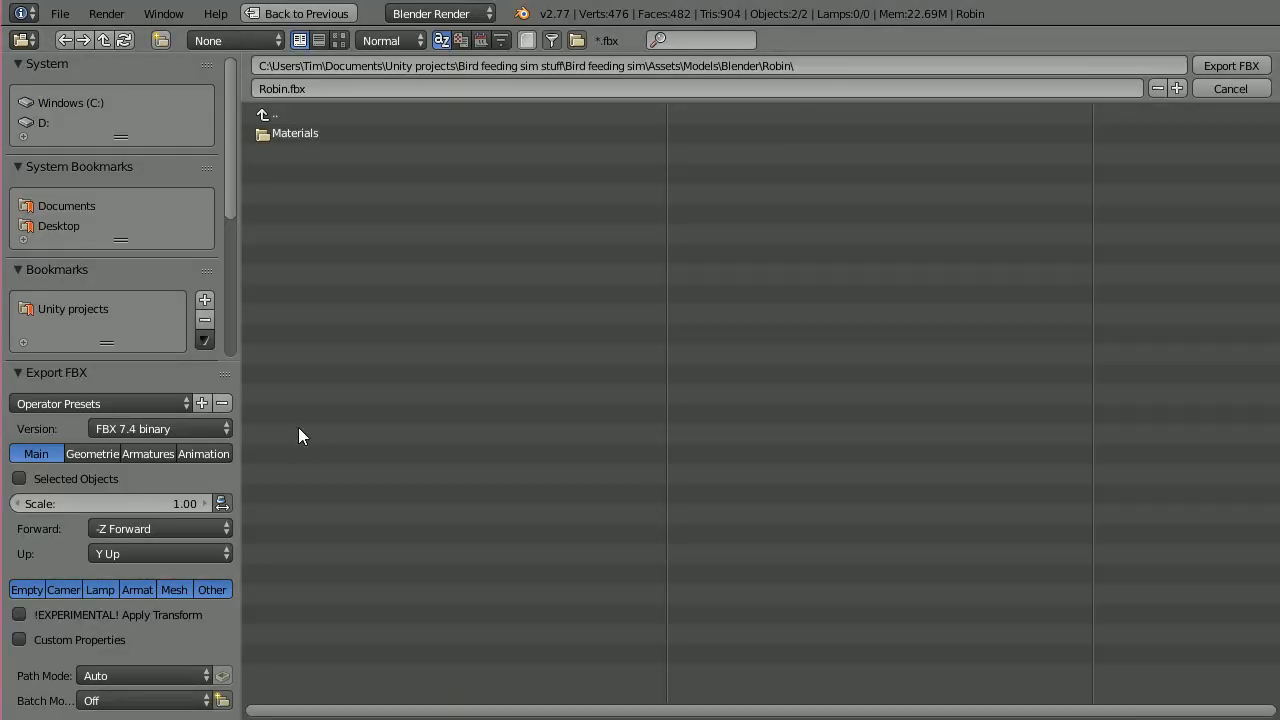
mouse_move(570, 180)
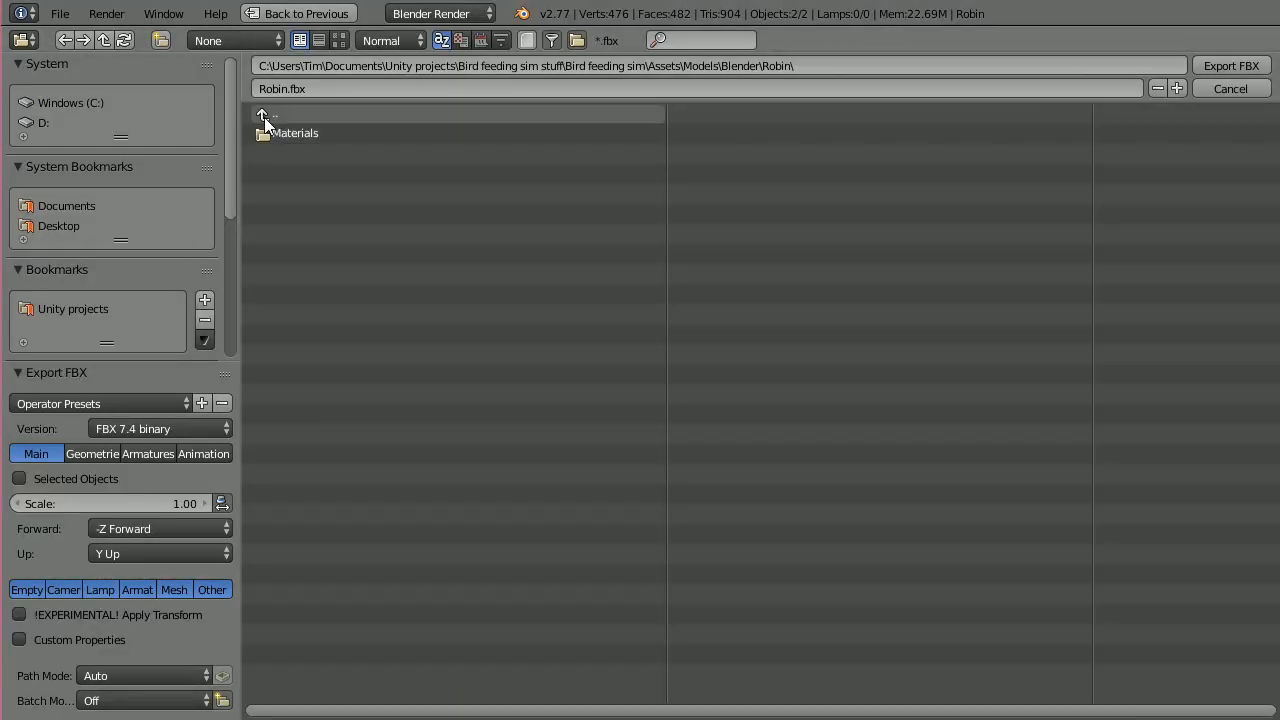
click(264, 116)
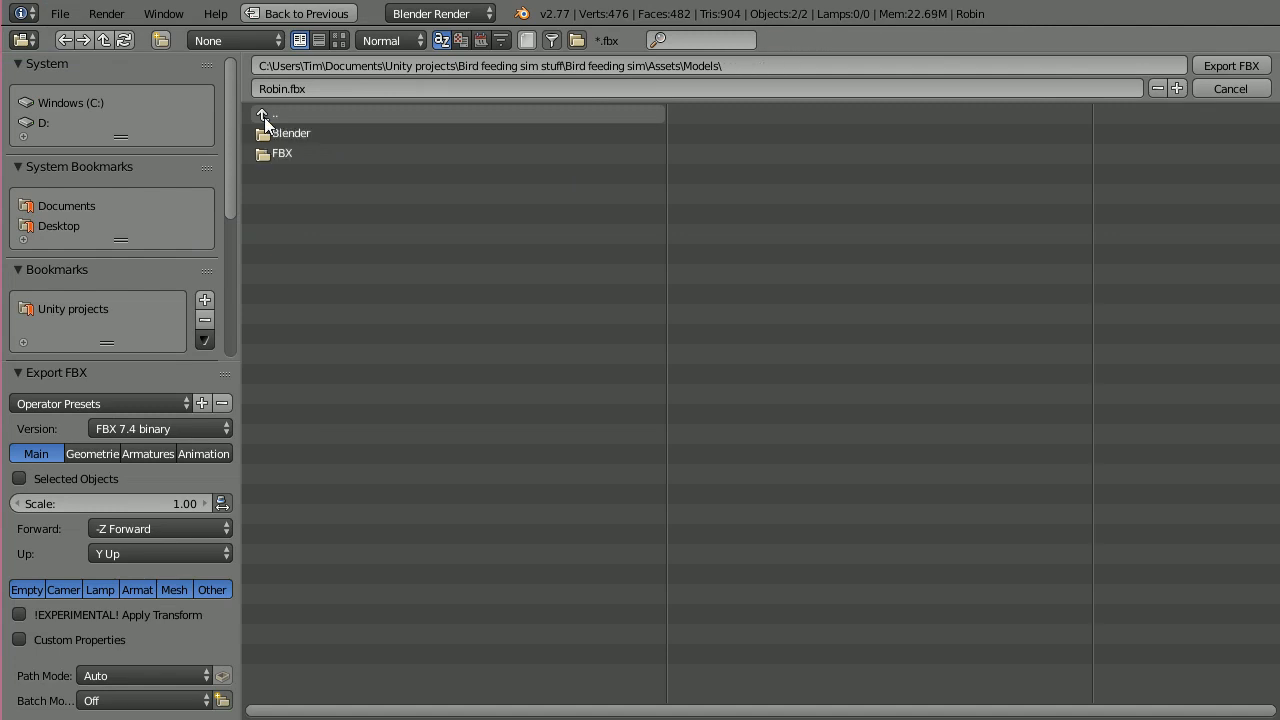
double_click(280, 152)
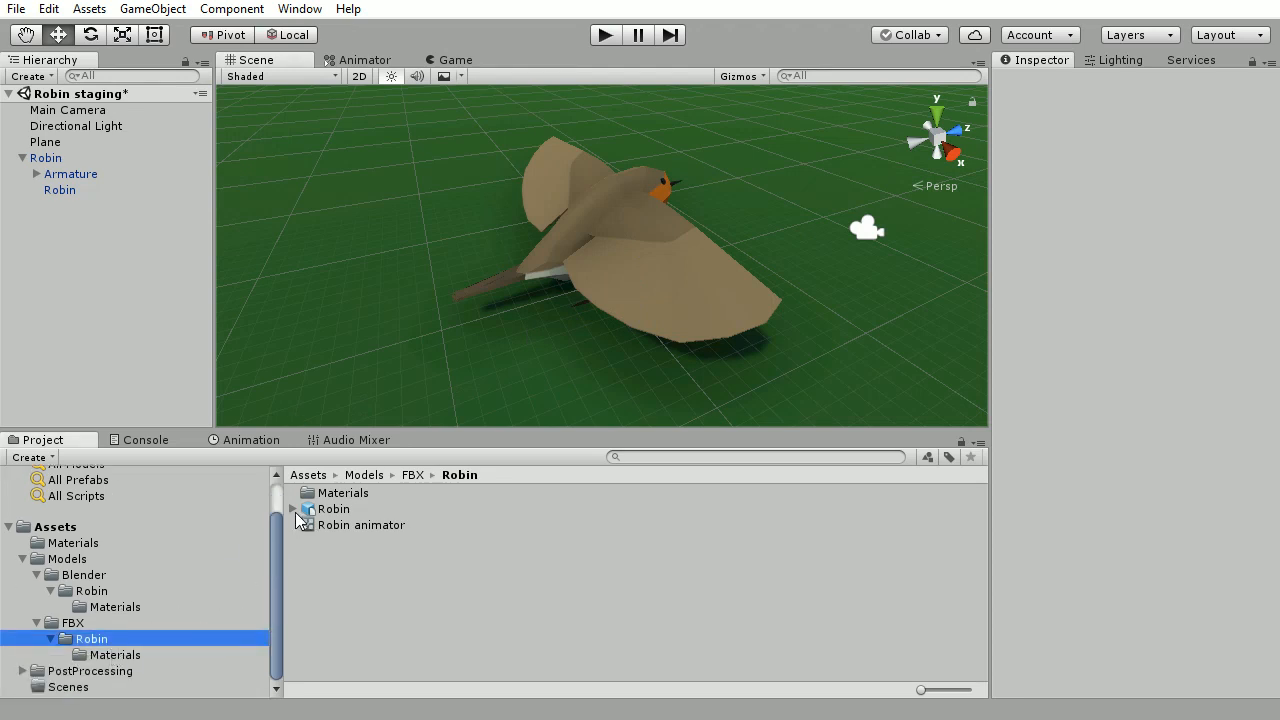
- Expand Robin.fbx's animation clips and preview the Bob clip on the robin
click(294, 510)
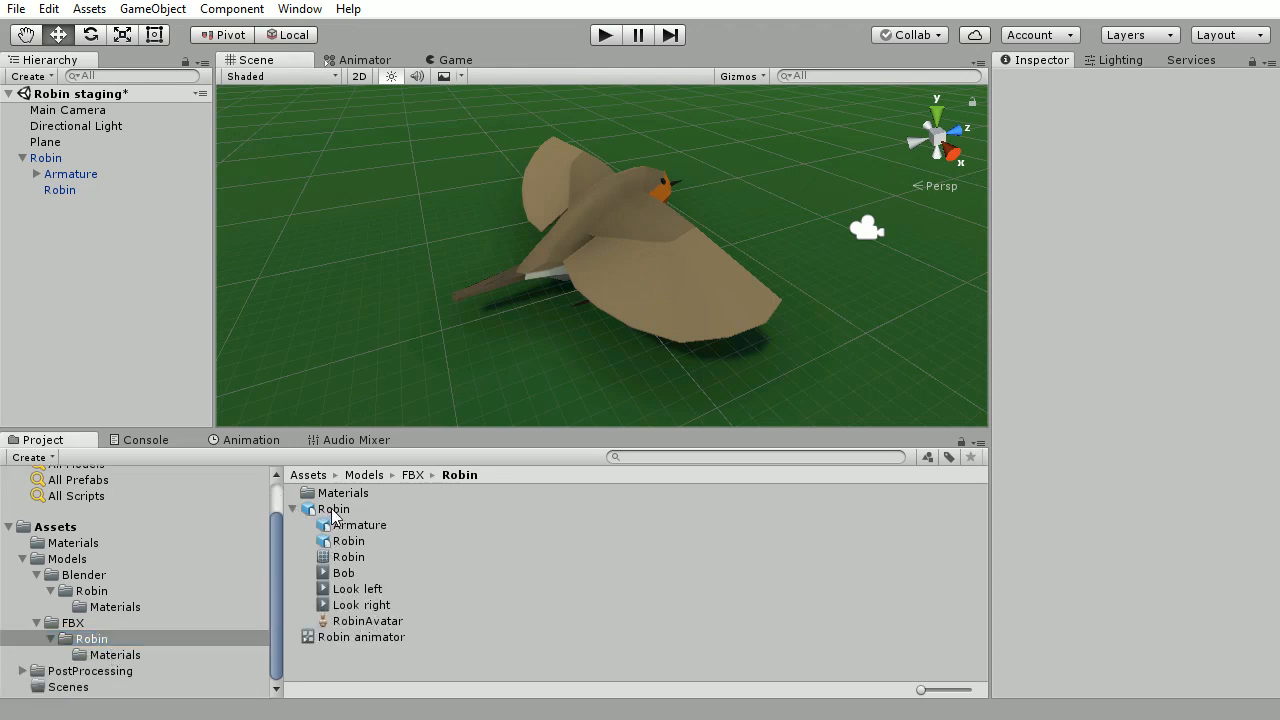
click(332, 508)
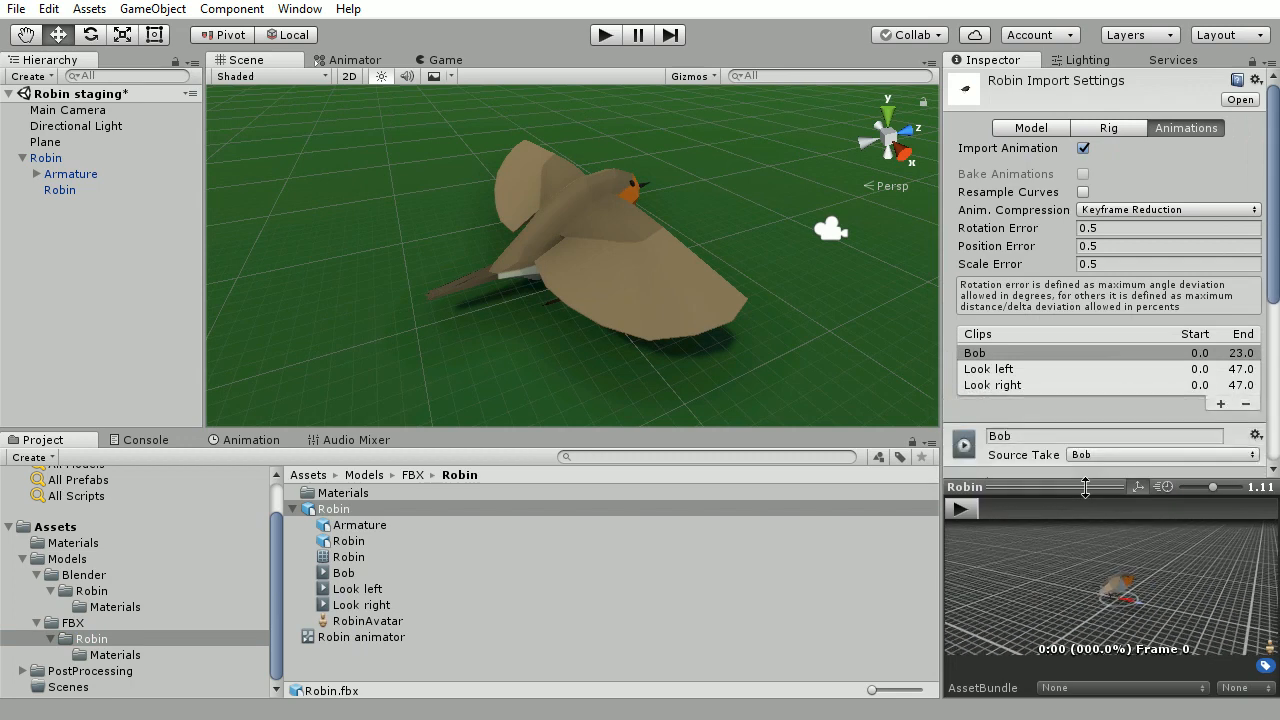
scroll(down, 3)
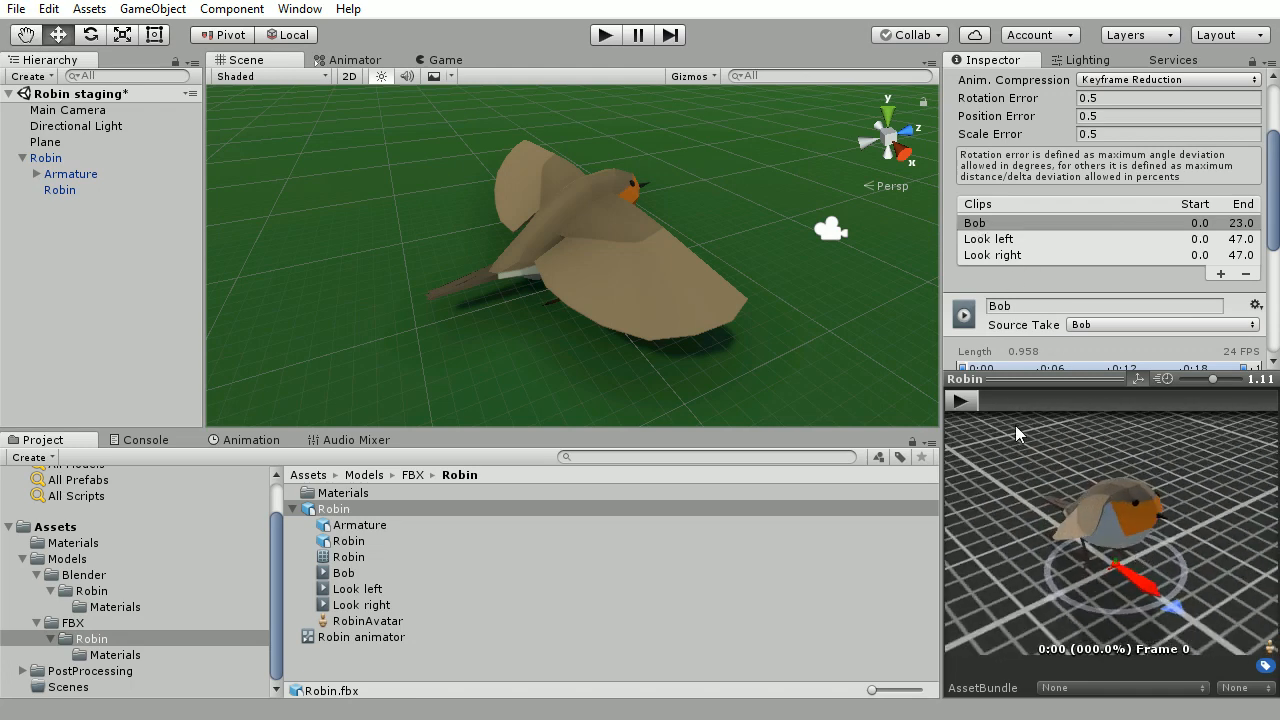
click(960, 400)
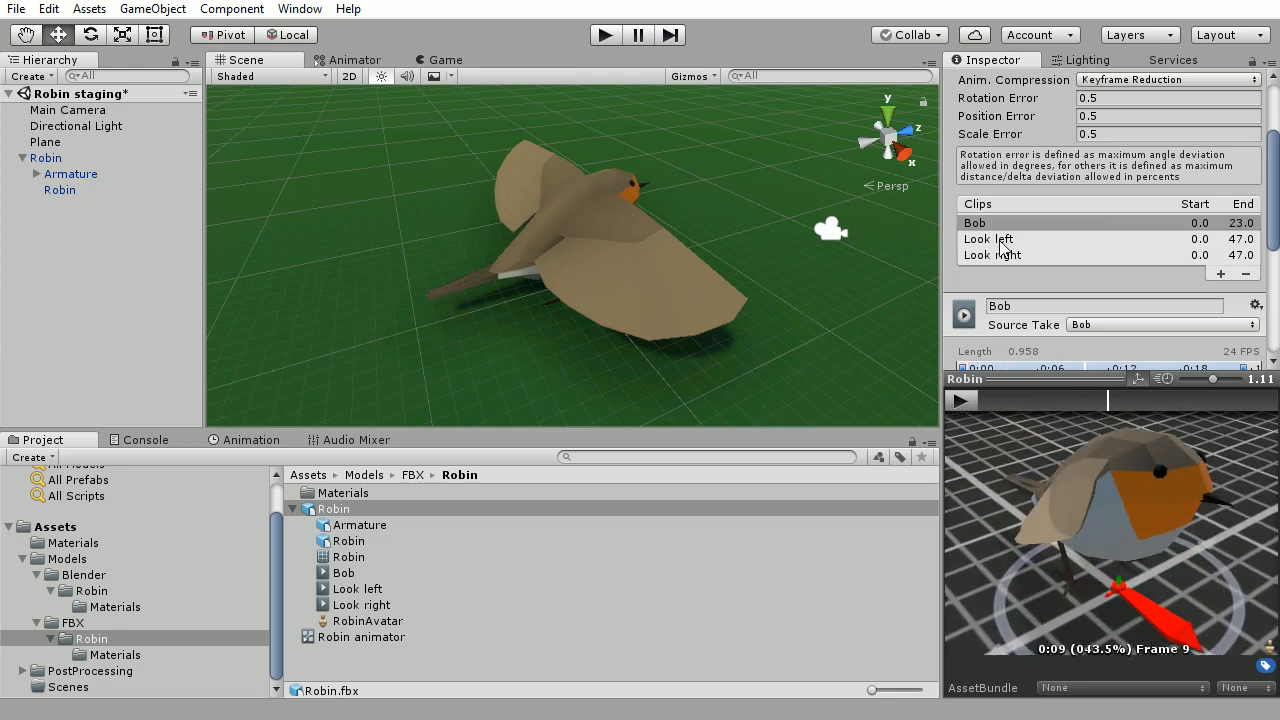
- Preview the Look right clip, then play the Look left clip on the robin
click(992, 254)
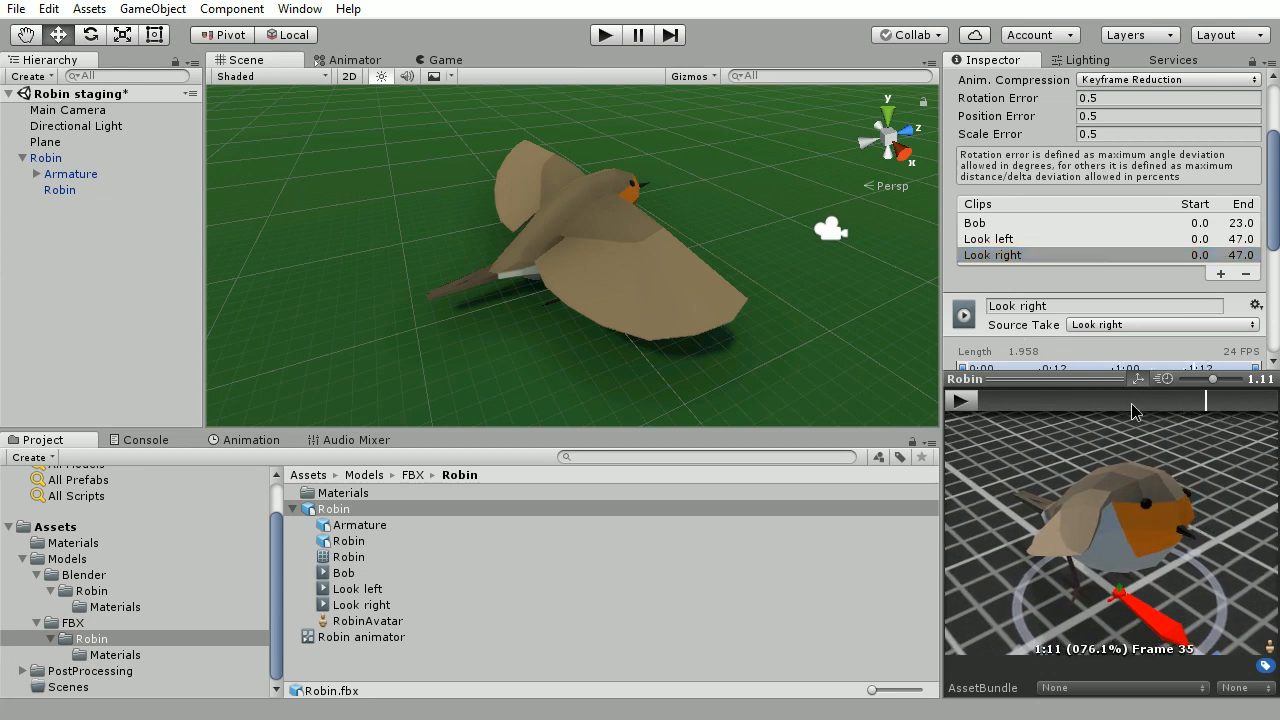
click(1000, 238)
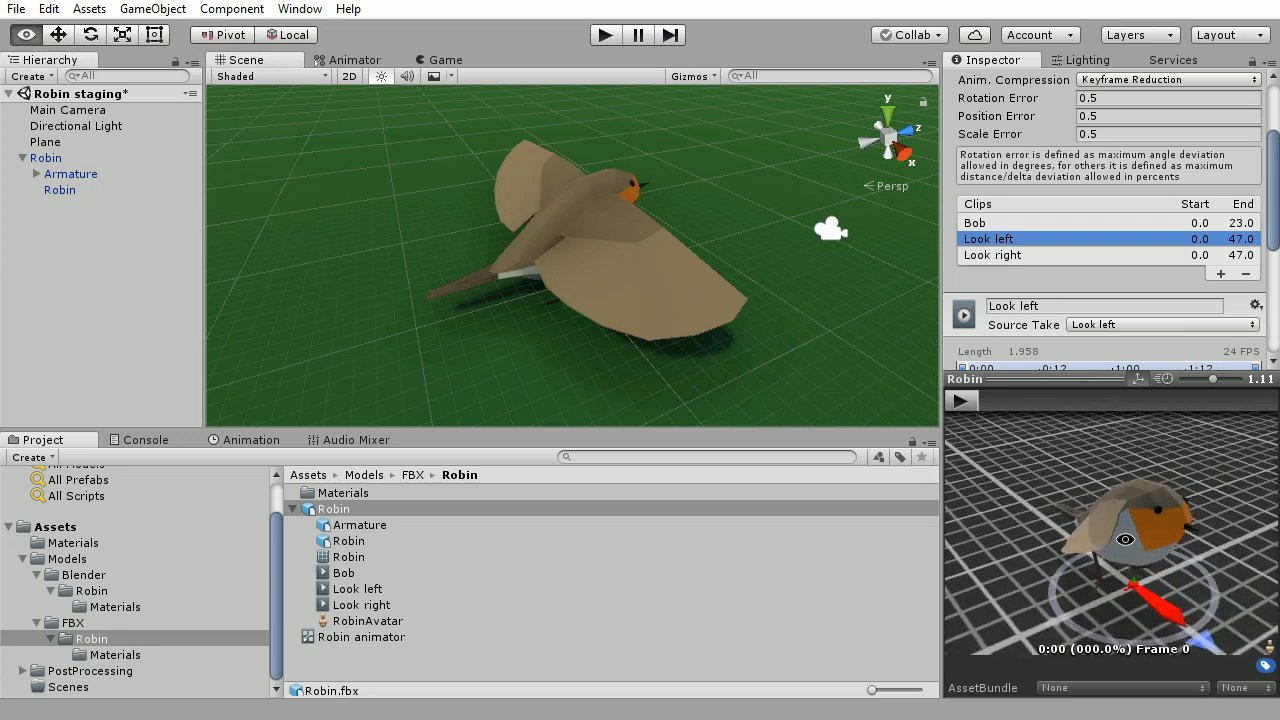
click(960, 400)
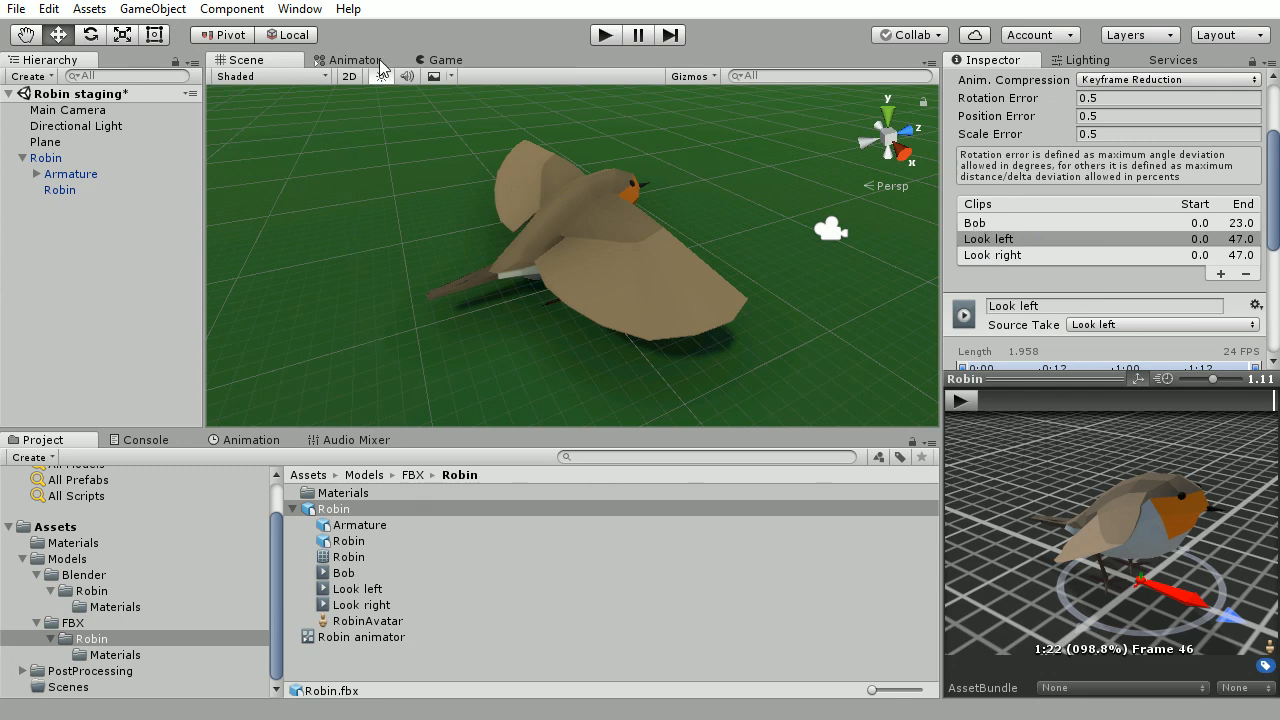
- Show the Robin animator's Base Layer states Bob, Look left, Bob 2 and Look right
click(354, 60)
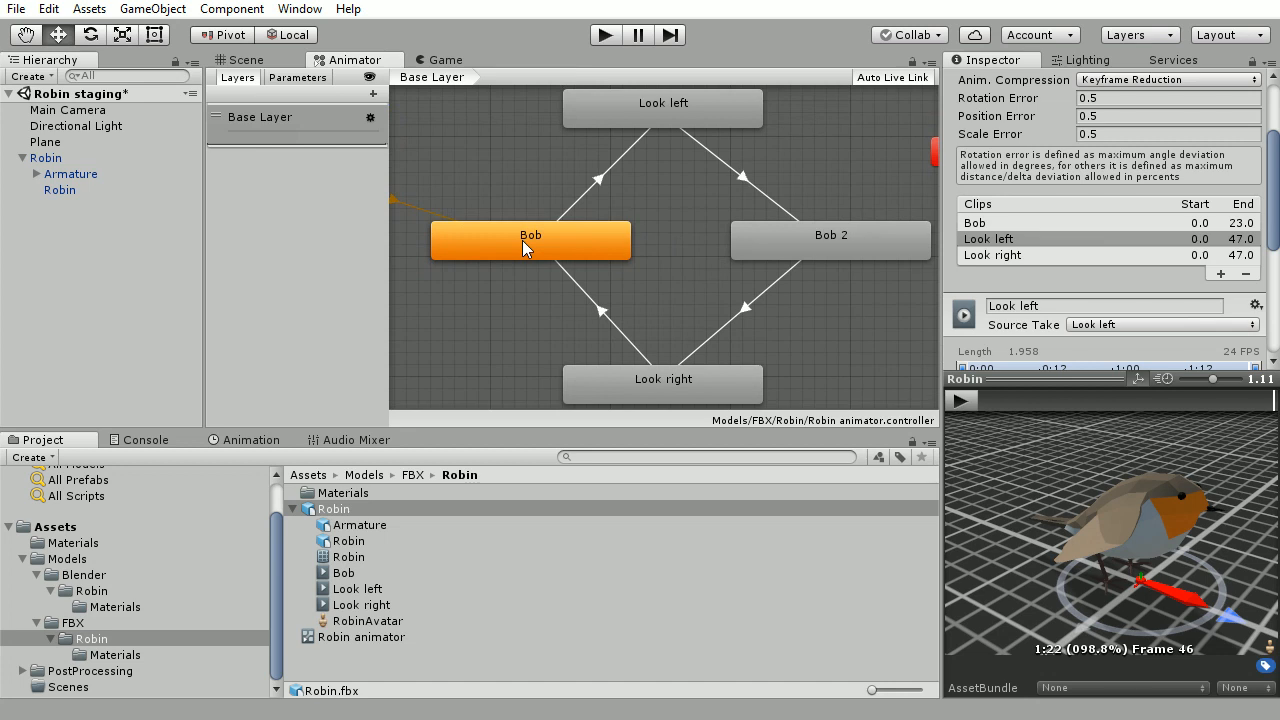
mouse_move(660, 110)
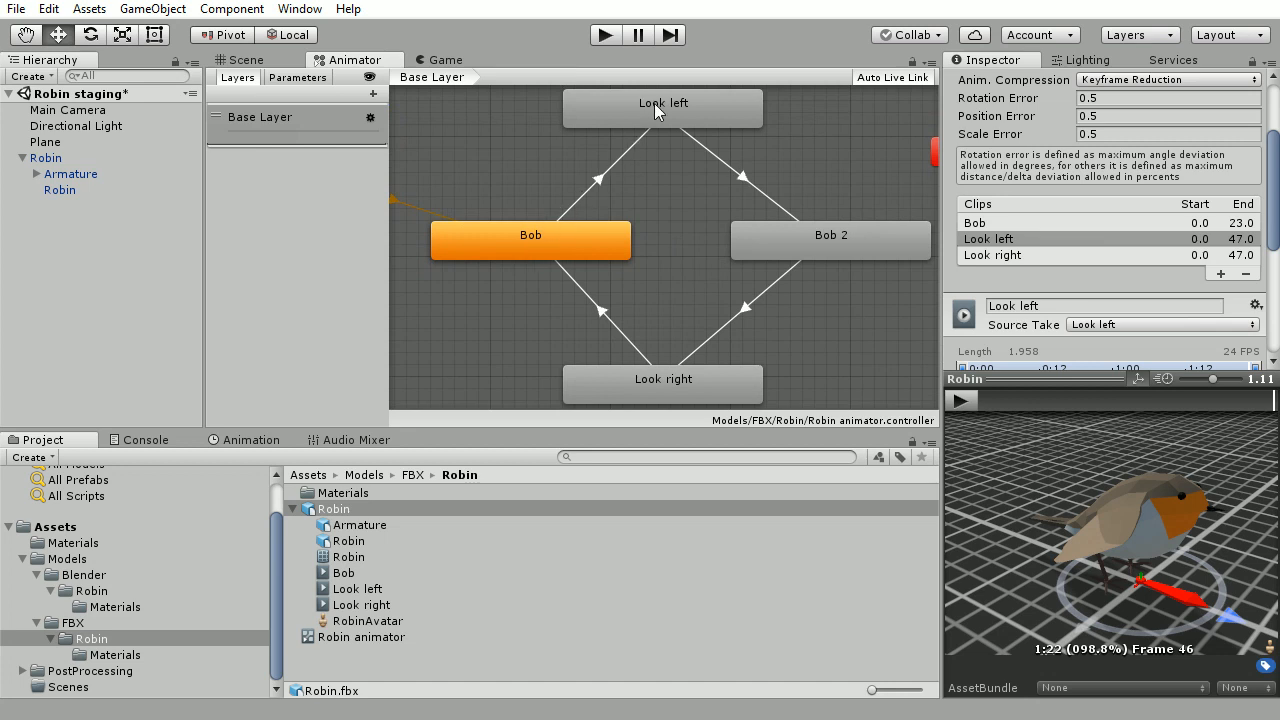
mouse_move(840, 248)
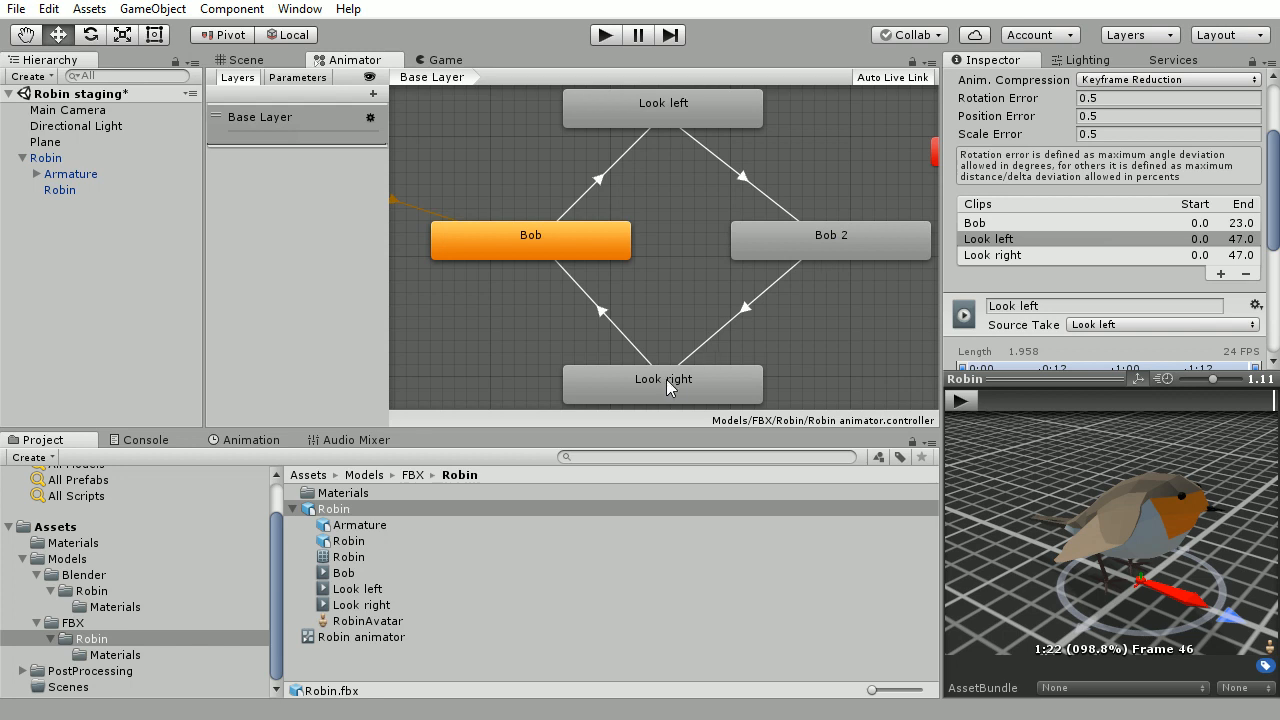
mouse_move(576, 180)
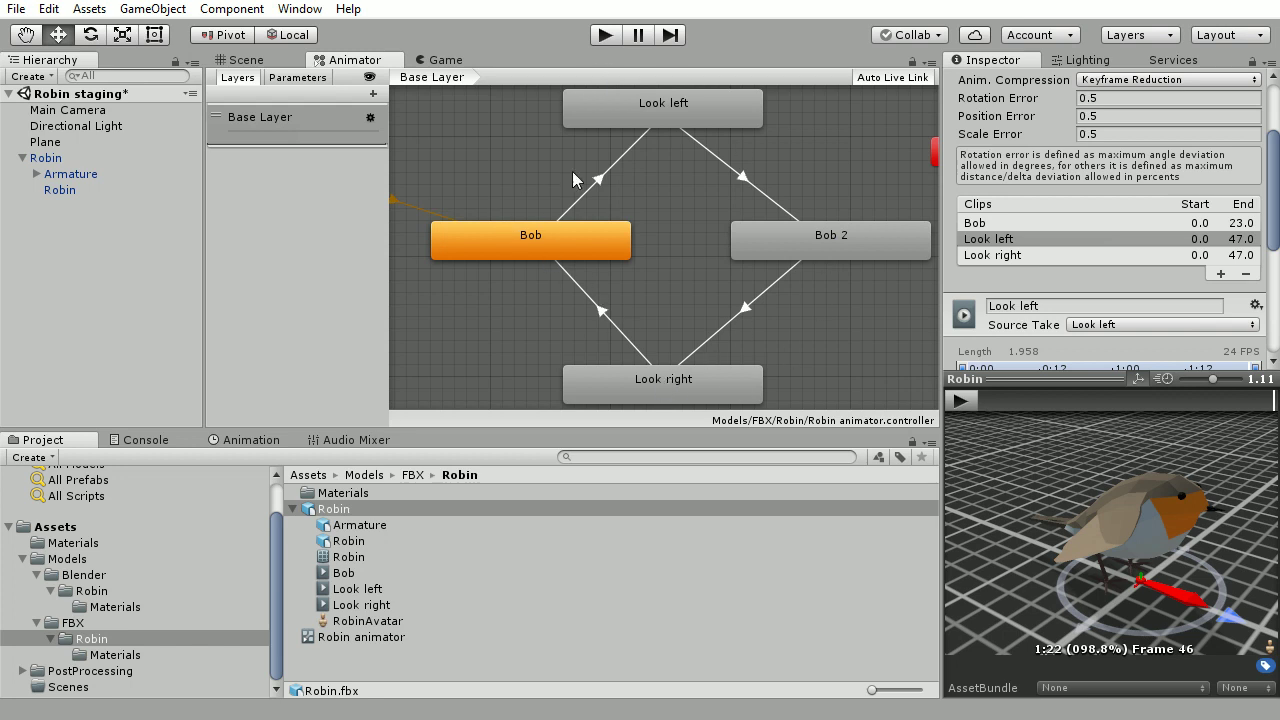
mouse_move(438, 76)
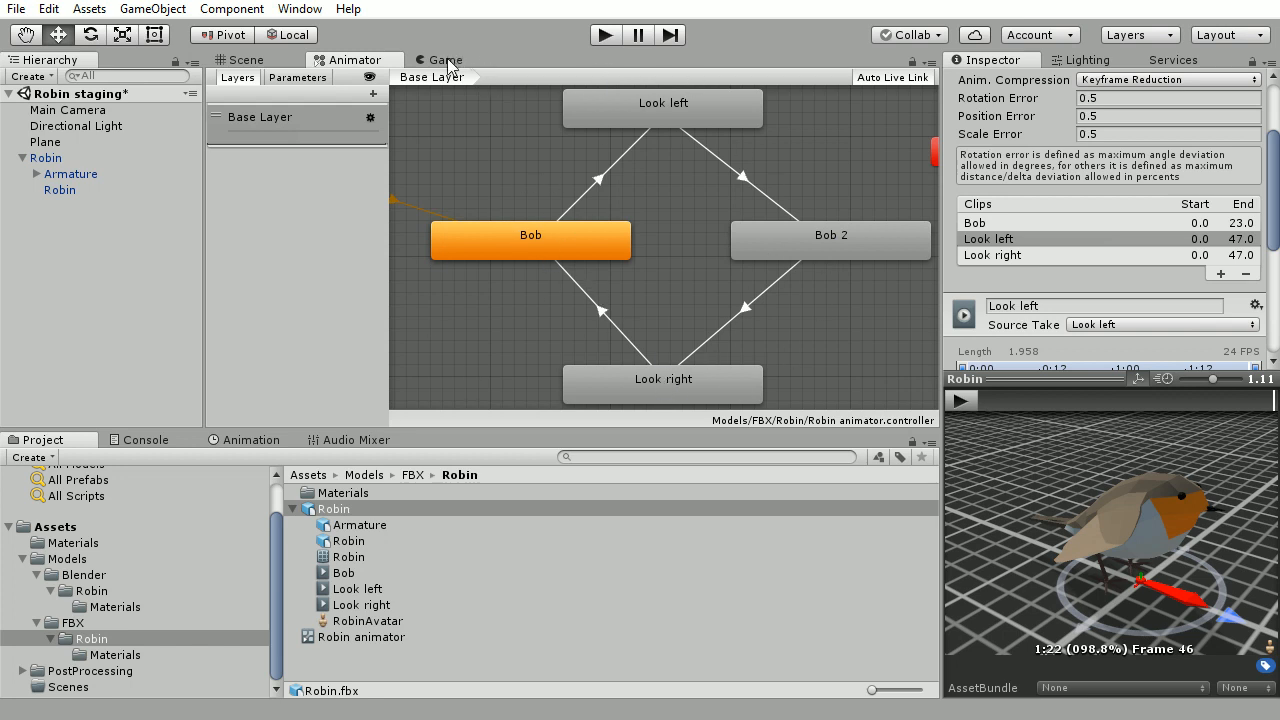
- Run the scene in the Game view to watch the robin animate, then return to Blender
click(442, 60)
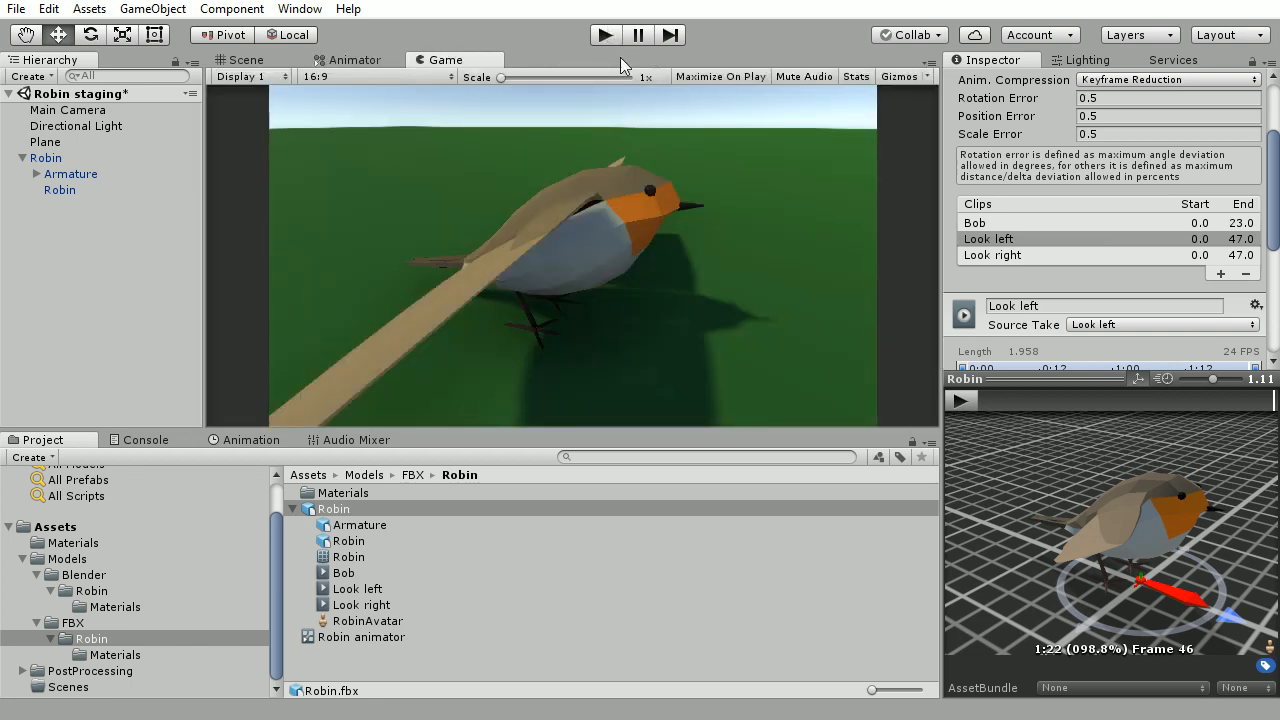
click(334, 508)
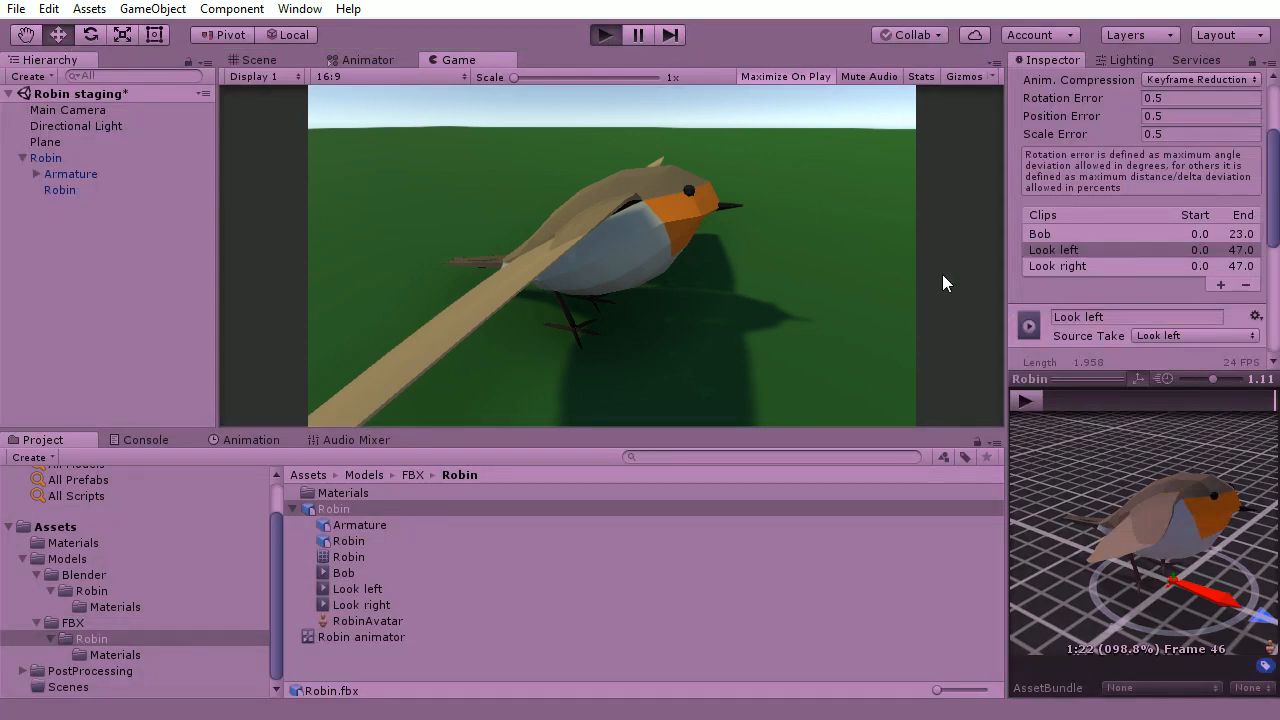
mouse_move(1072, 316)
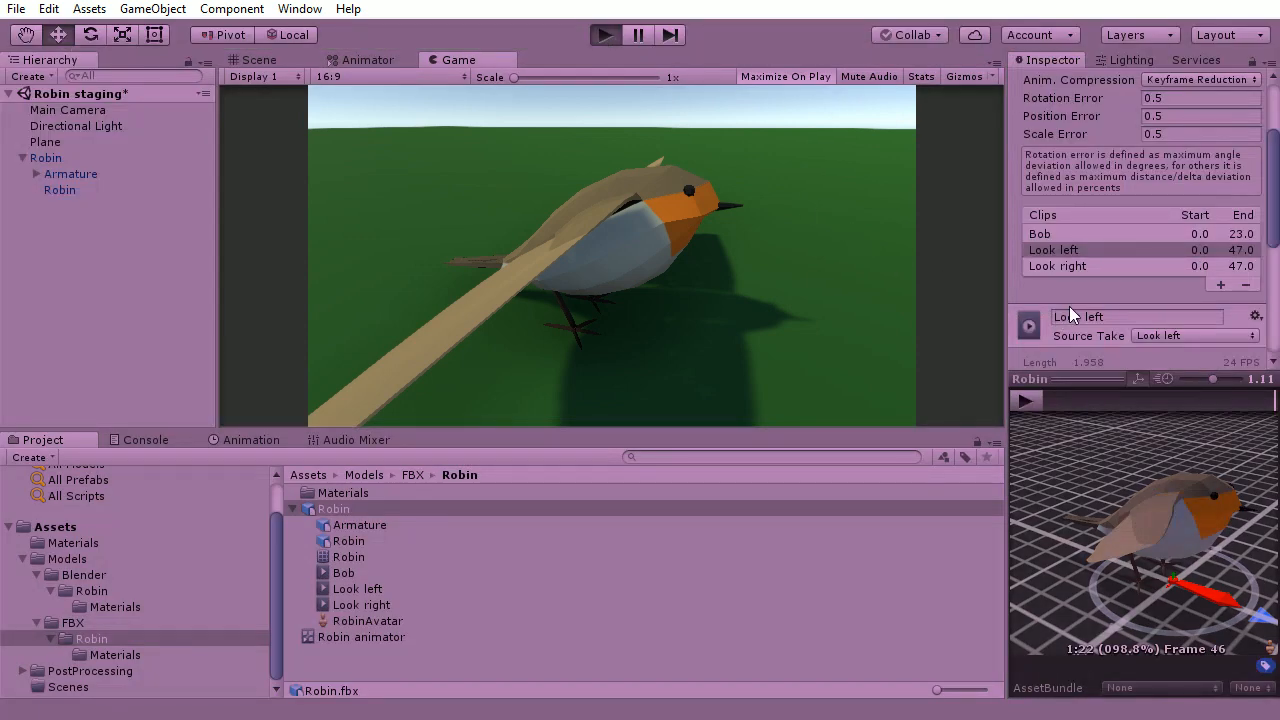
click(786, 76)
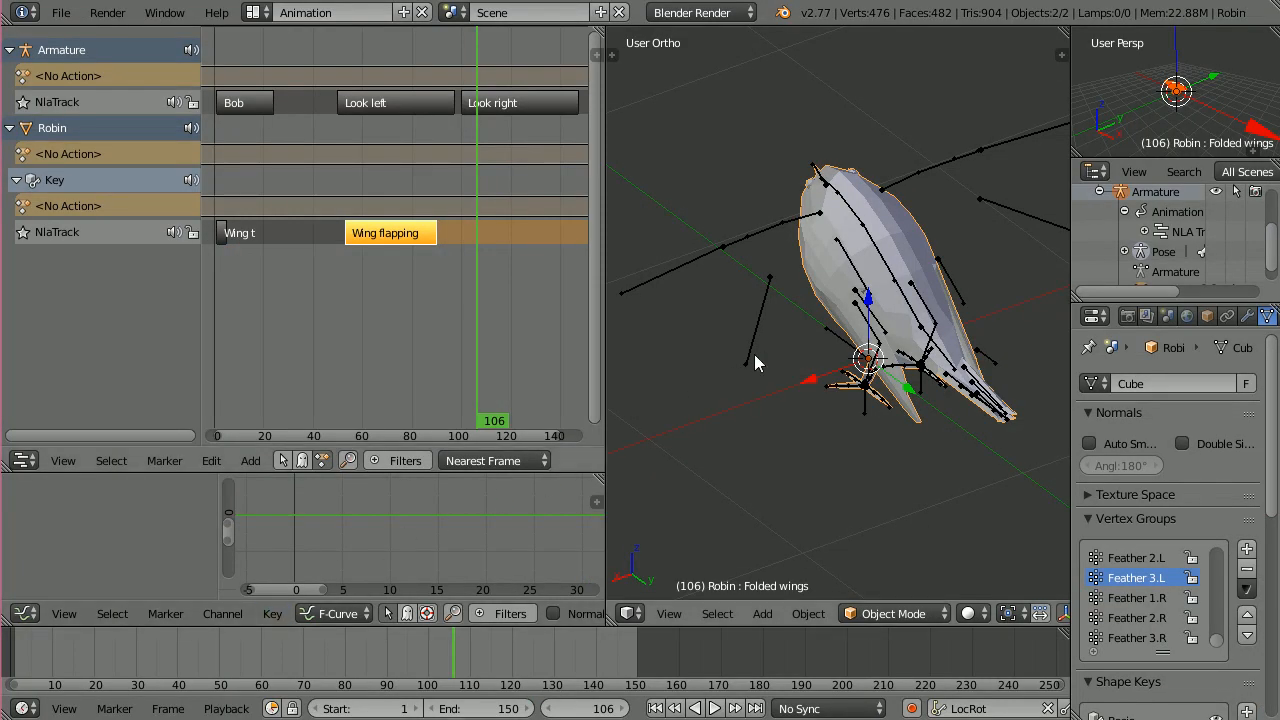
mouse_move(720, 292)
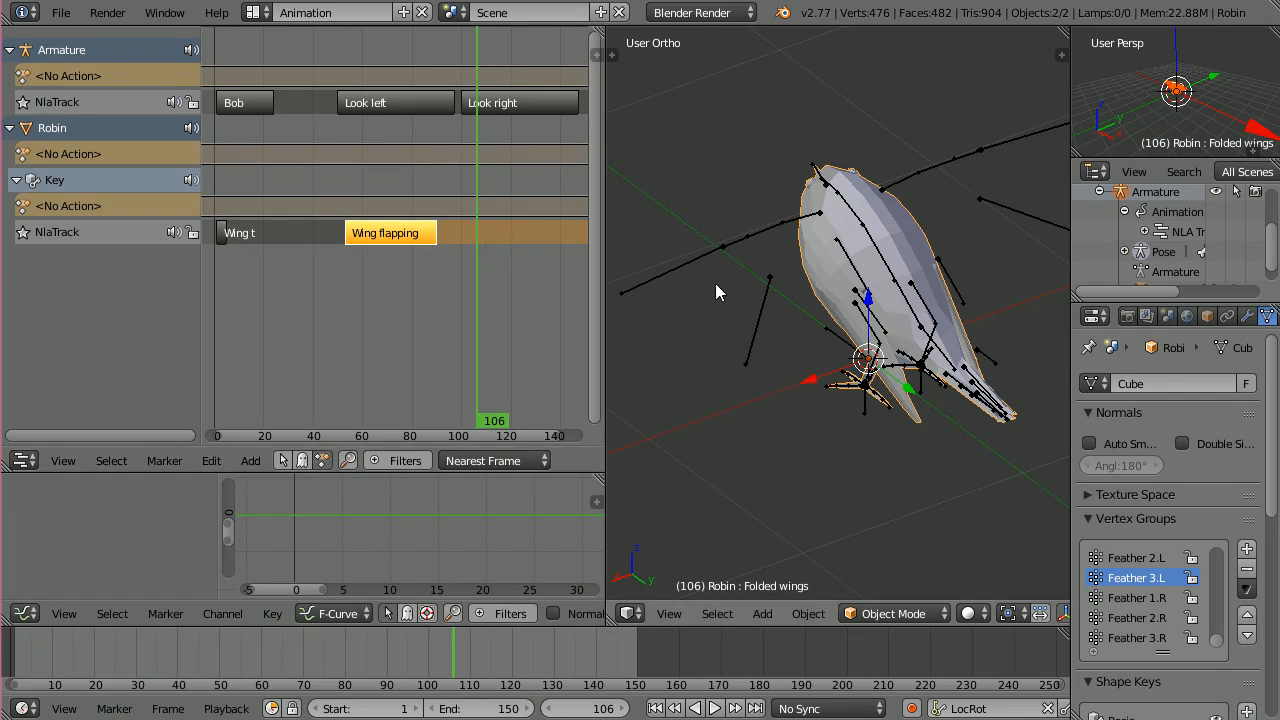
mouse_move(724, 344)
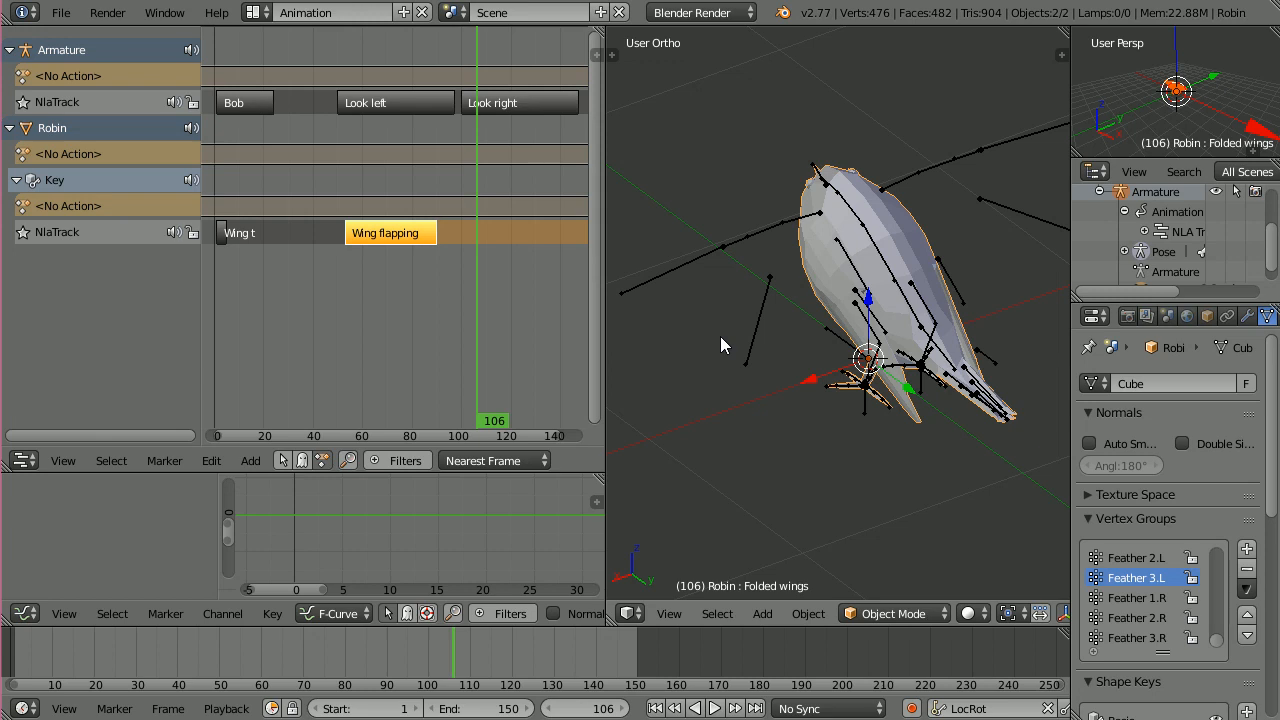
mouse_move(802, 358)
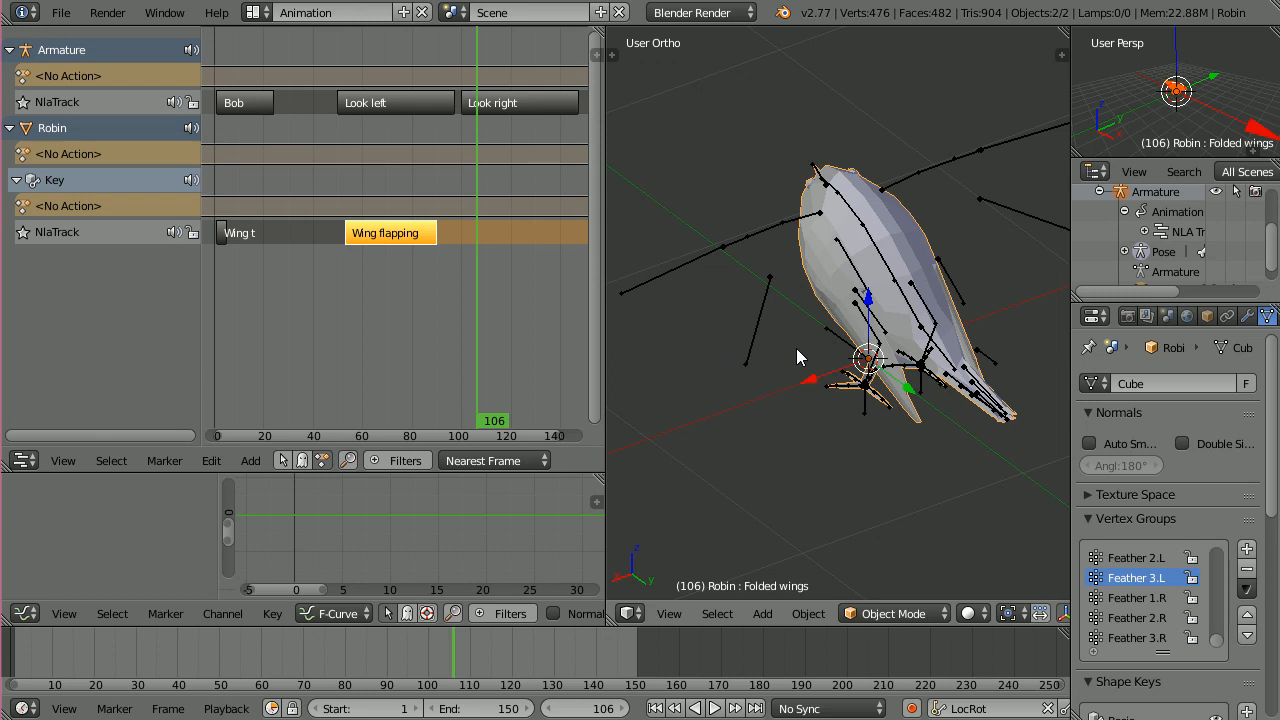
mouse_move(820, 356)
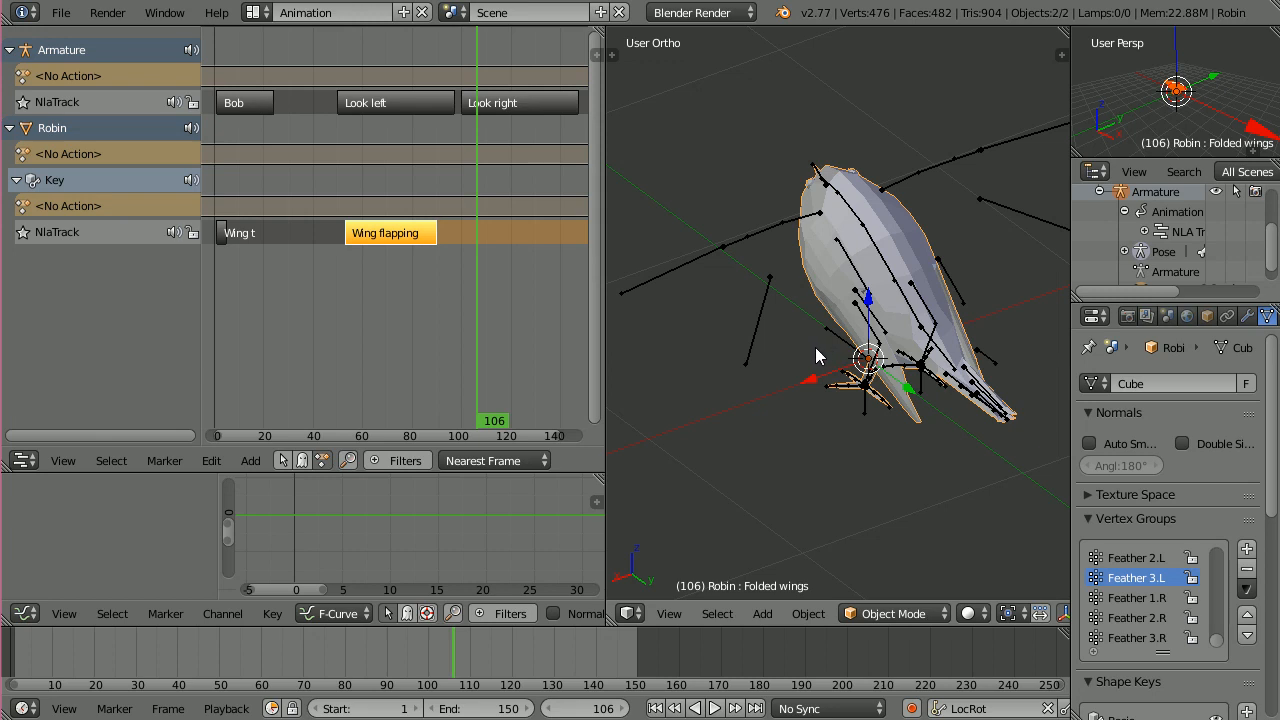
mouse_move(828, 348)
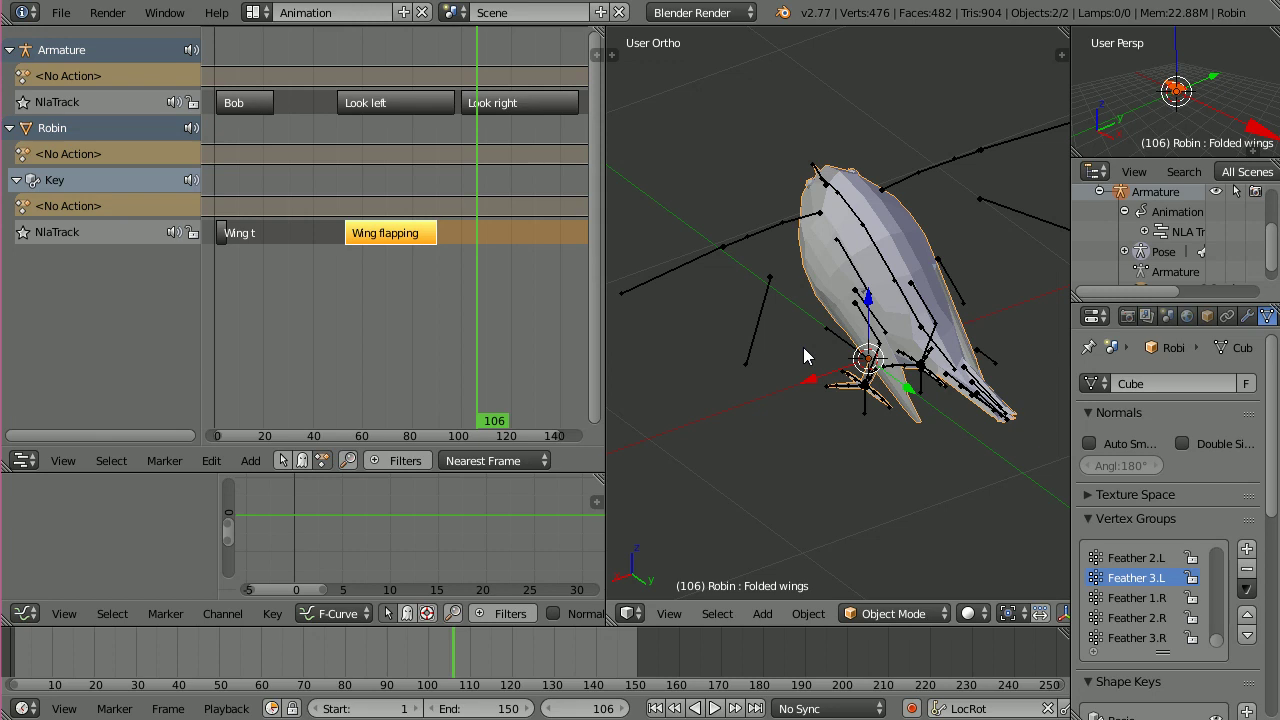
mouse_move(814, 364)
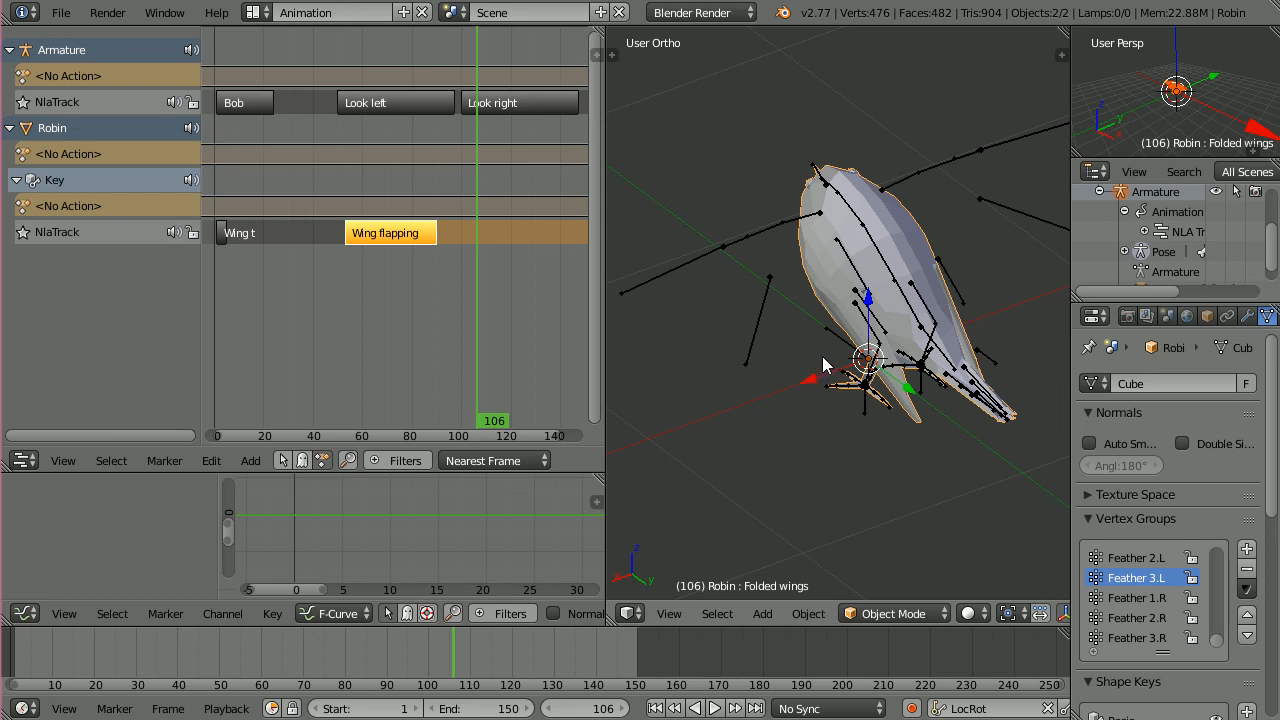
mouse_move(800, 400)
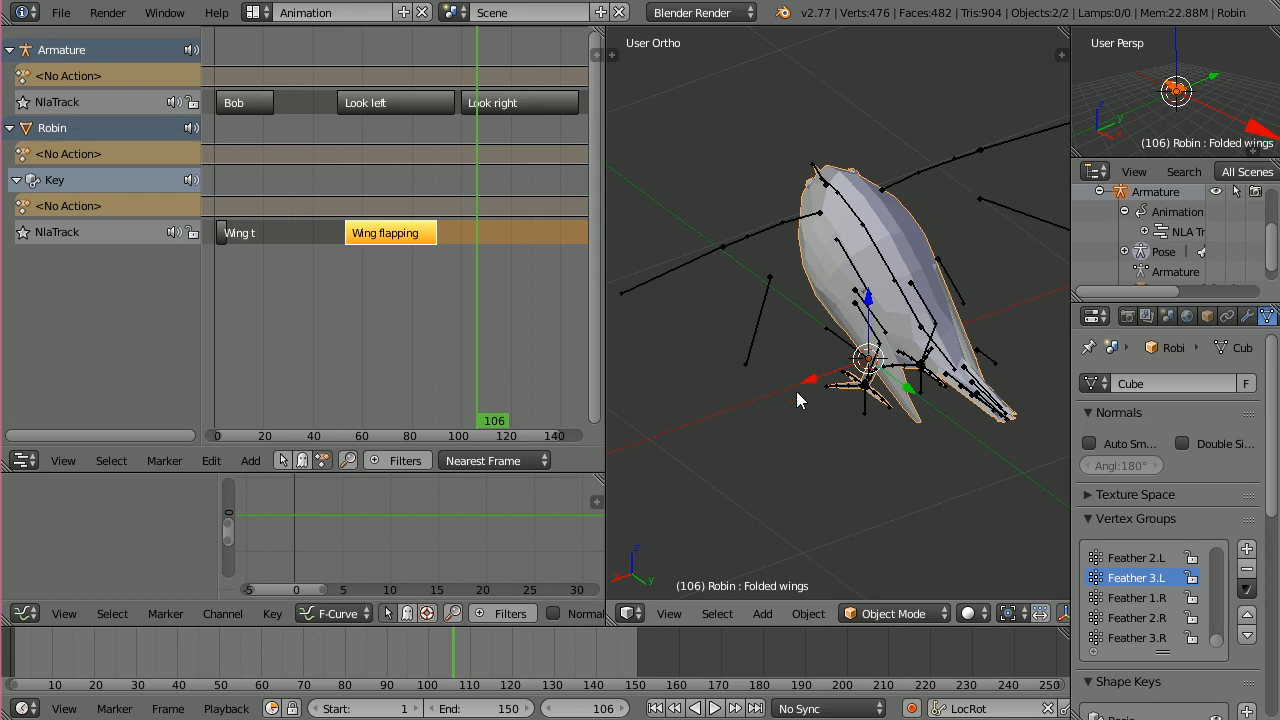
mouse_move(798, 312)
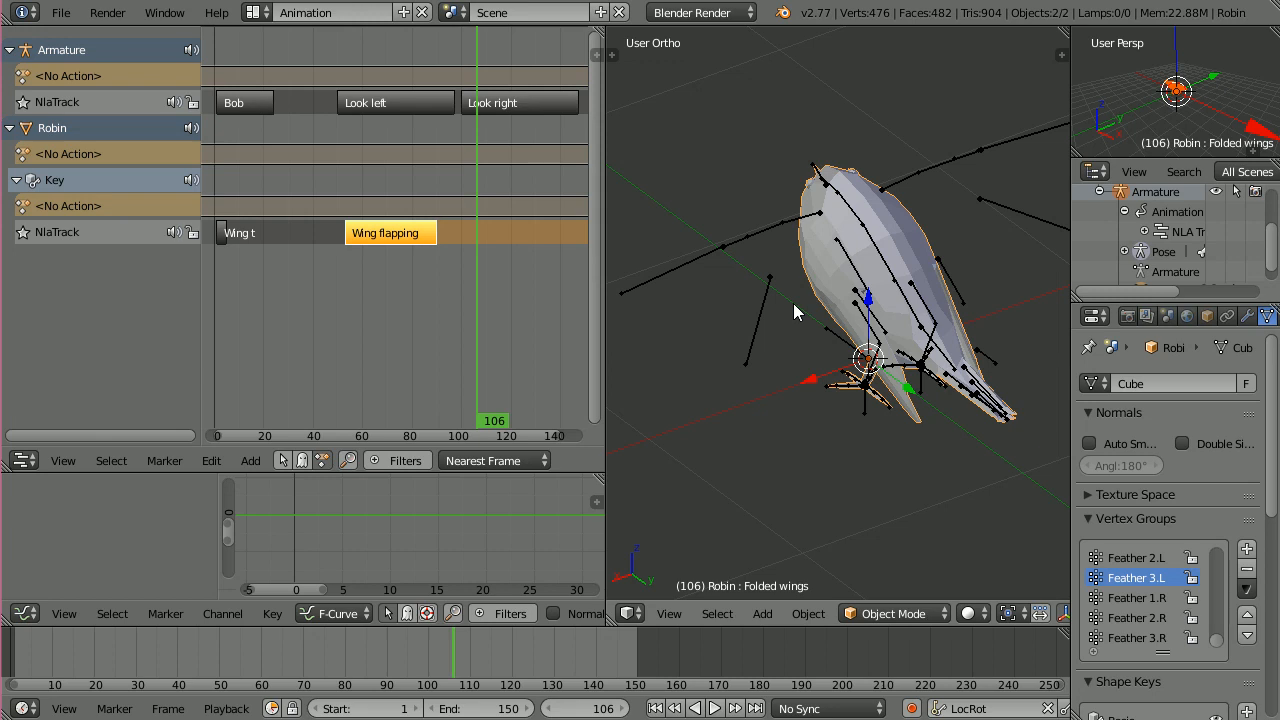
mouse_move(808, 316)
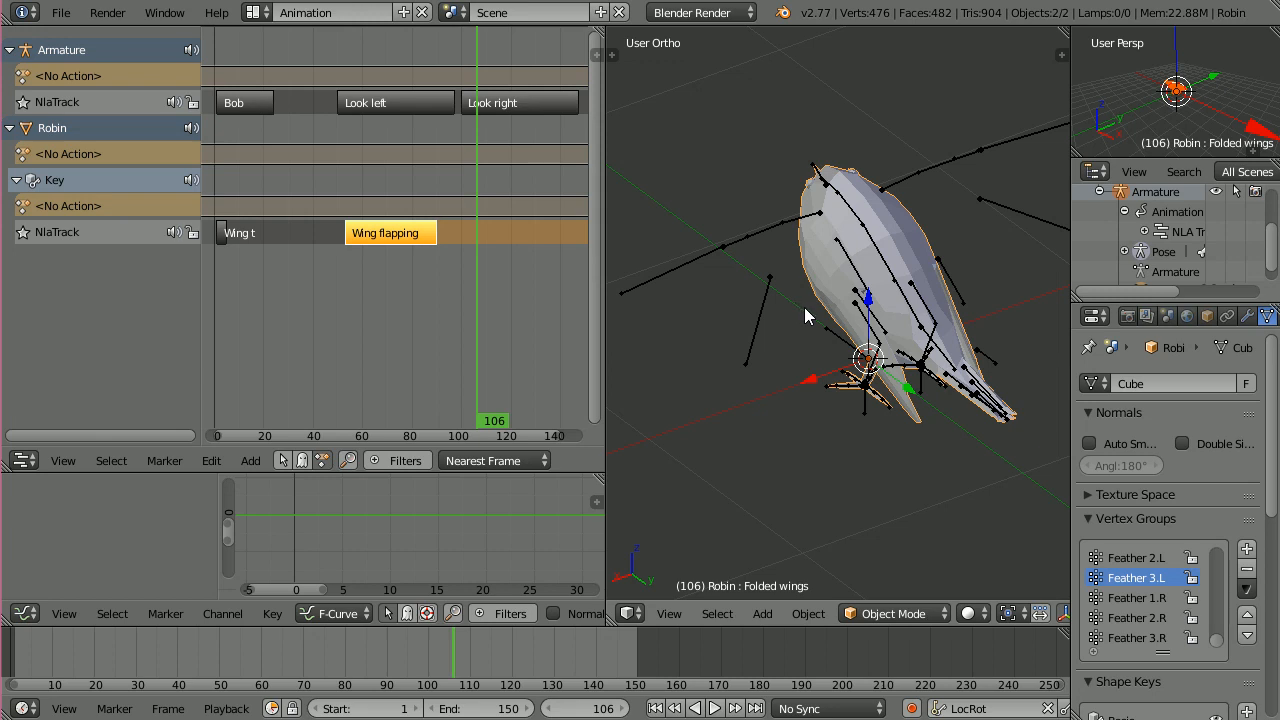